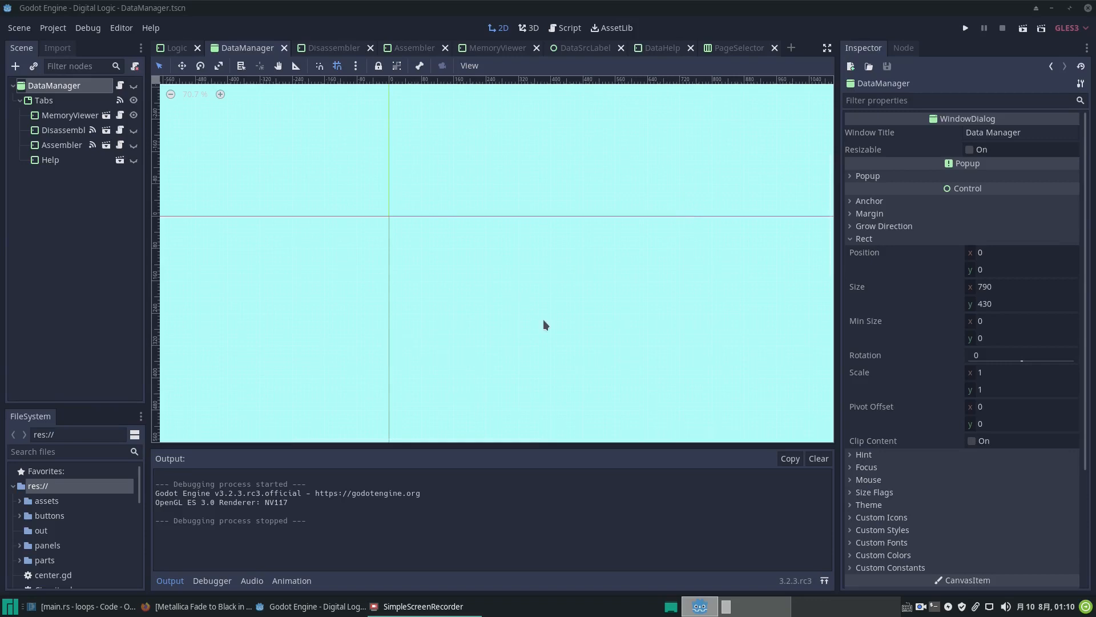
mouse_move(454, 297)
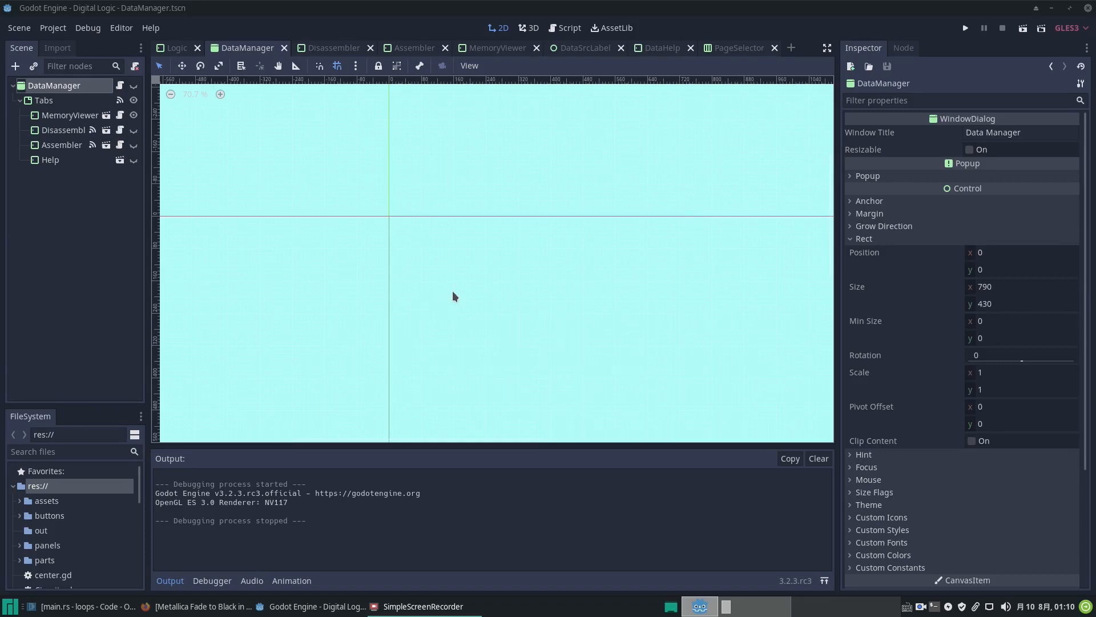
mouse_move(449, 286)
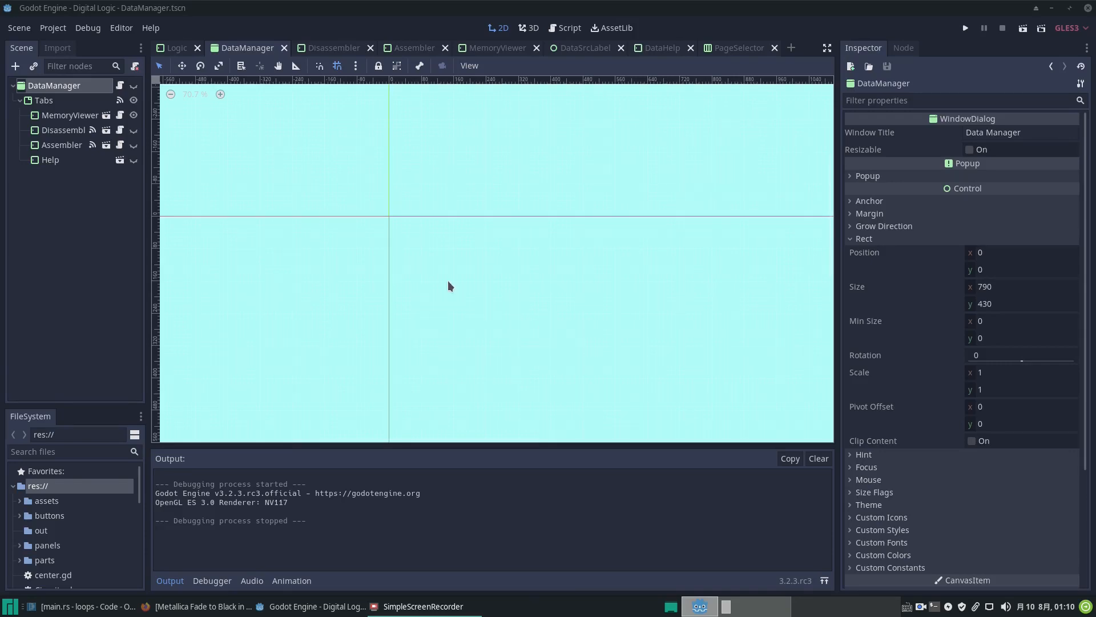
mouse_move(223, 263)
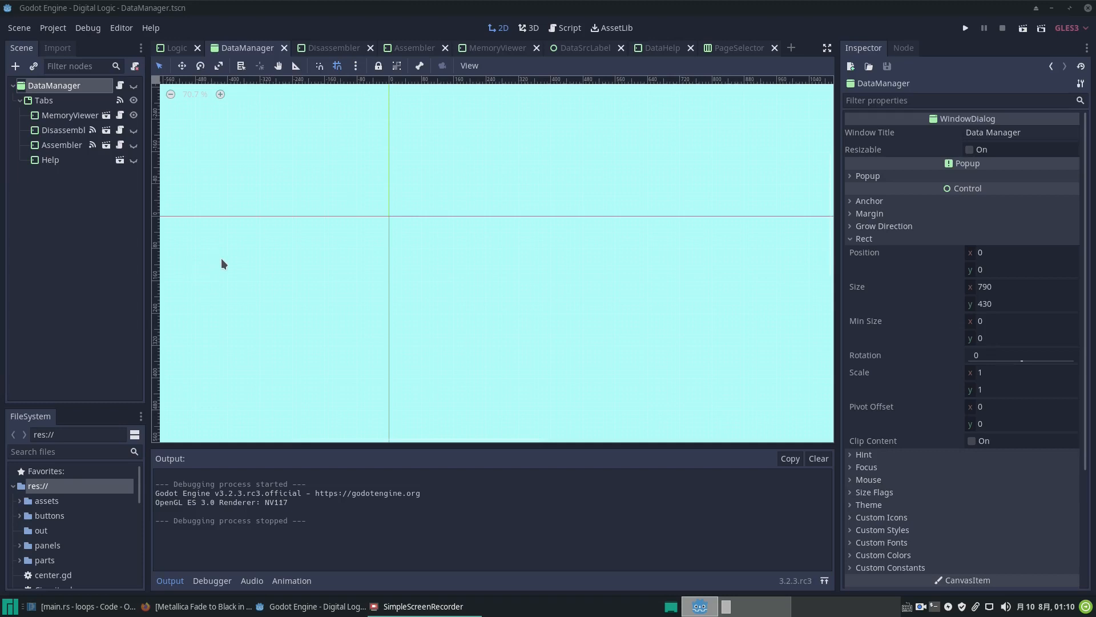
mouse_move(341, 214)
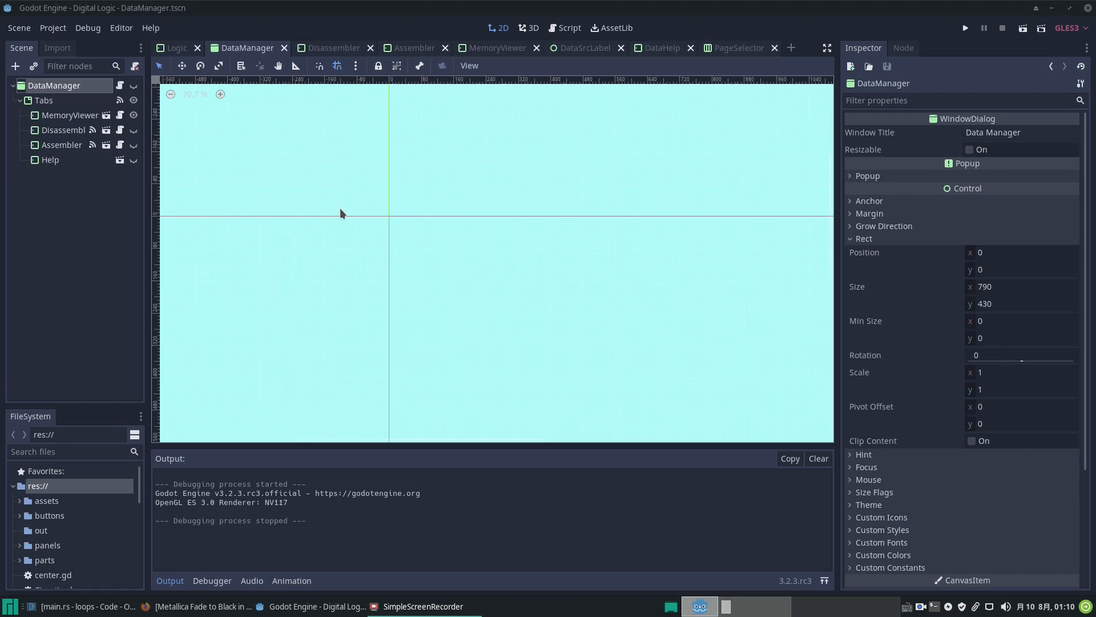
mouse_move(168, 168)
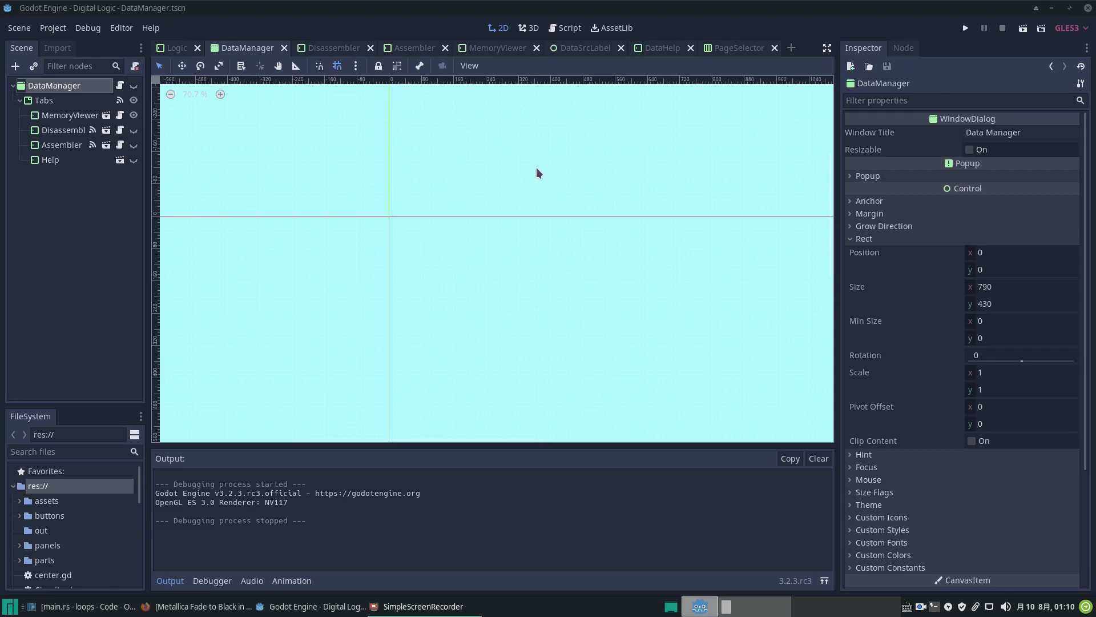
mouse_move(339, 33)
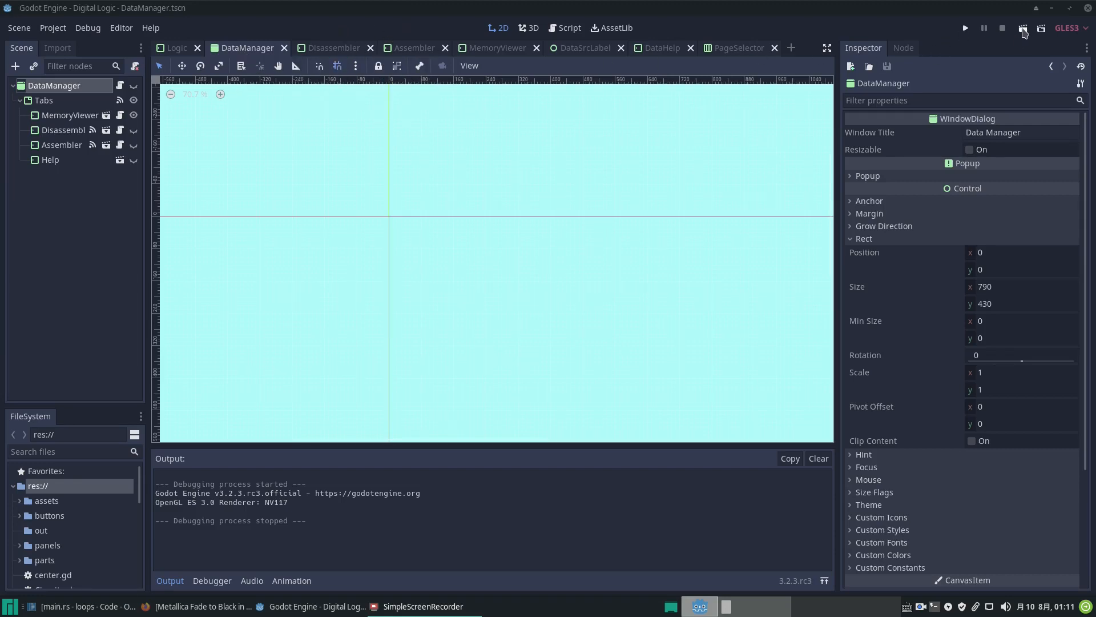
Run the DataManager scene so its Memory Viewer shows page 0 with all bytes zero.
left_click(965, 27)
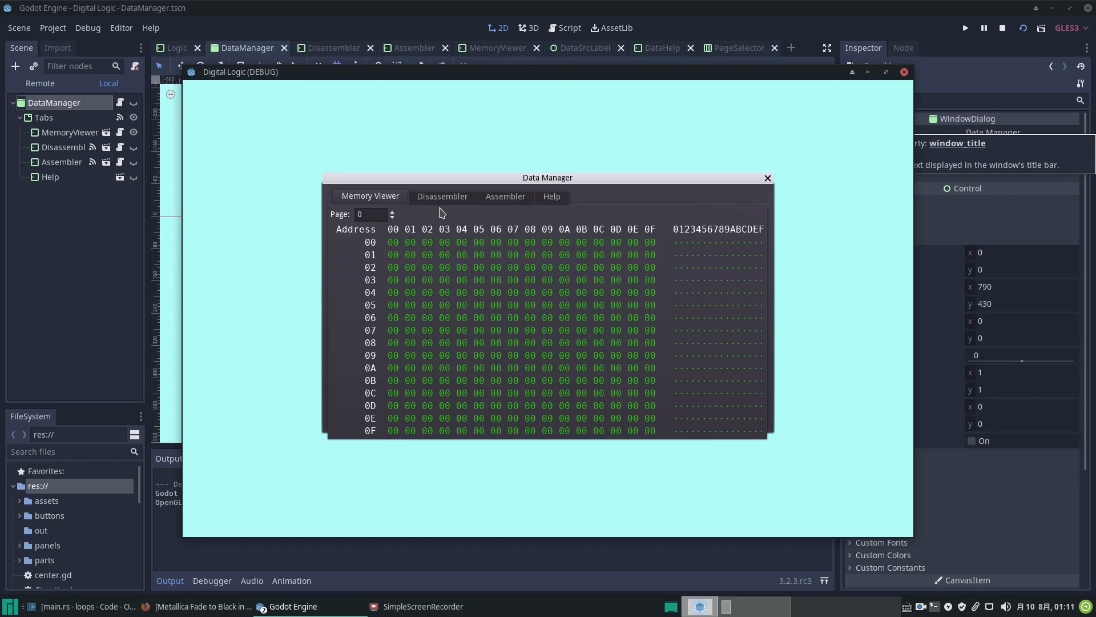
mouse_move(375, 210)
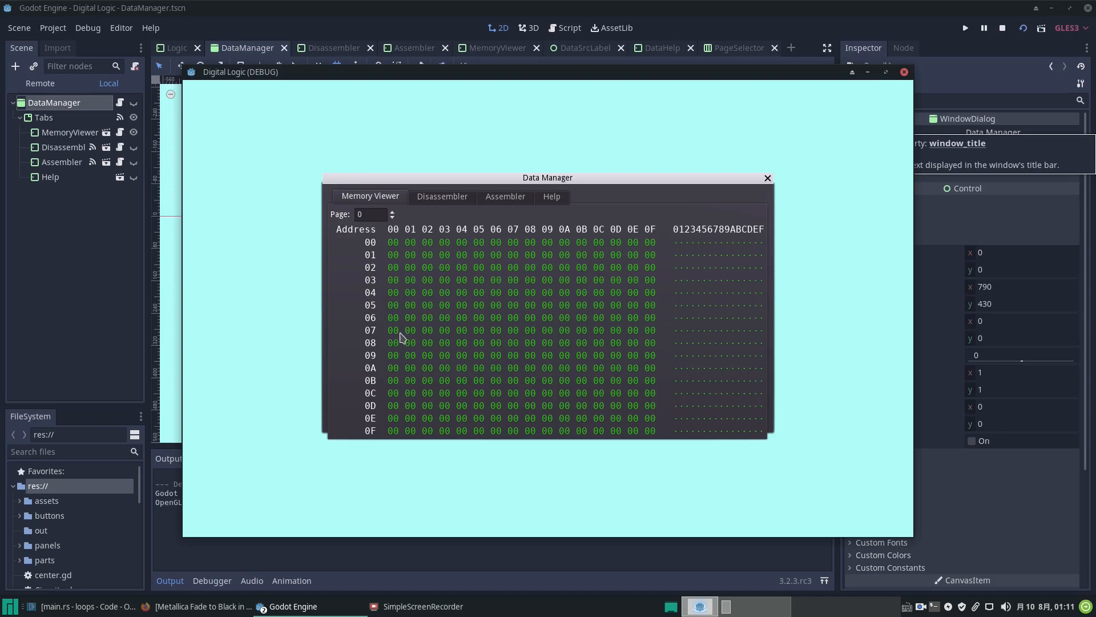
mouse_move(547, 392)
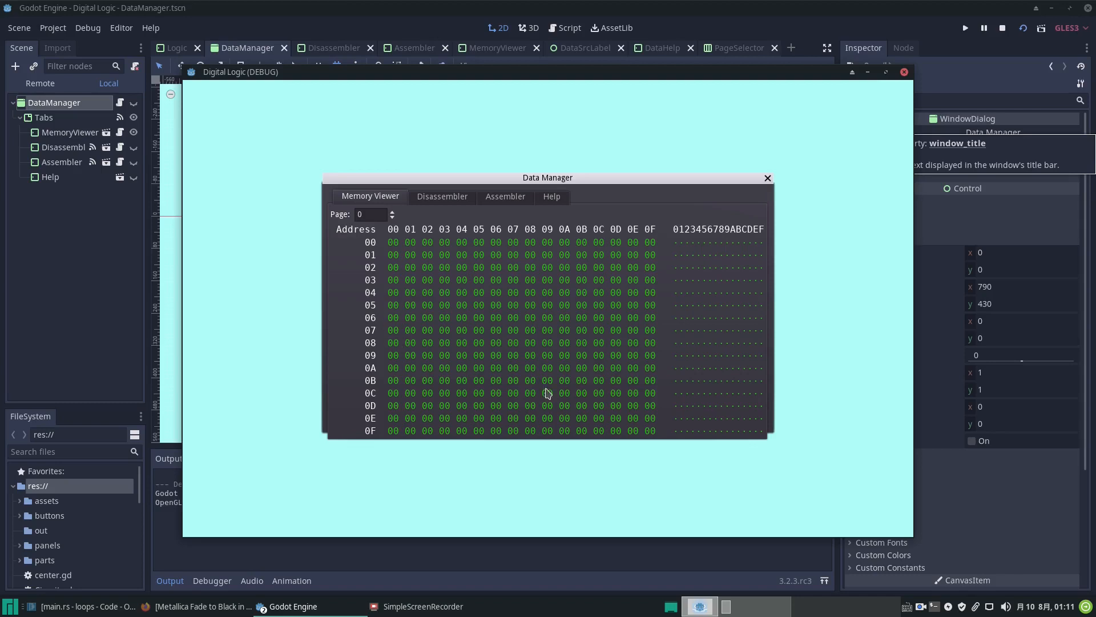
mouse_move(468, 264)
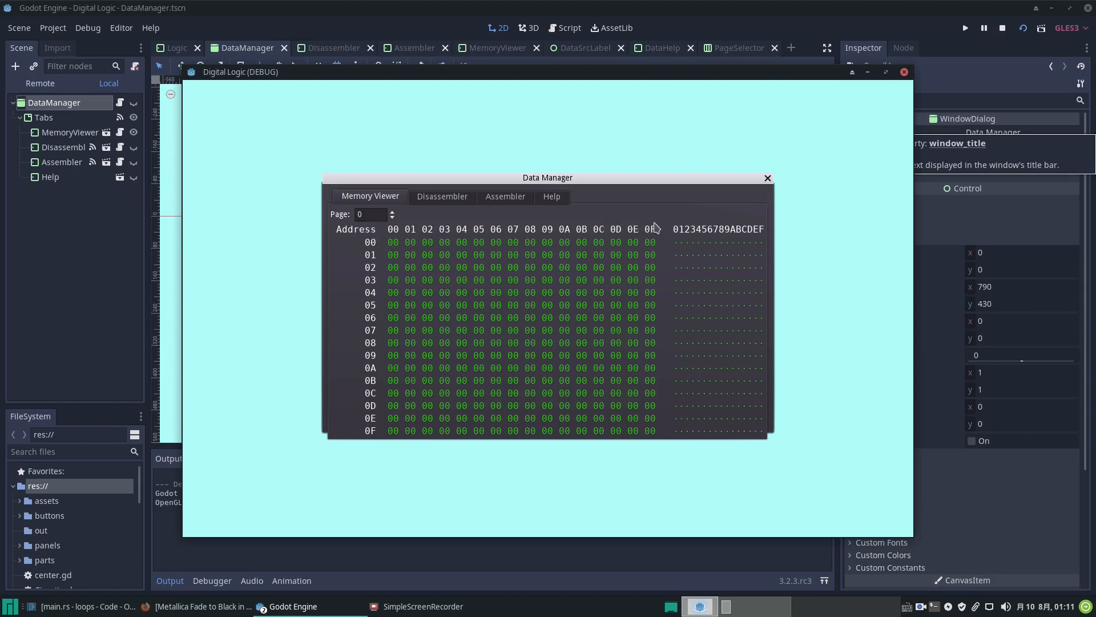
mouse_move(637, 235)
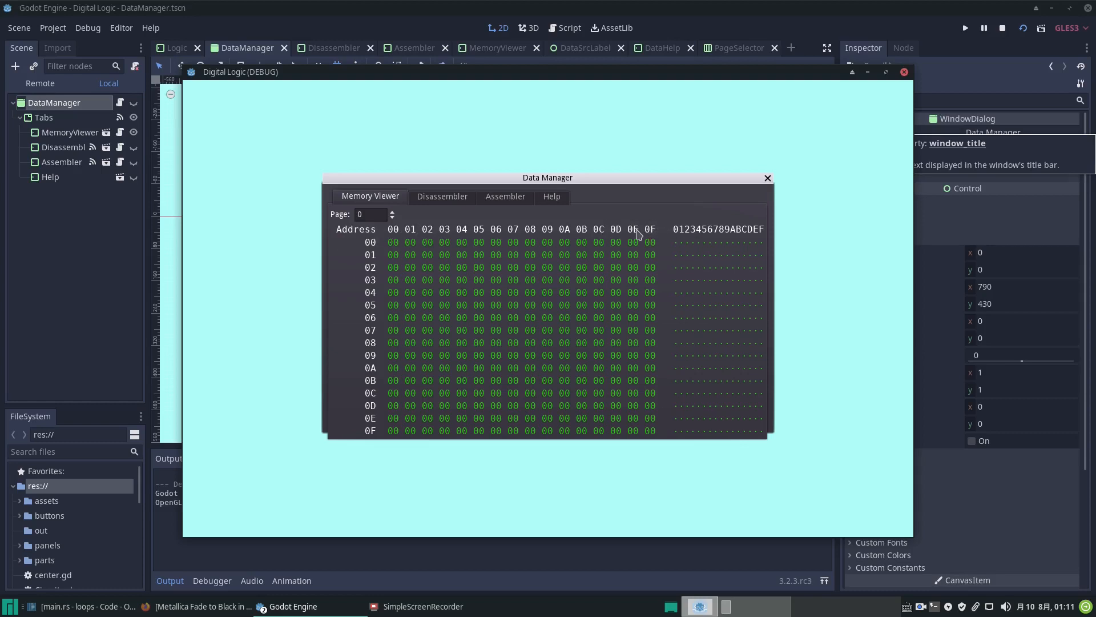
mouse_move(661, 231)
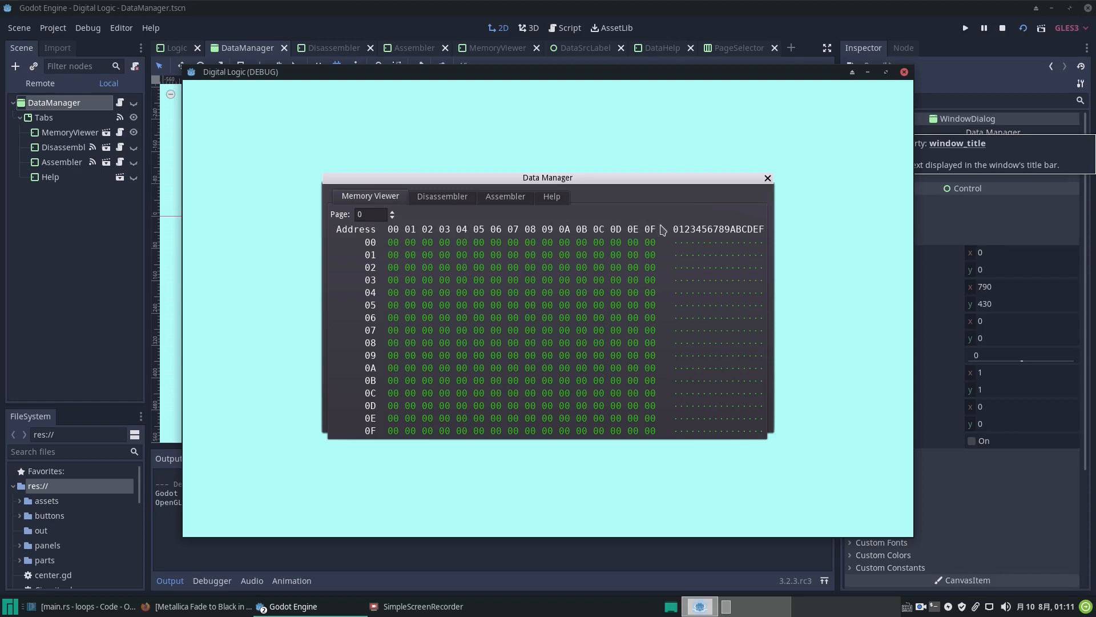
mouse_move(401, 441)
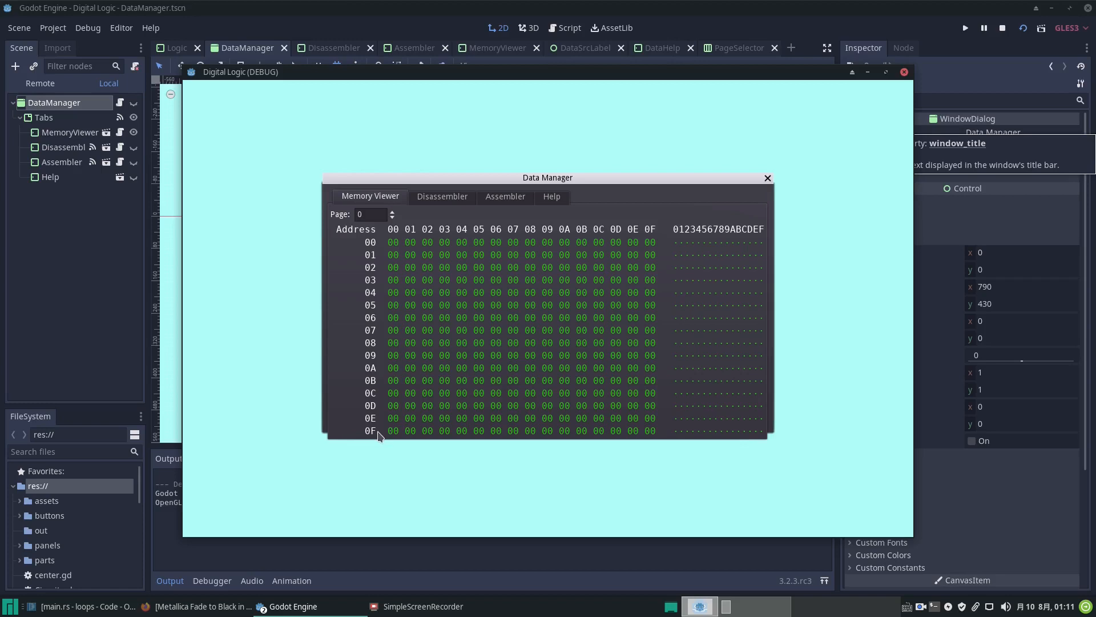
mouse_move(392, 397)
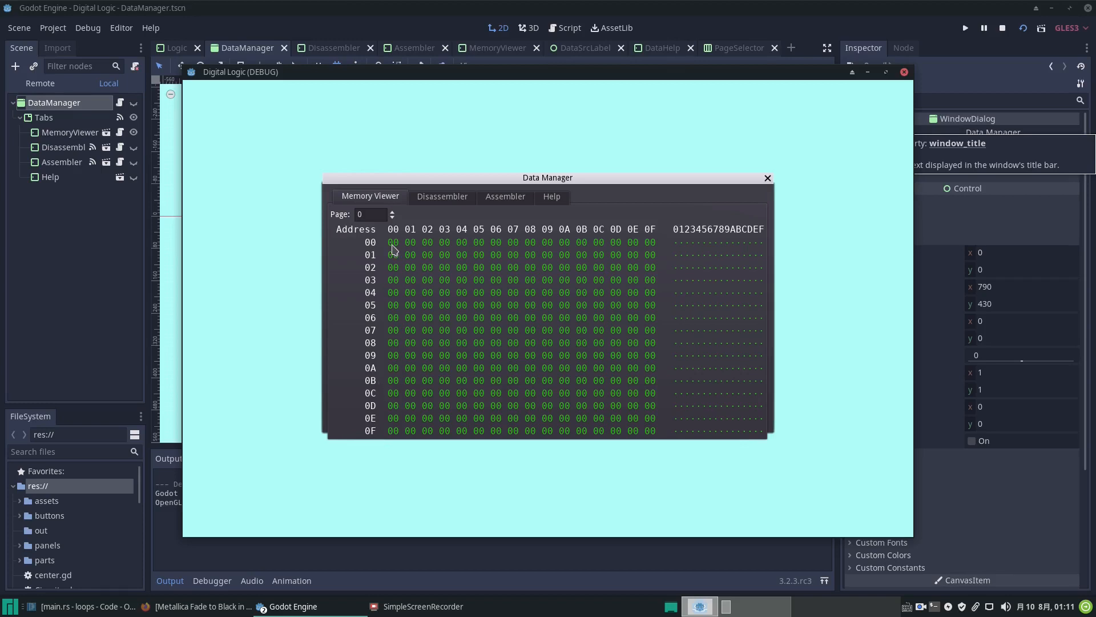
mouse_move(519, 290)
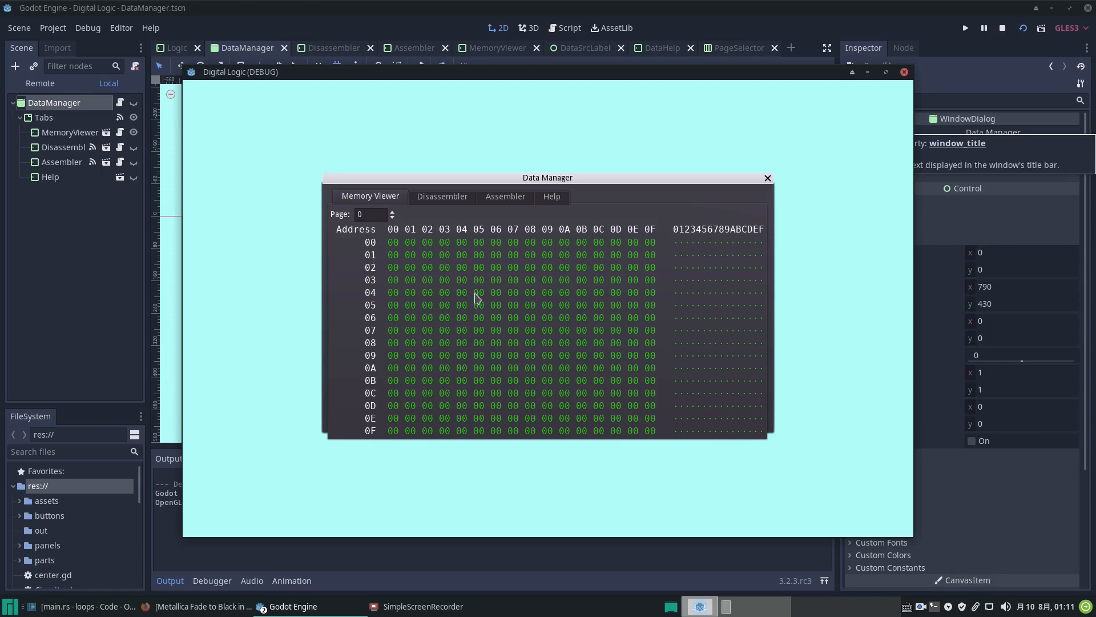
mouse_move(388, 210)
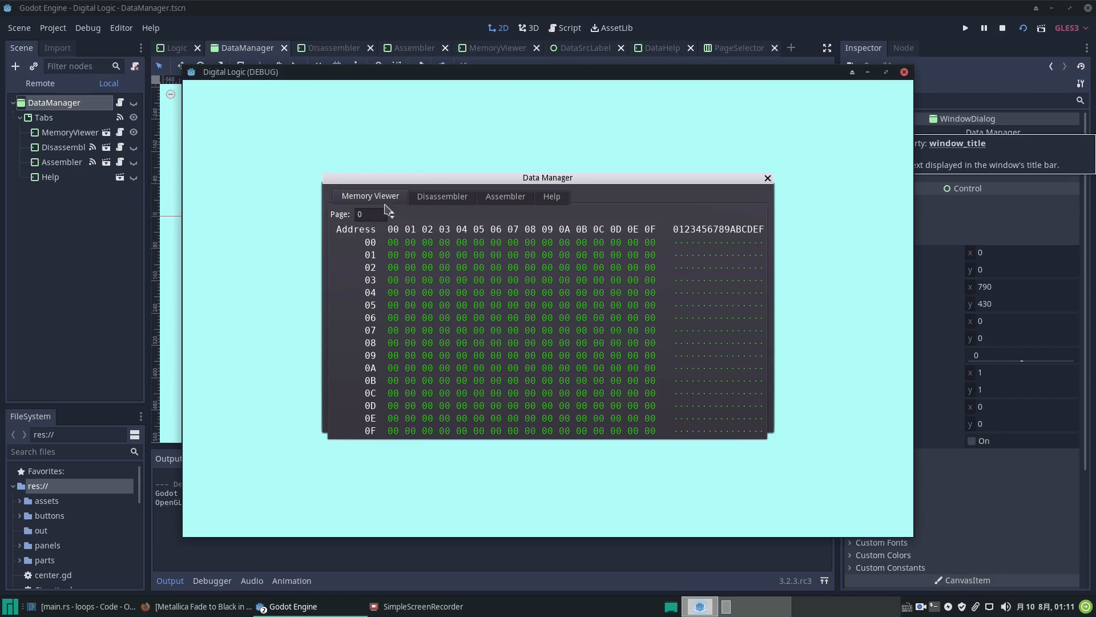
mouse_move(389, 214)
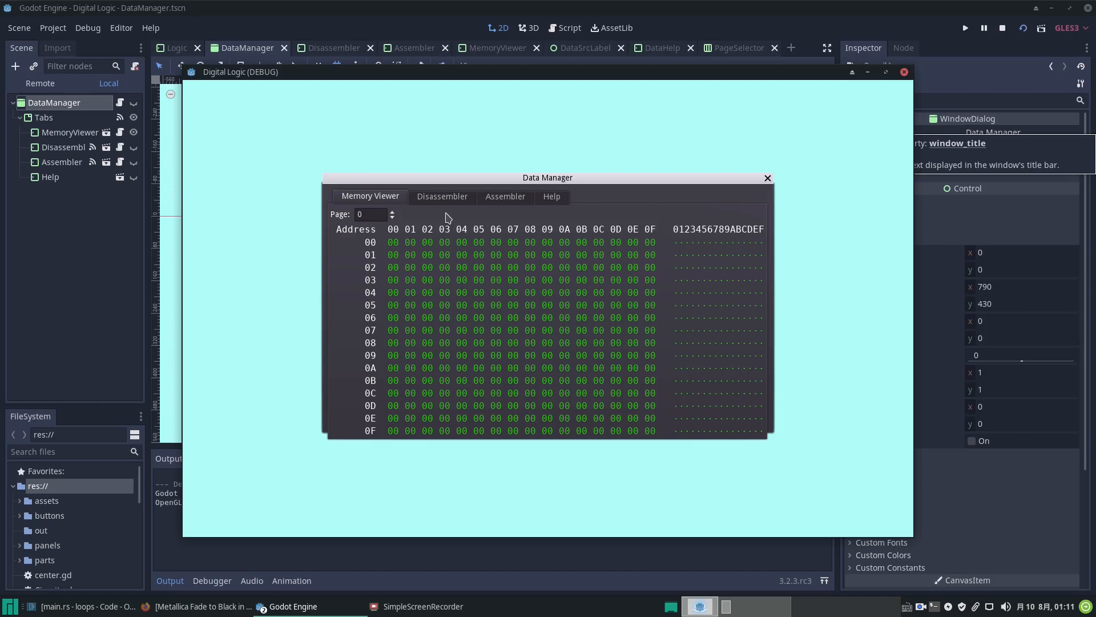
mouse_move(495, 244)
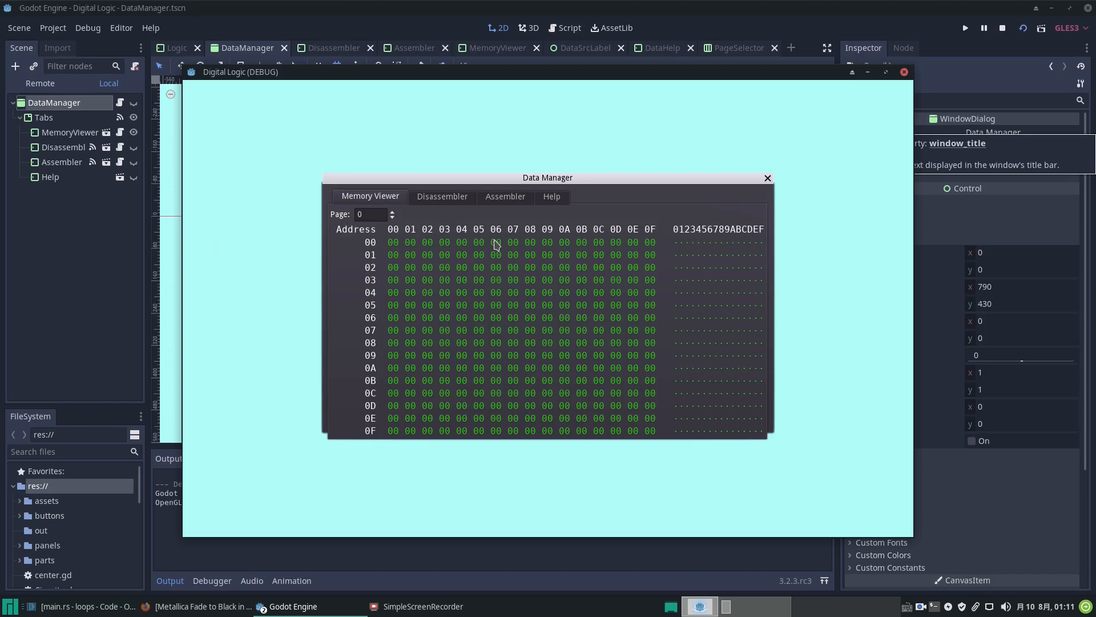
mouse_move(691, 233)
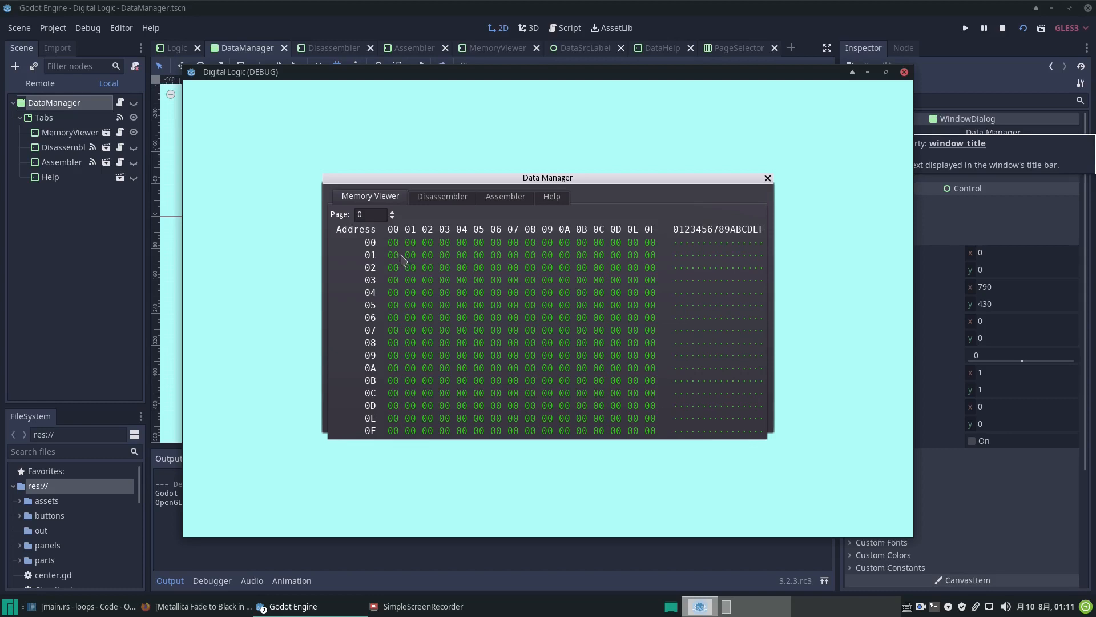
mouse_move(394, 250)
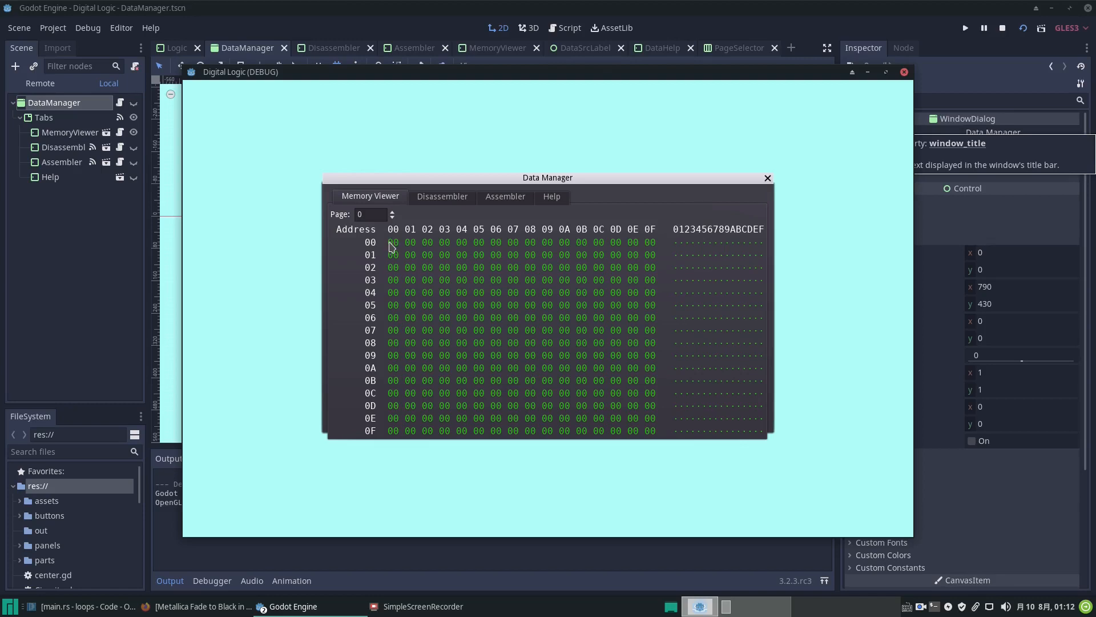
mouse_move(398, 250)
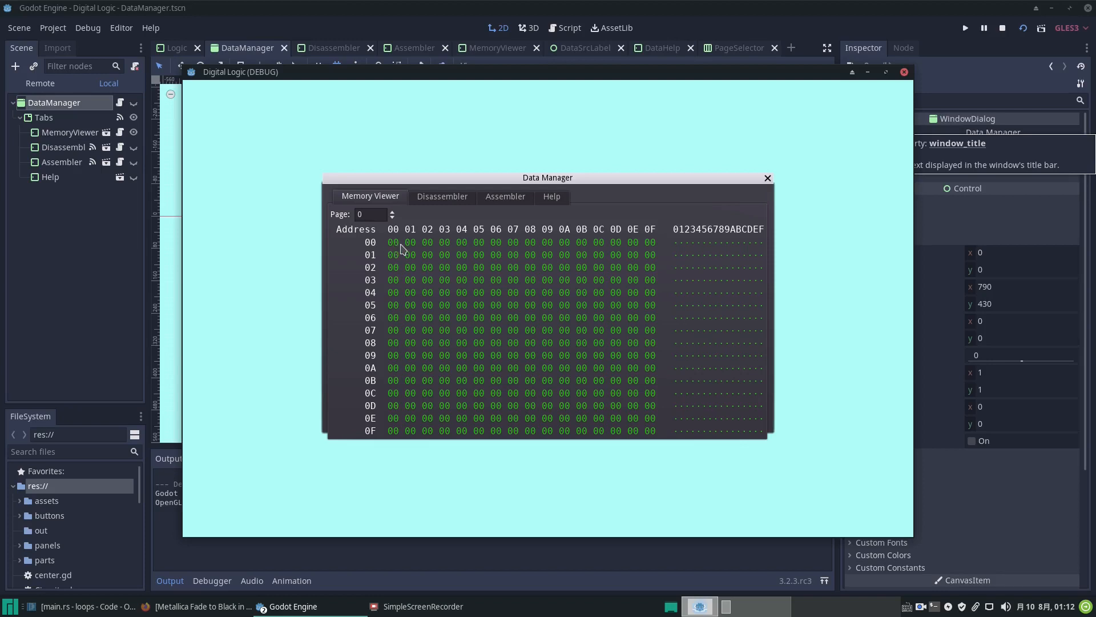
mouse_move(414, 250)
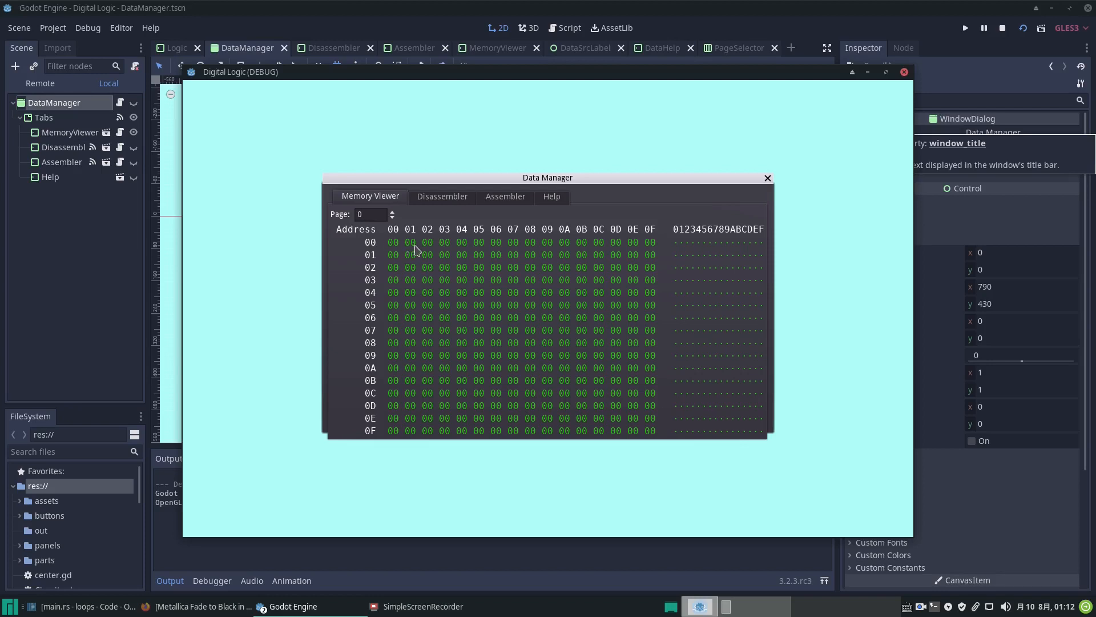
mouse_move(698, 261)
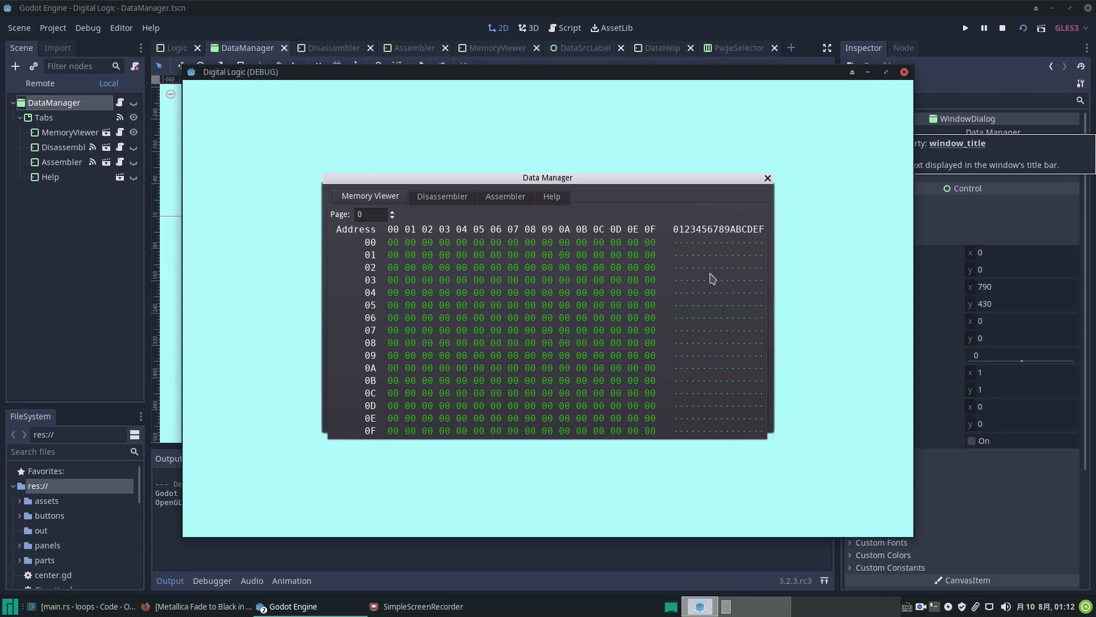
mouse_move(702, 287)
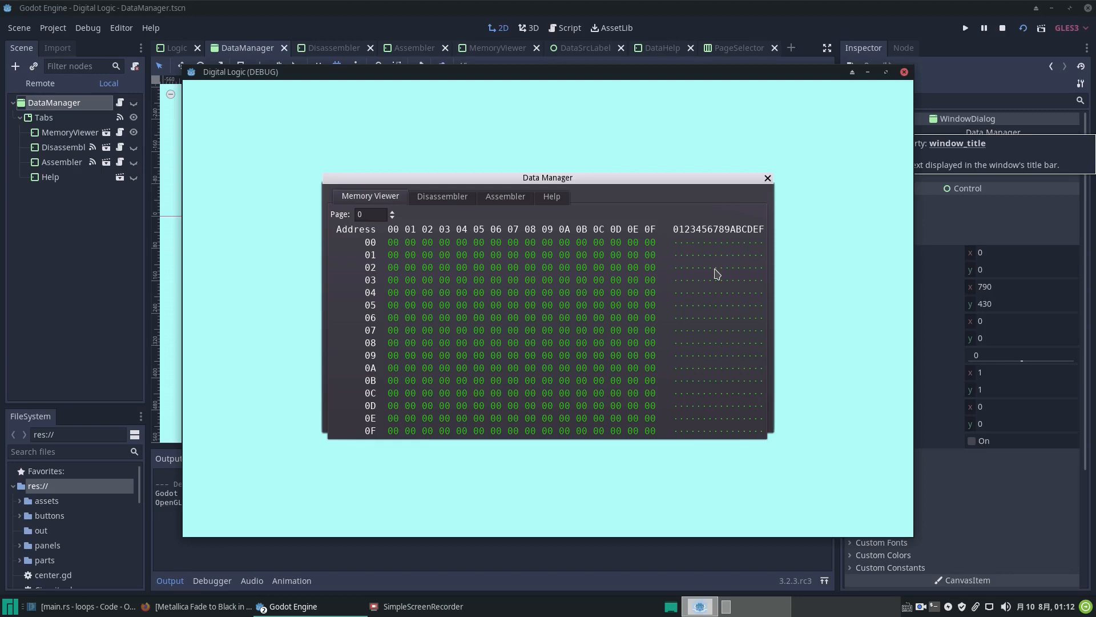
mouse_move(444, 176)
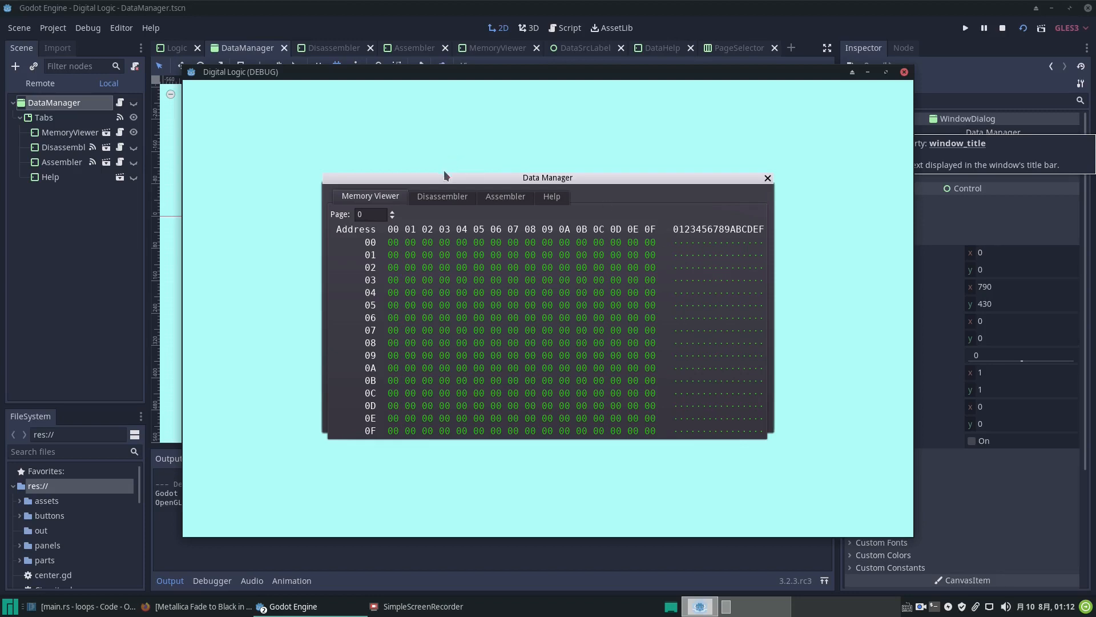
Switch the running Data Manager to the Disassembler listing of addresses and zero data.
left_click(442, 197)
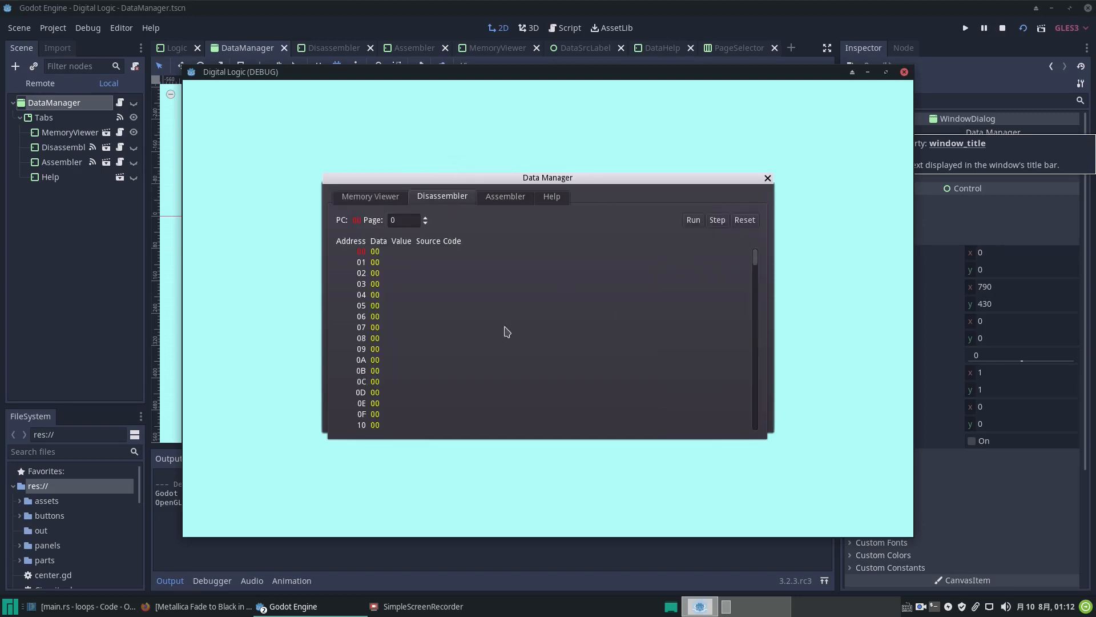
mouse_move(481, 325)
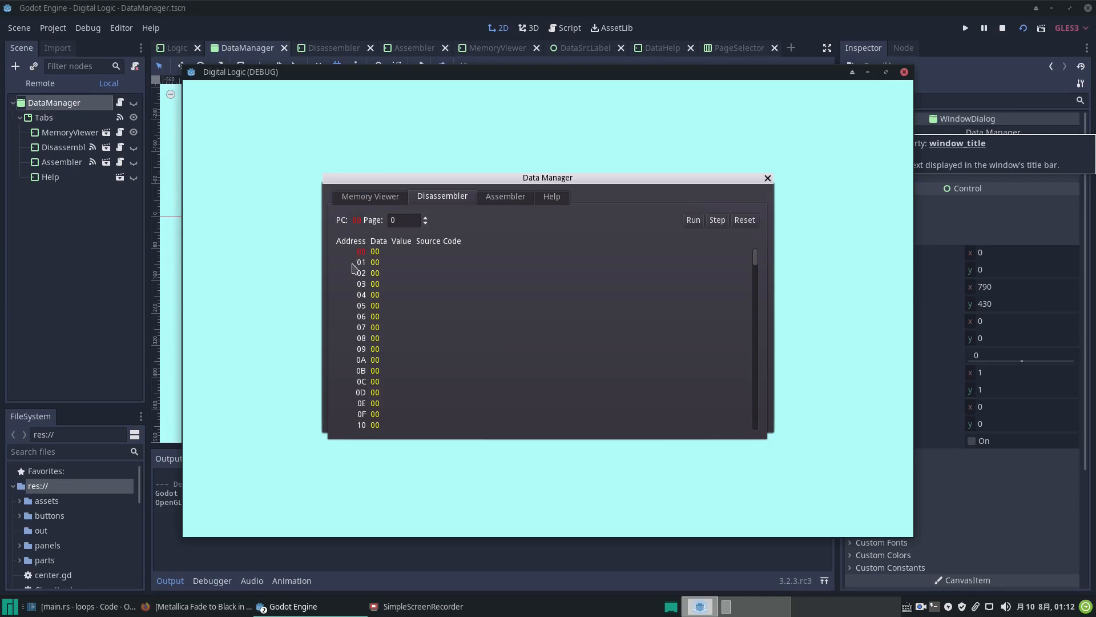
mouse_move(419, 310)
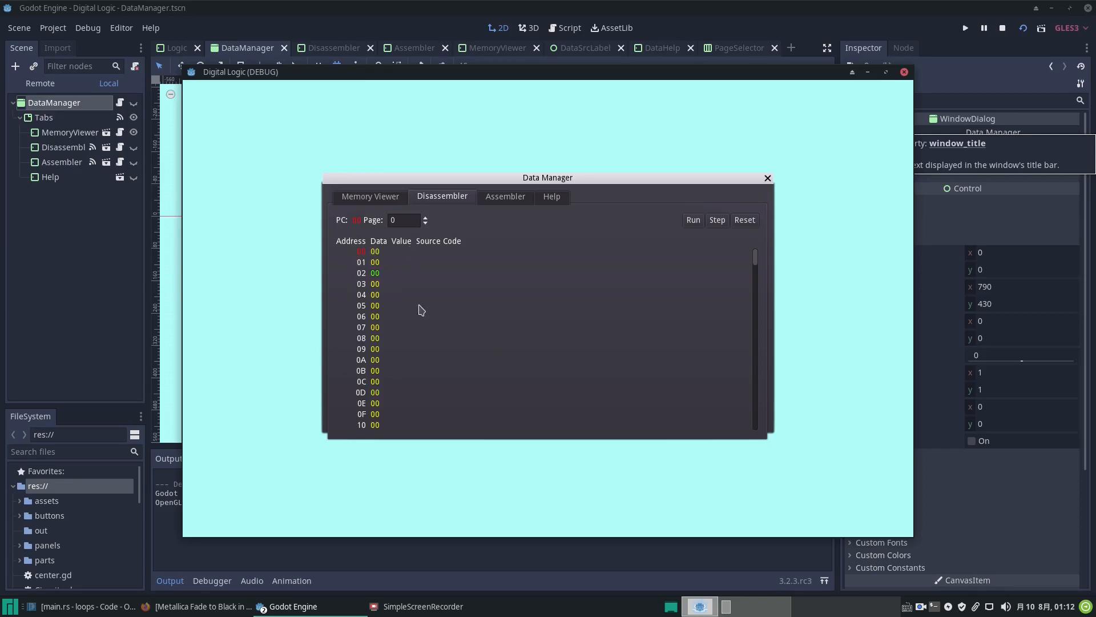
mouse_move(448, 278)
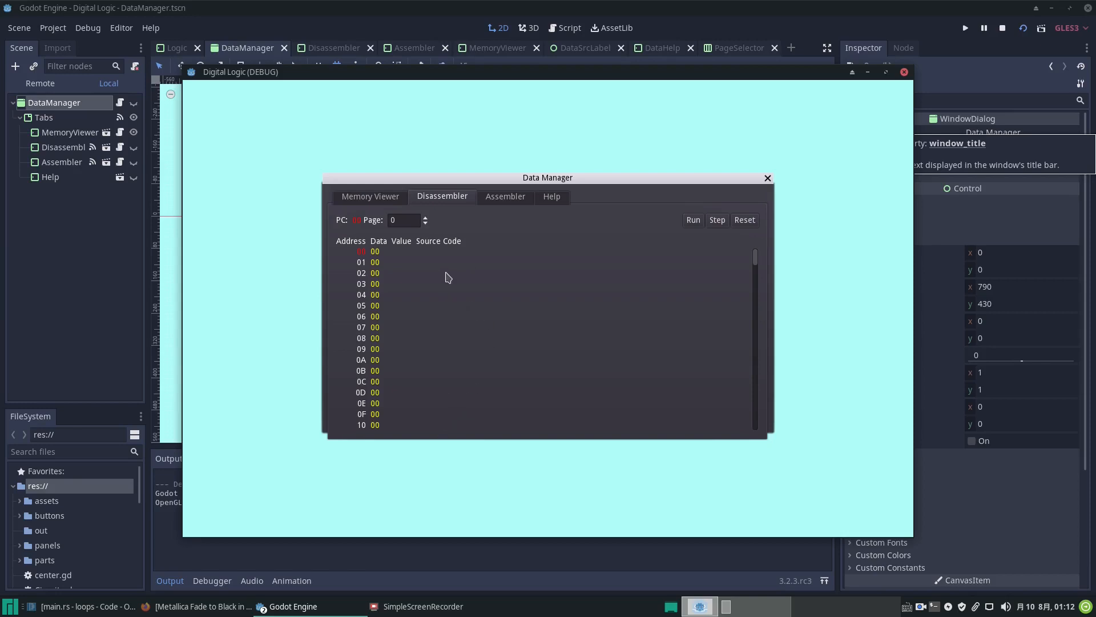
mouse_move(470, 257)
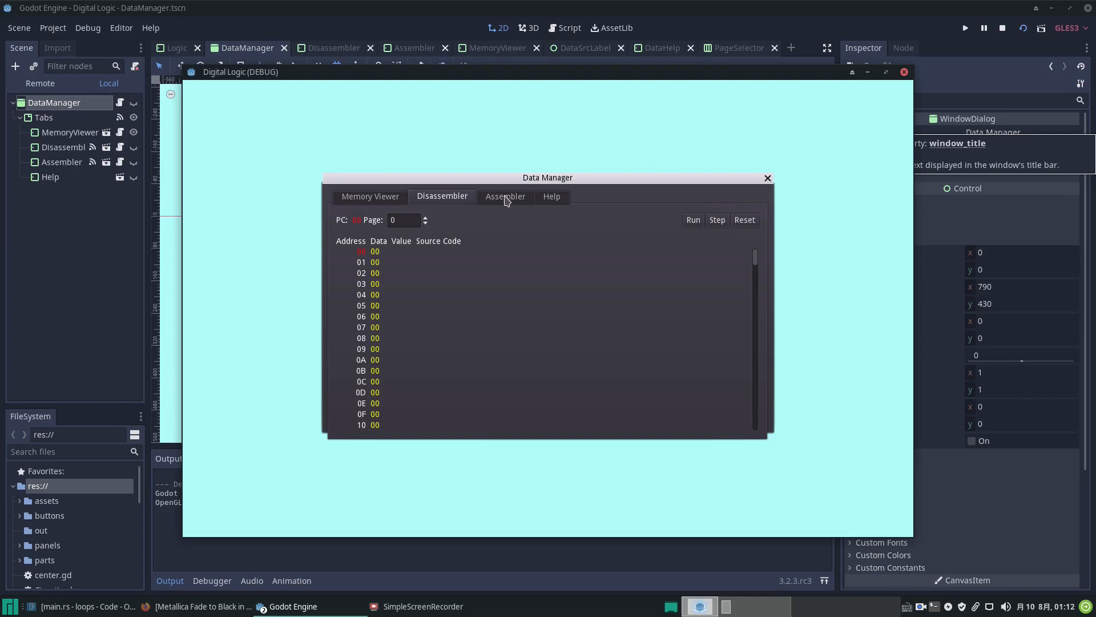
Switch the Data Manager to the Assembler page with its empty source editor.
left_click(505, 197)
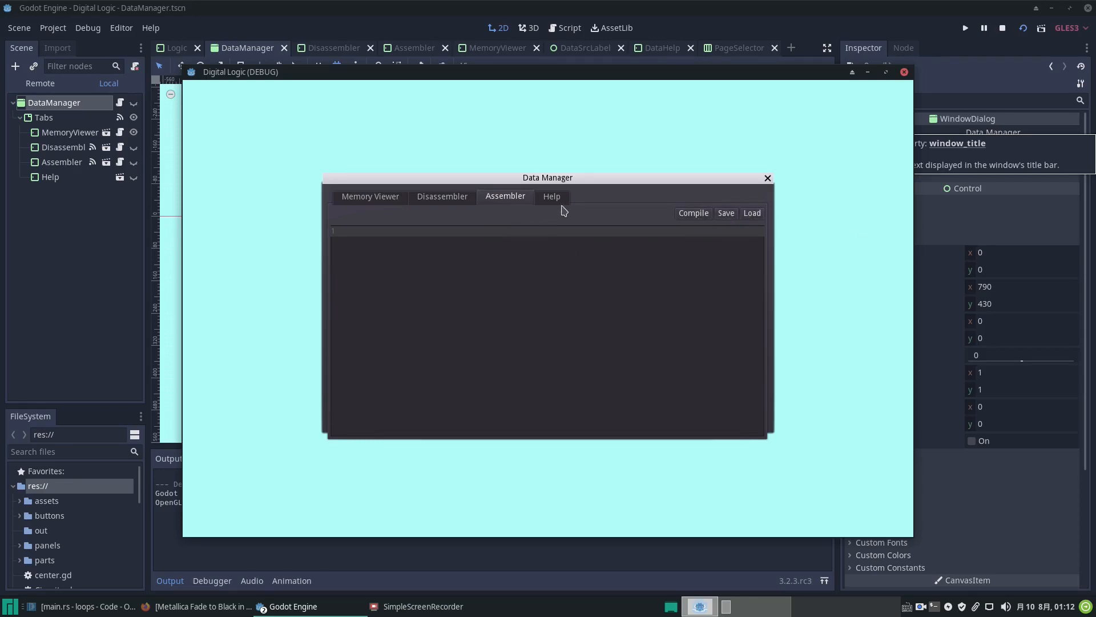
mouse_move(550, 201)
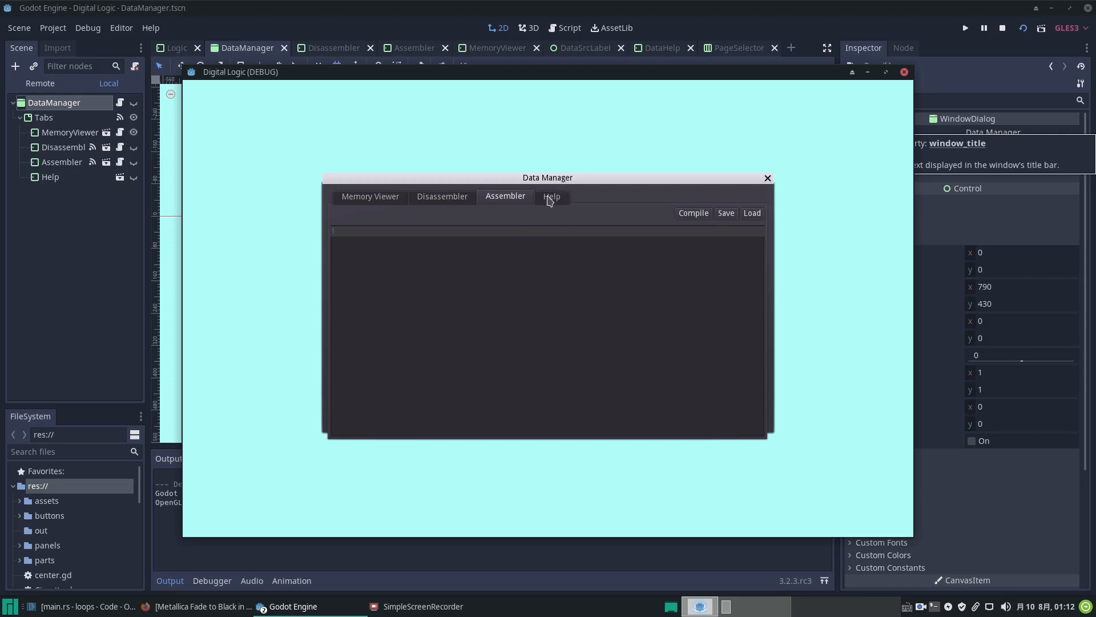
left_click(552, 195)
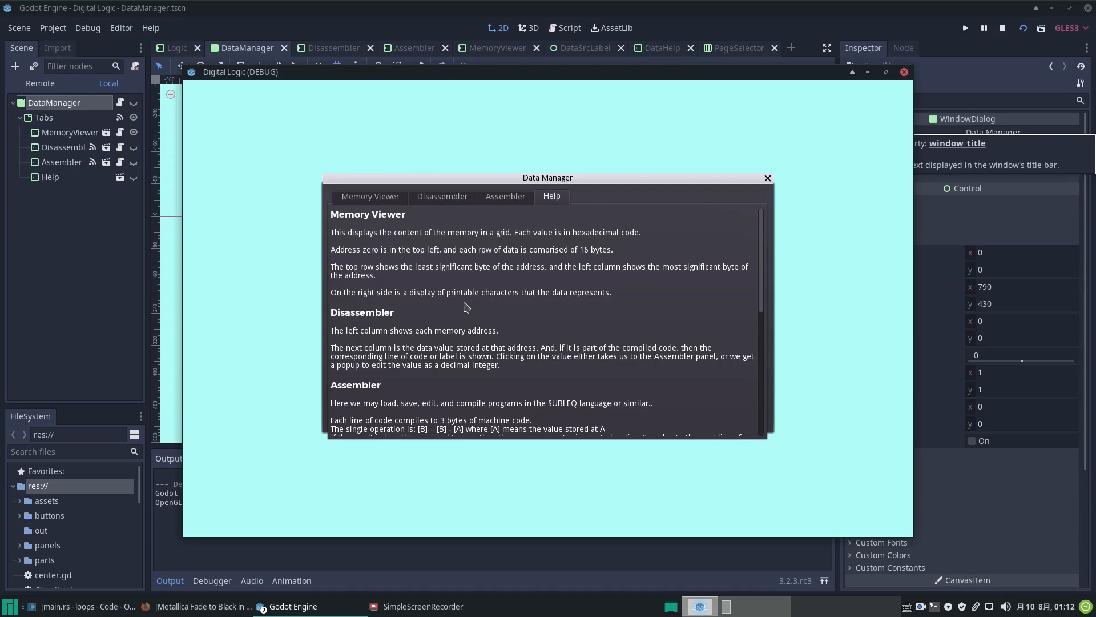
mouse_move(474, 311)
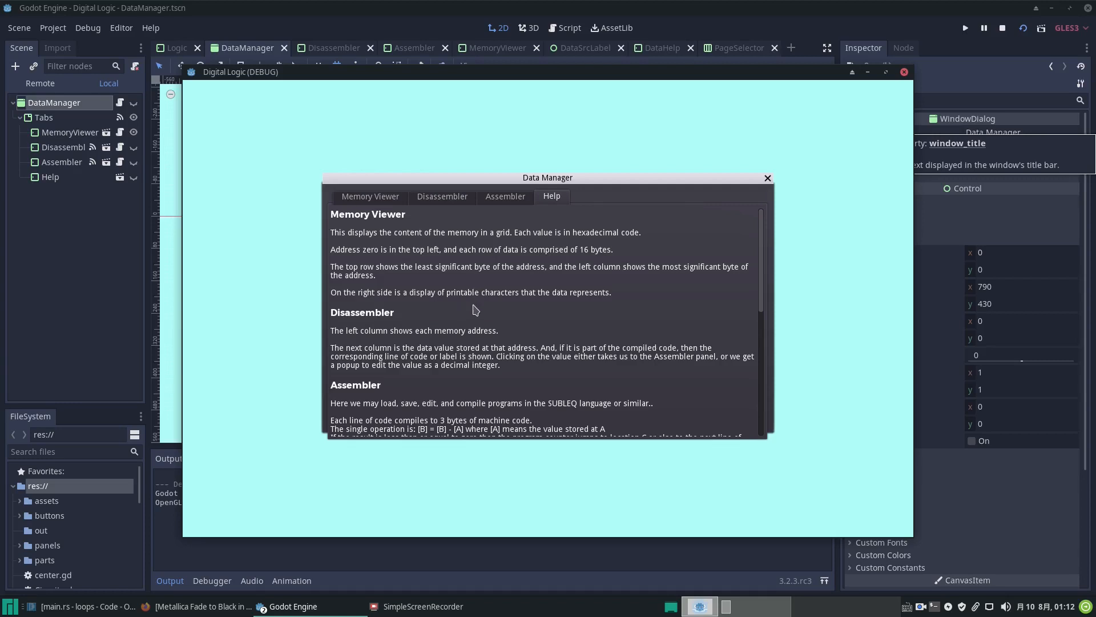
mouse_move(383, 241)
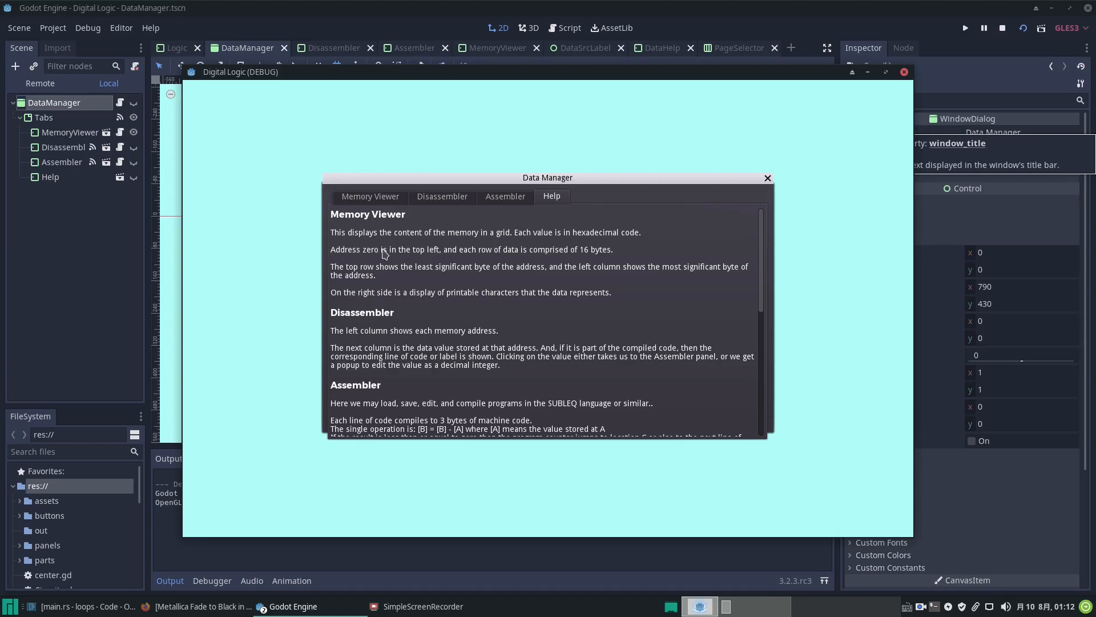
mouse_move(530, 328)
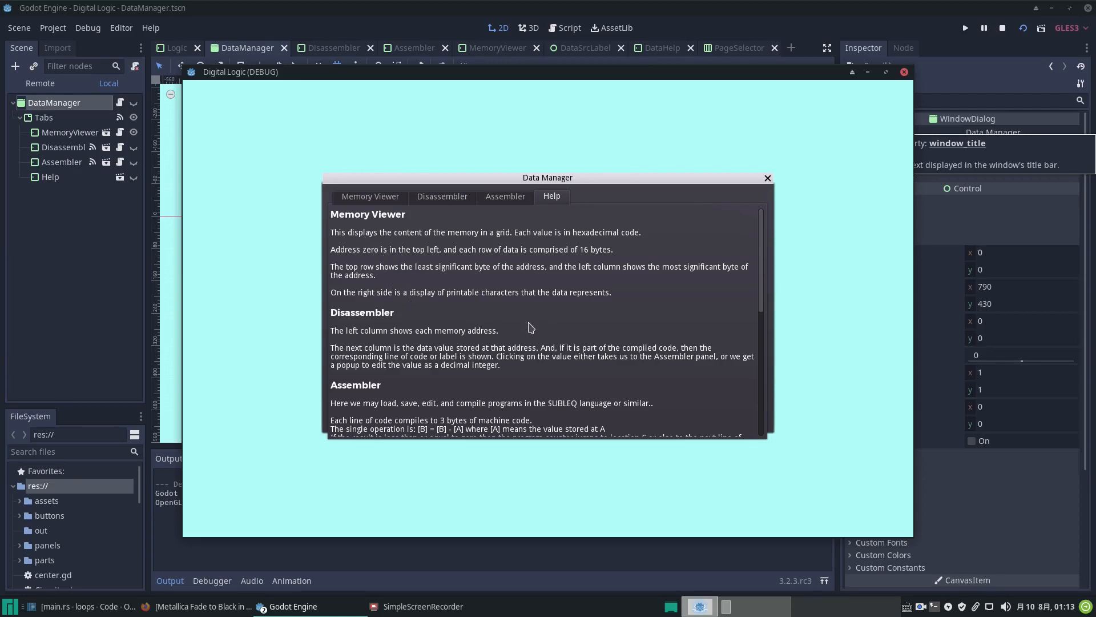
scroll("down", 3)
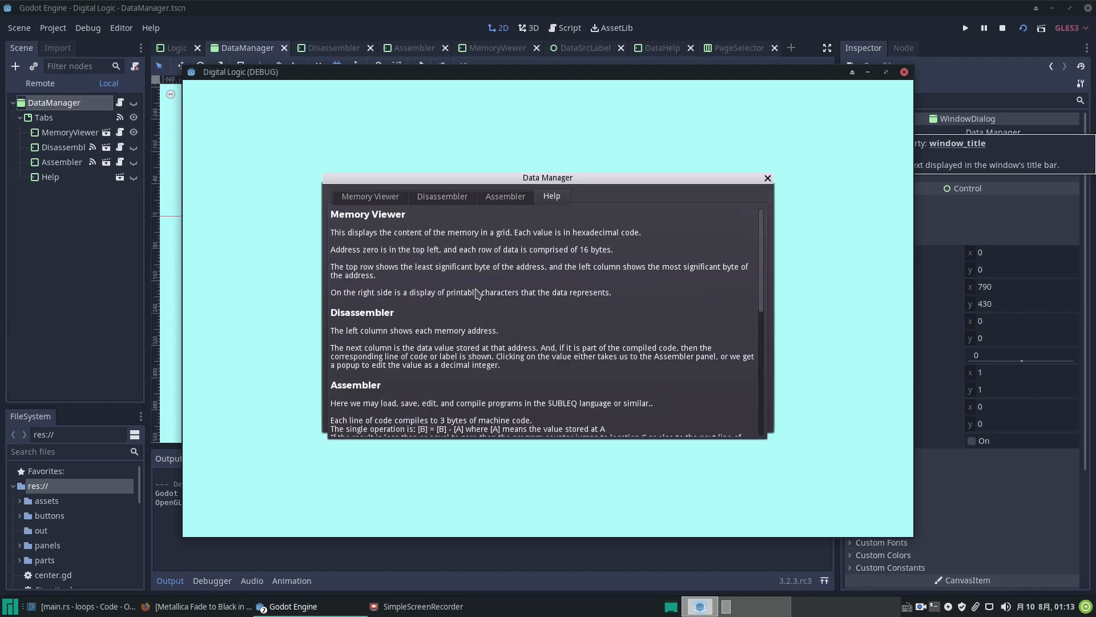
mouse_move(466, 284)
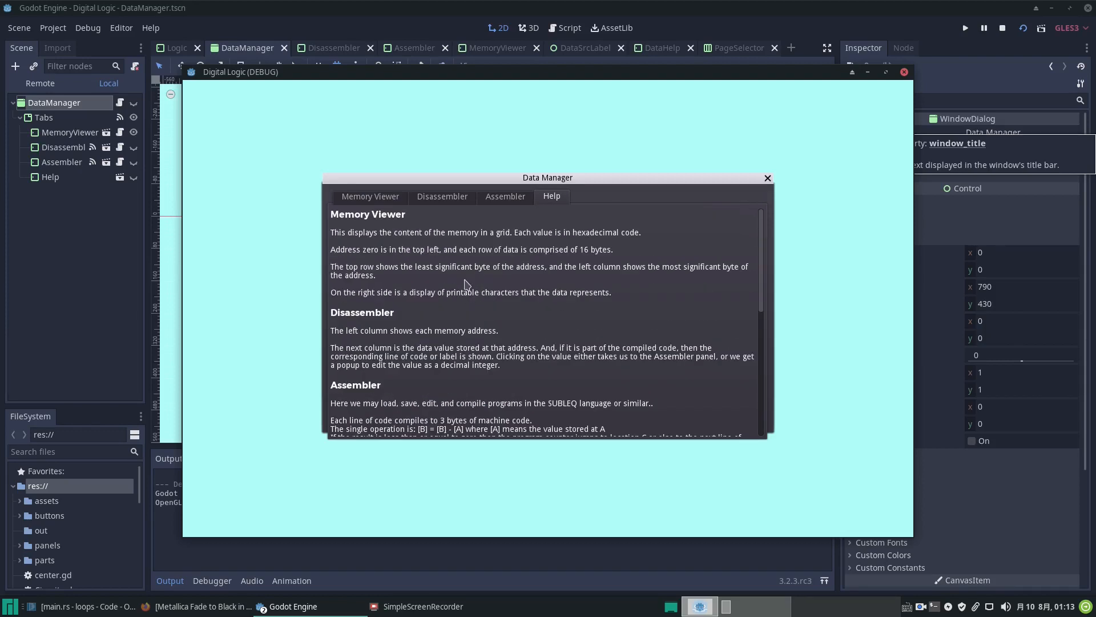
mouse_move(459, 284)
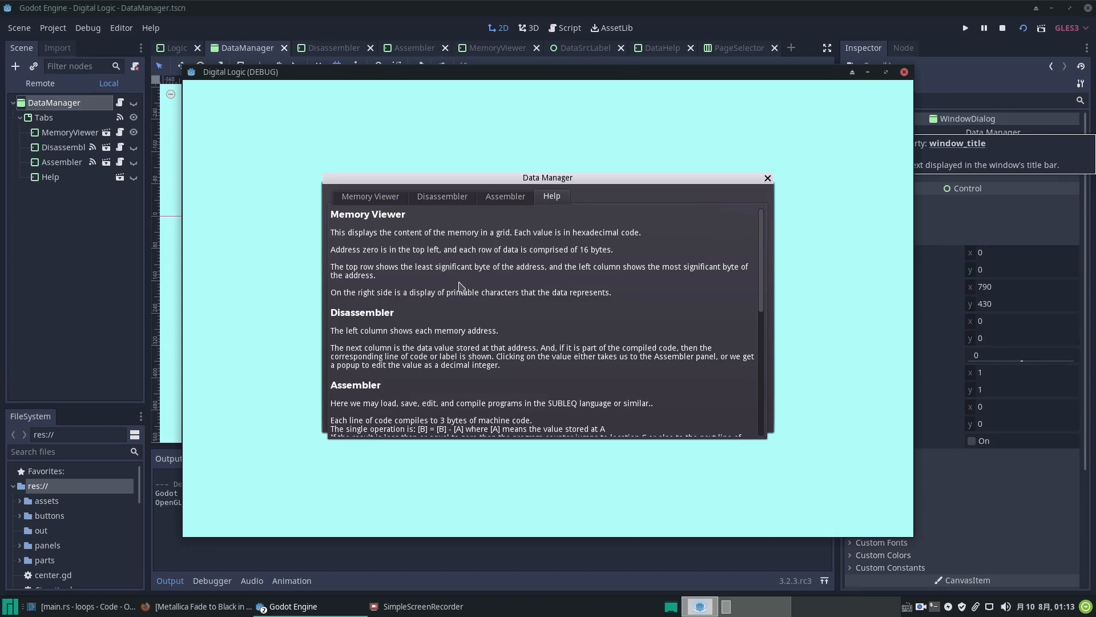
mouse_move(463, 284)
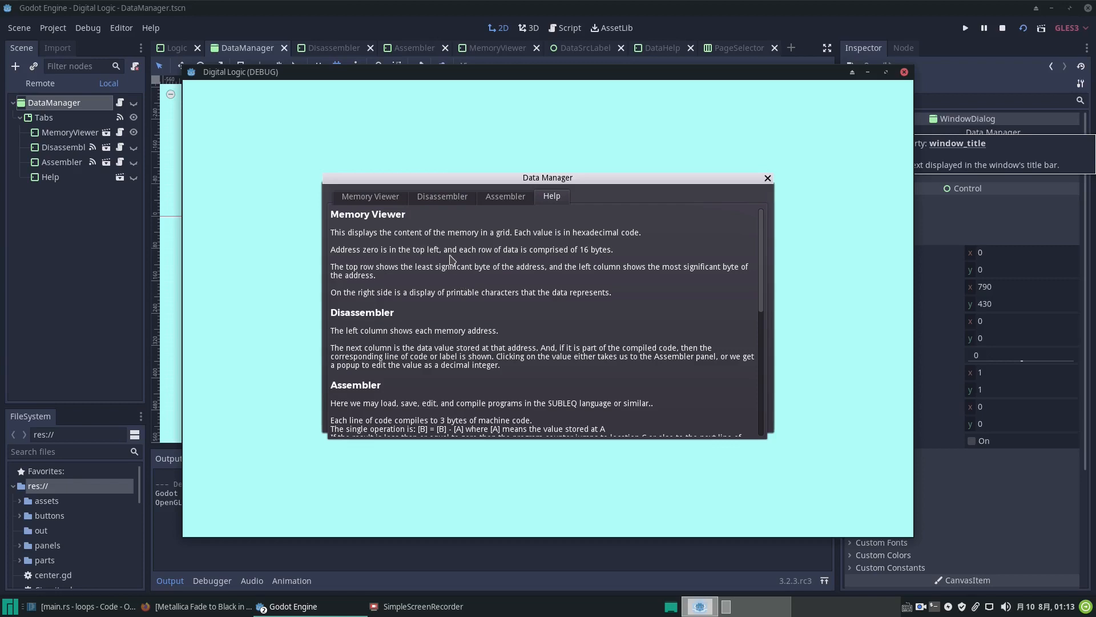
mouse_move(419, 234)
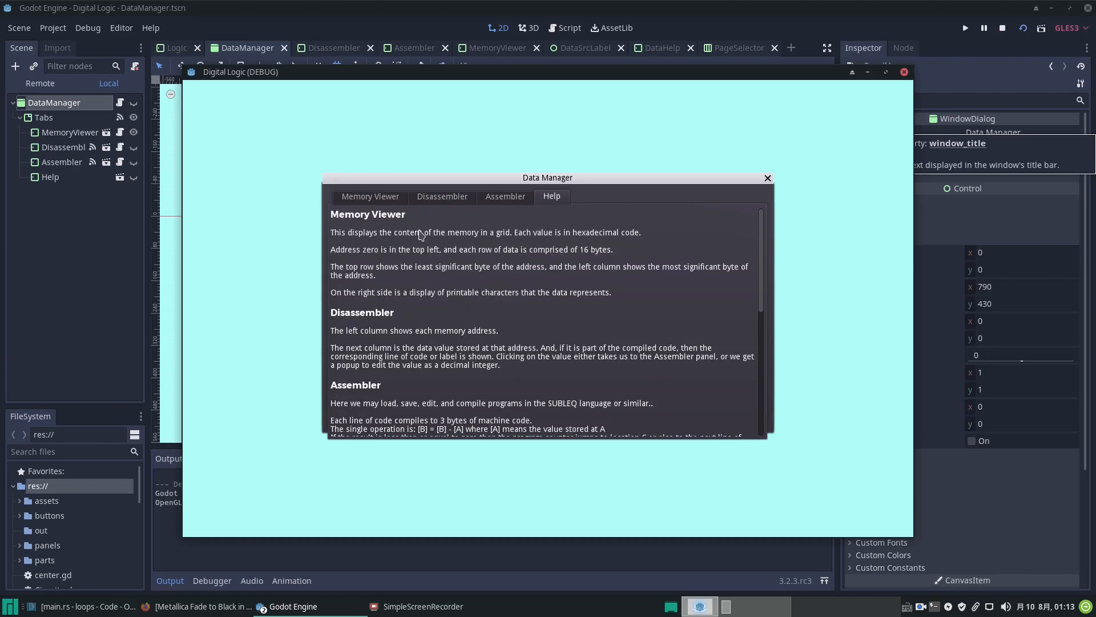
scroll("down", 3)
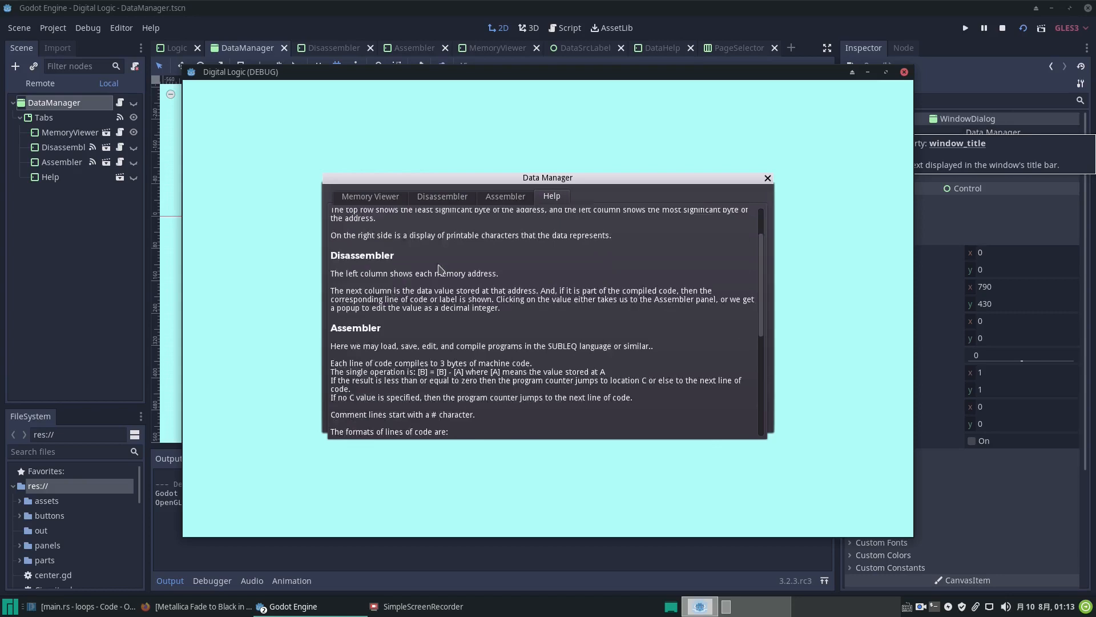
scroll("down", 3)
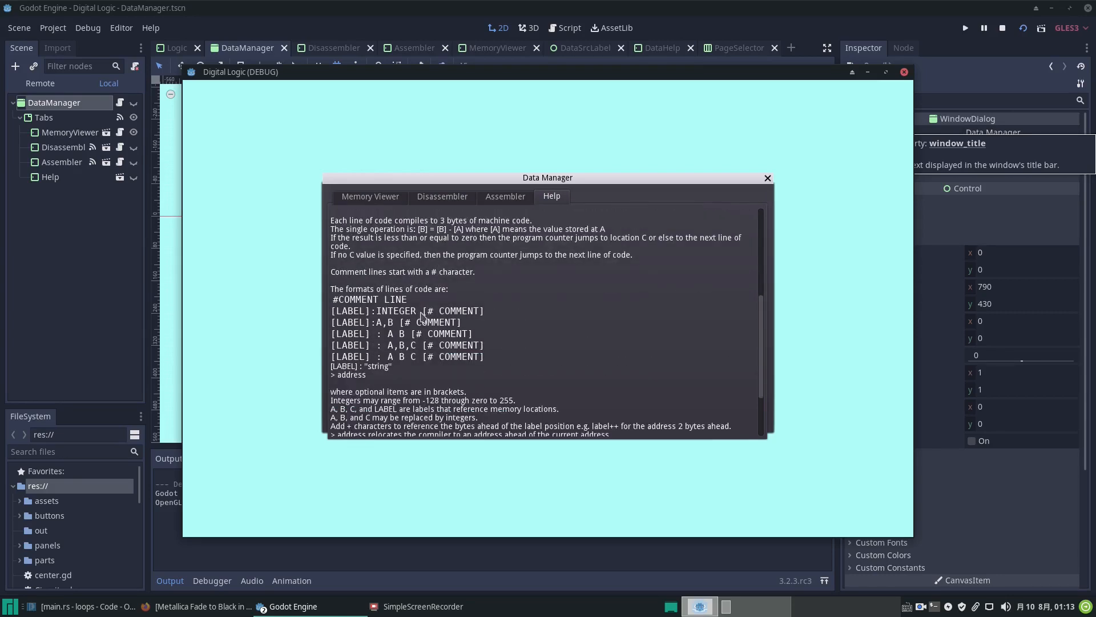
mouse_move(413, 357)
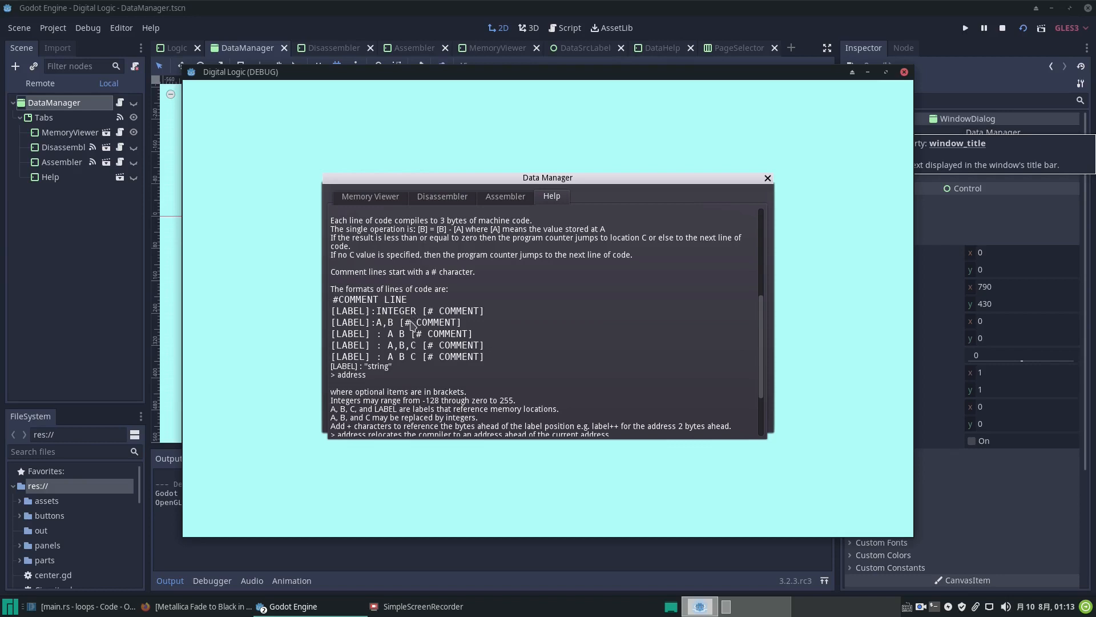
mouse_move(468, 378)
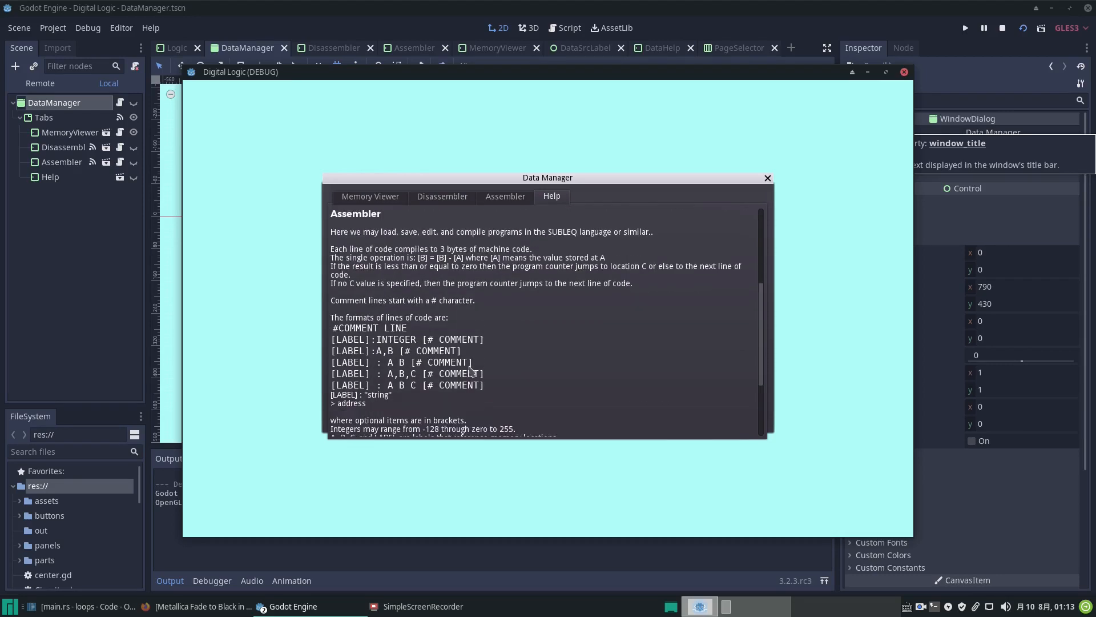
mouse_move(352, 335)
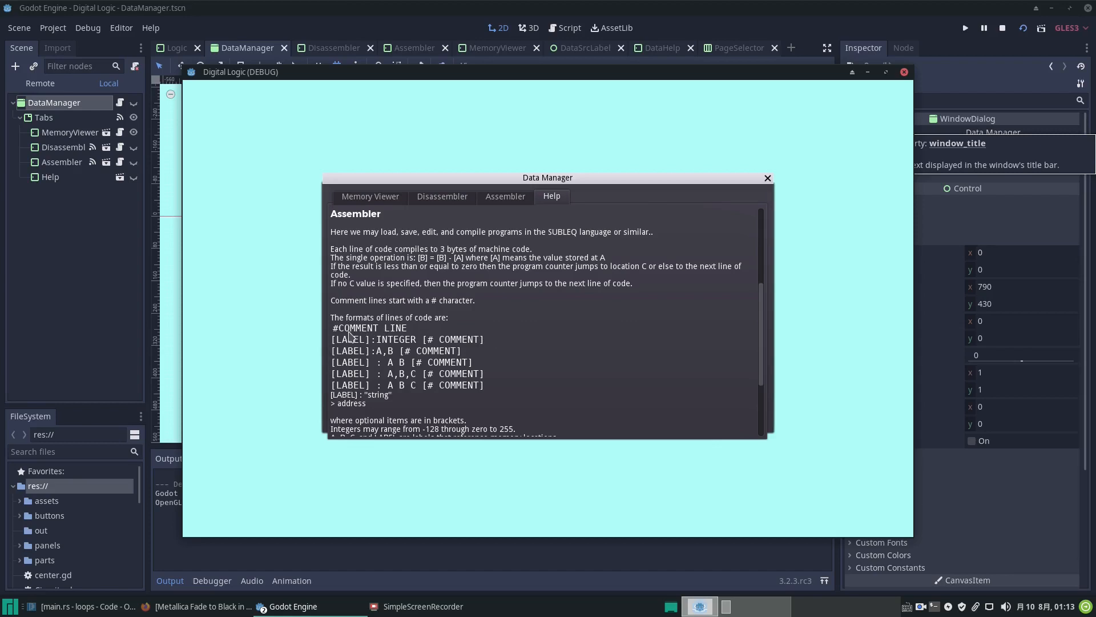
mouse_move(346, 338)
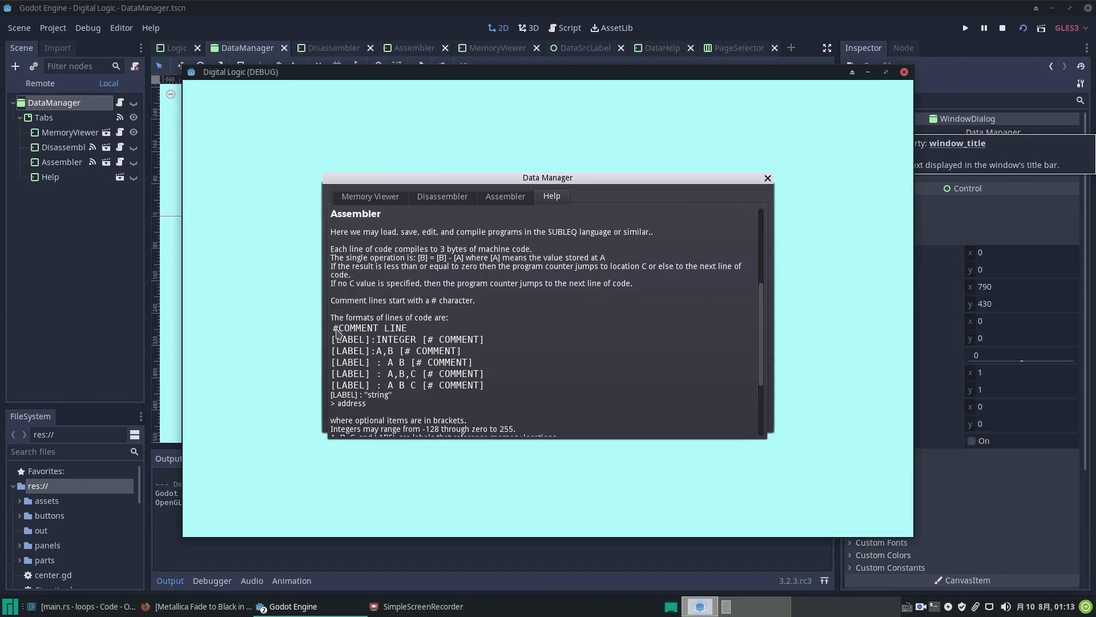
mouse_move(422, 342)
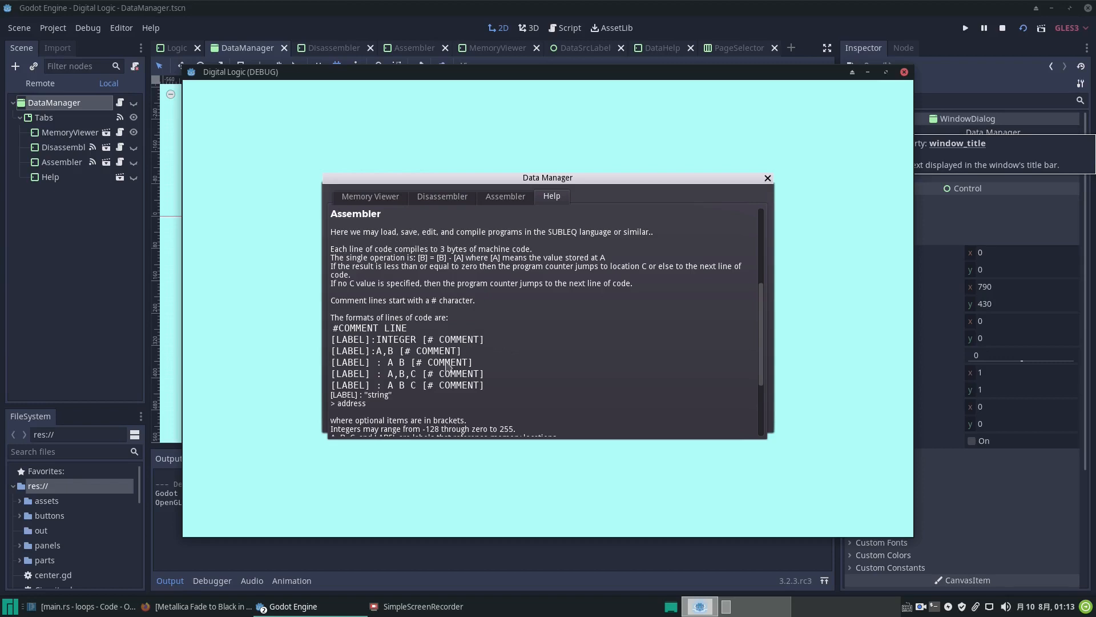
mouse_move(359, 345)
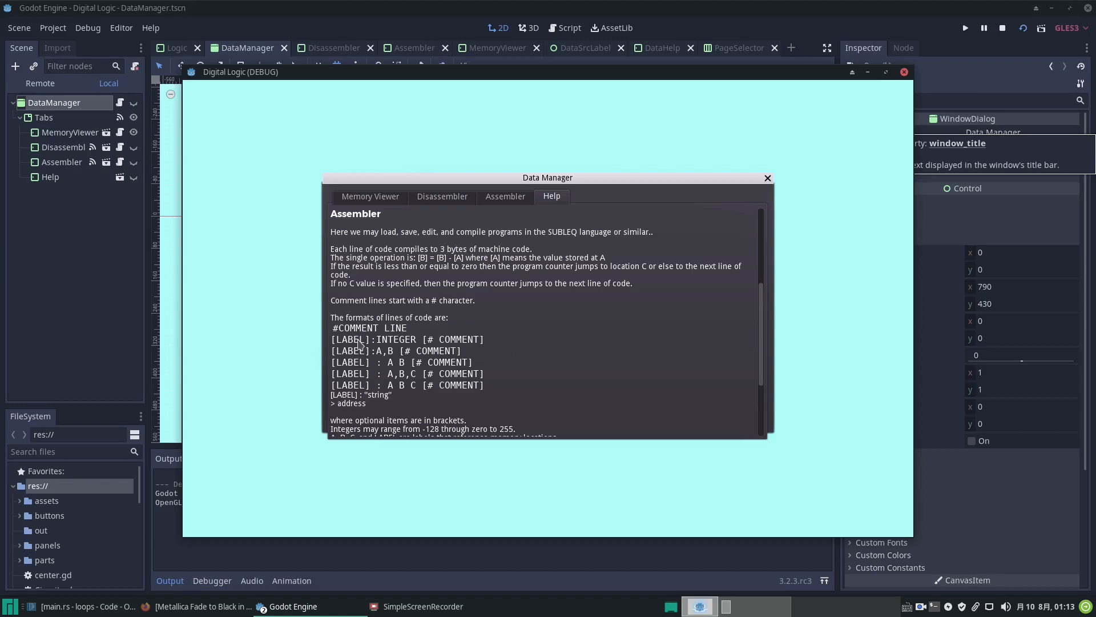
mouse_move(373, 347)
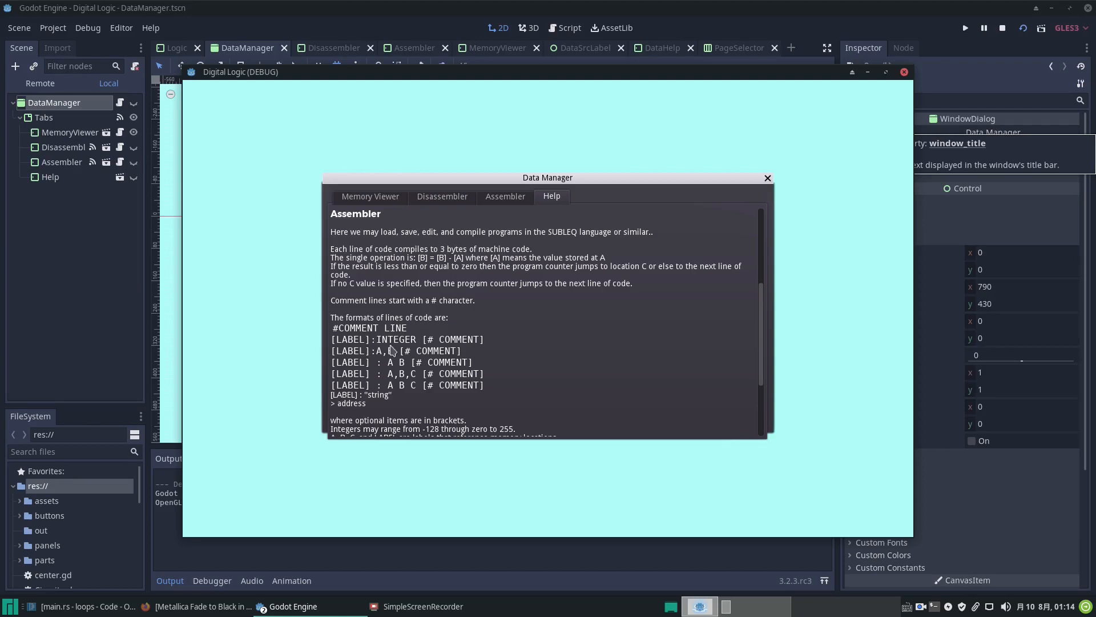
mouse_move(401, 342)
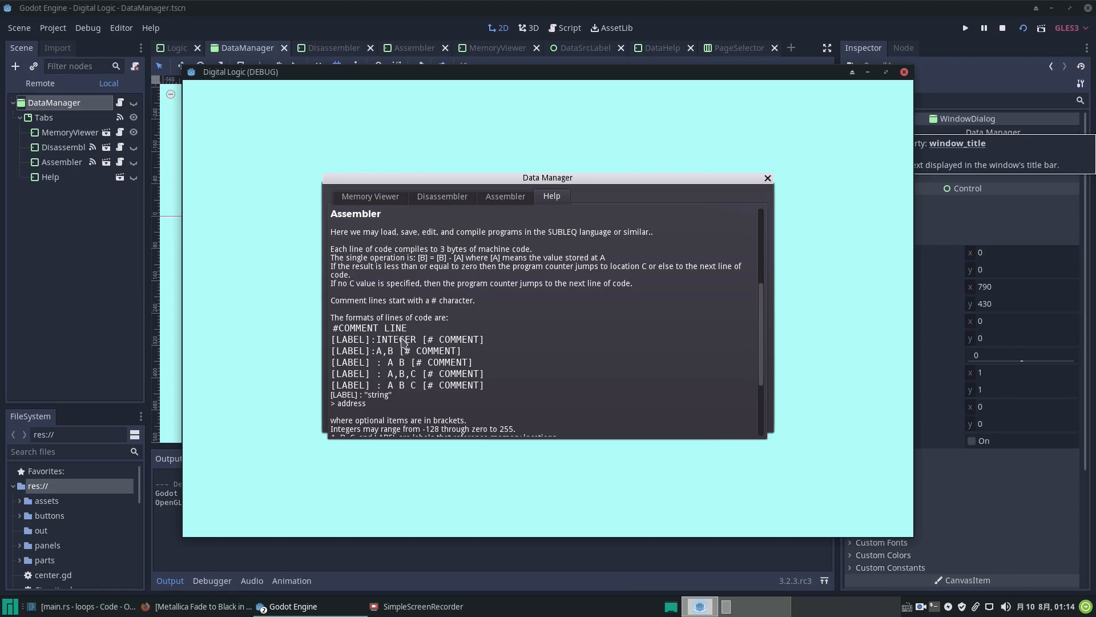
mouse_move(393, 360)
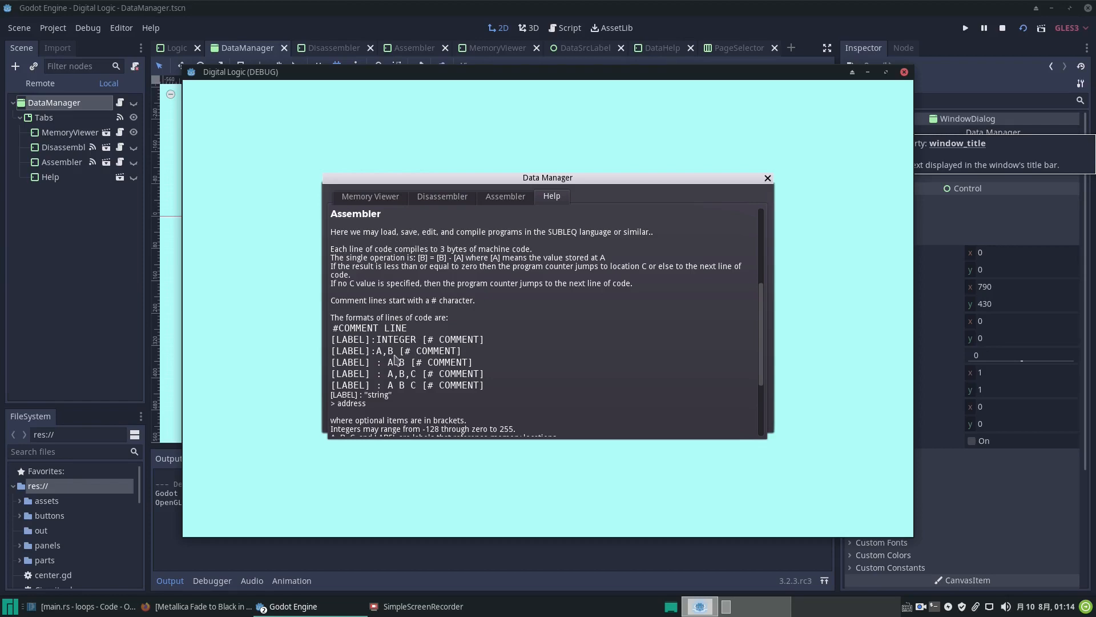
mouse_move(418, 379)
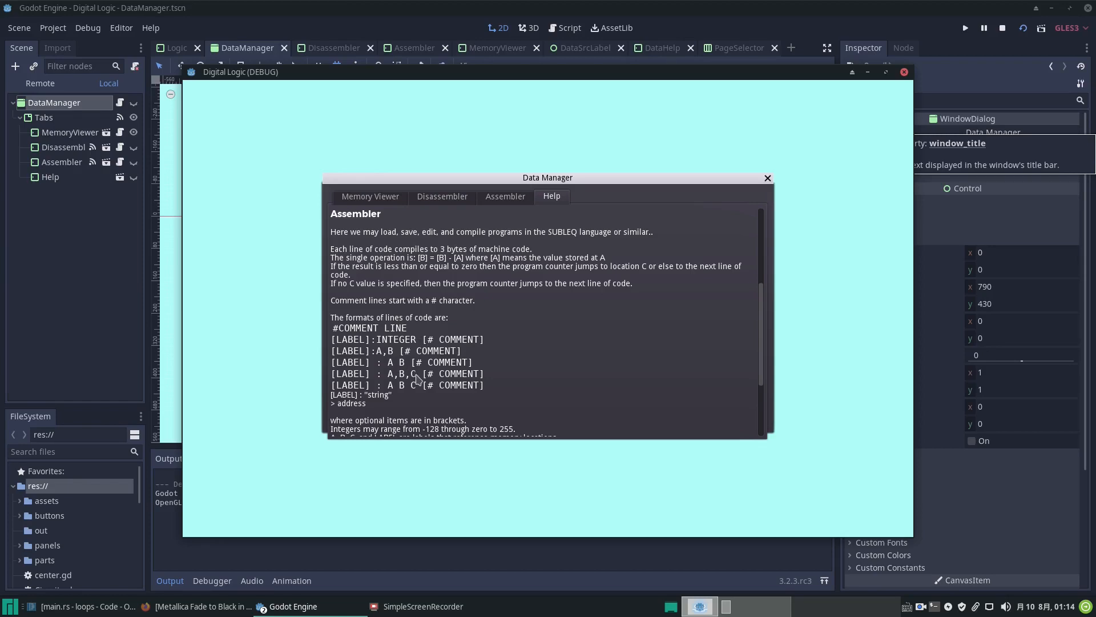
mouse_move(384, 350)
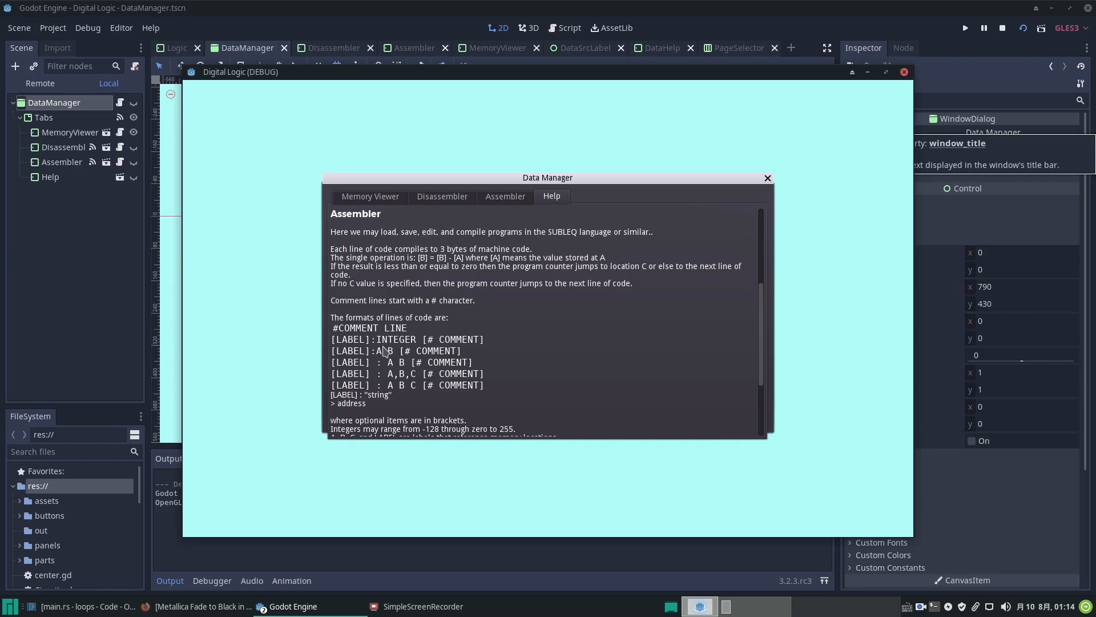
mouse_move(387, 388)
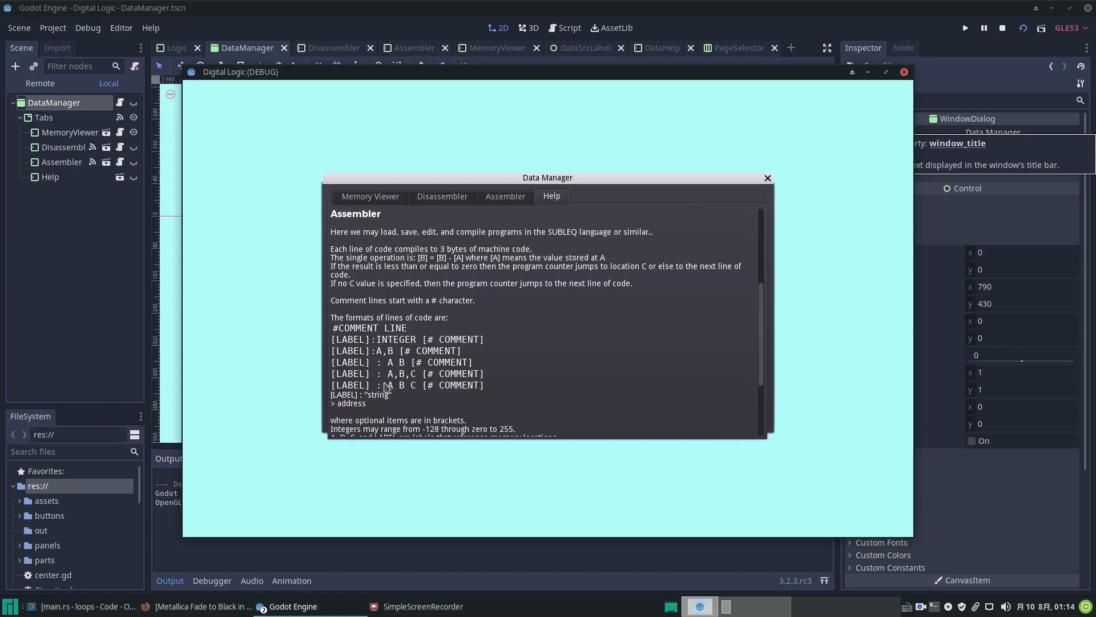
mouse_move(384, 419)
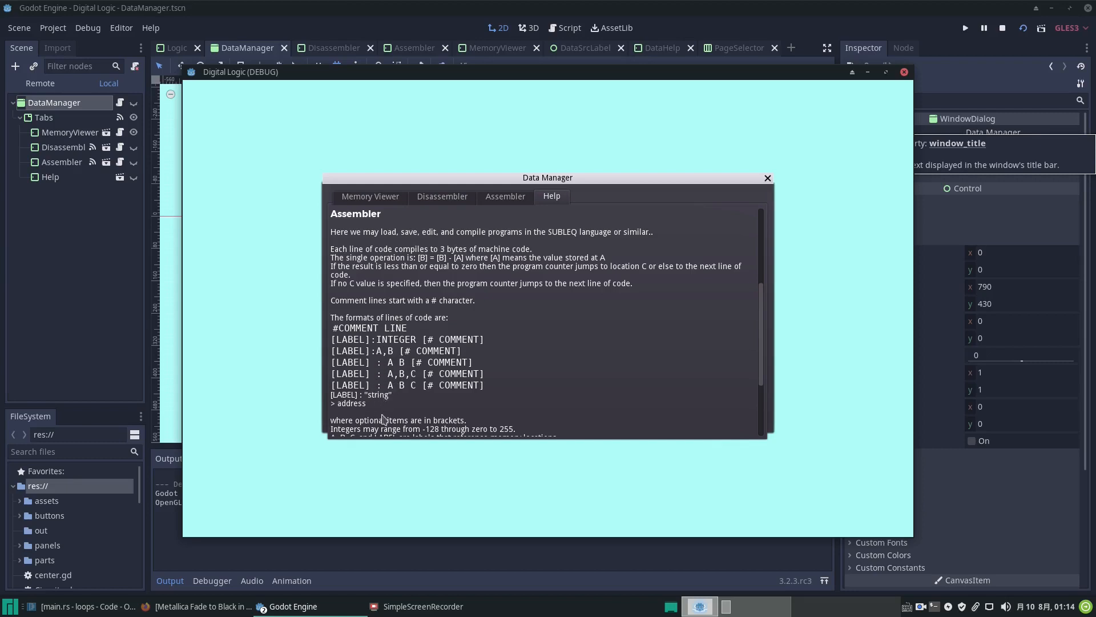
mouse_move(511, 343)
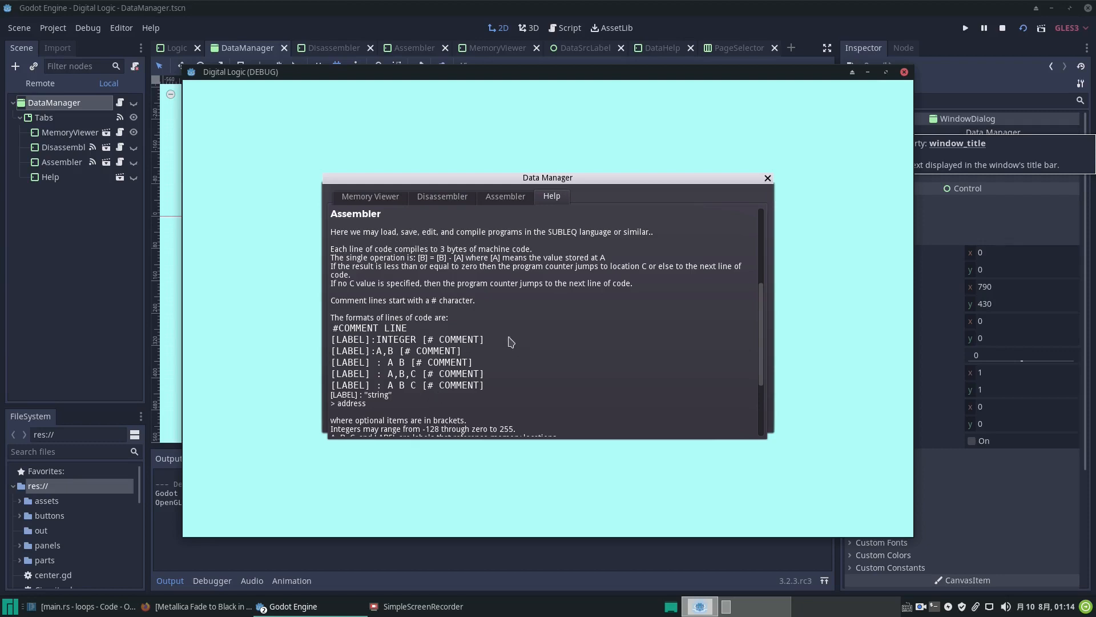
mouse_move(515, 320)
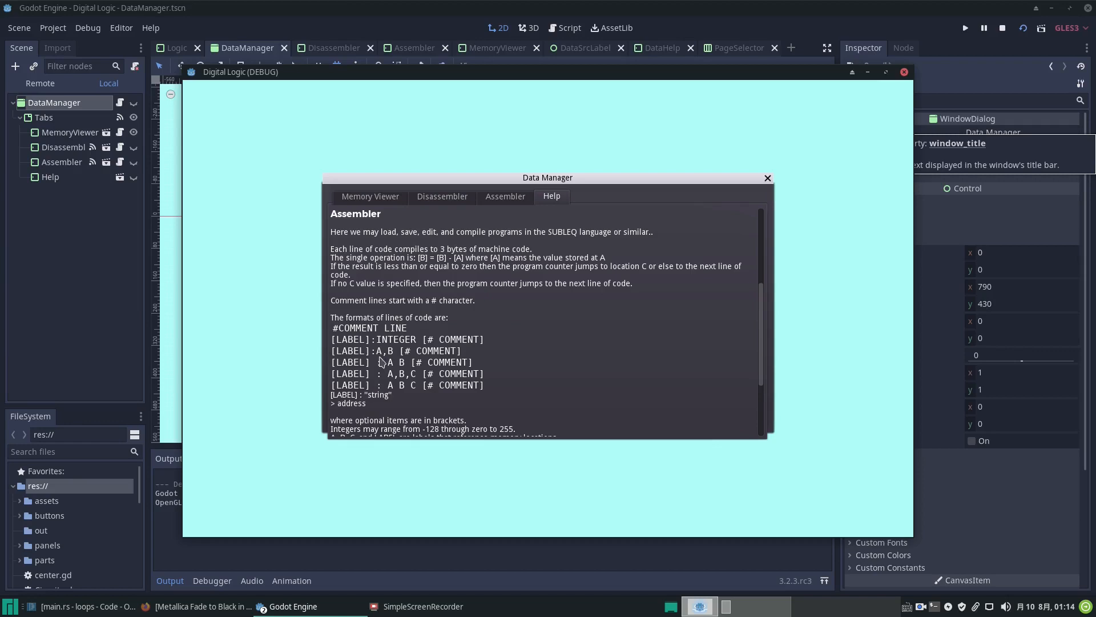
mouse_move(393, 356)
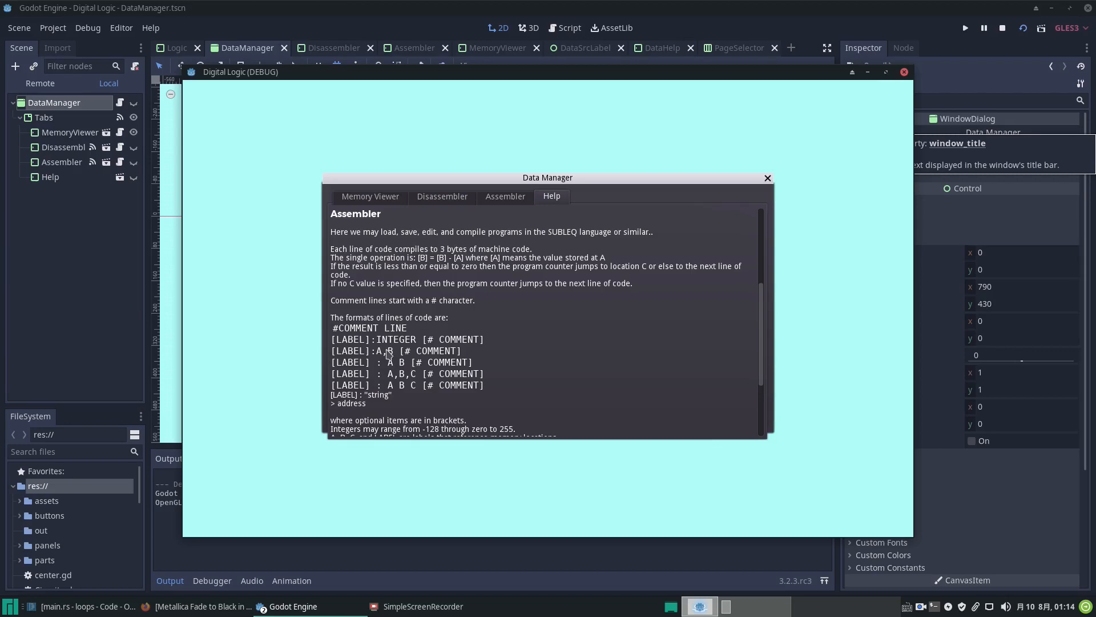
mouse_move(396, 346)
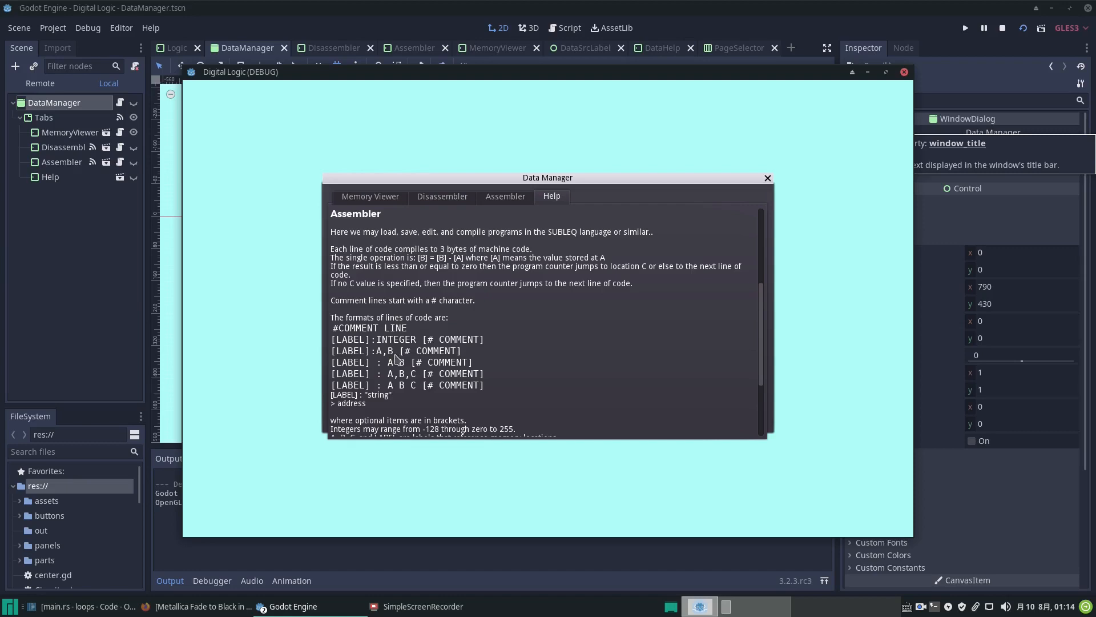
mouse_move(414, 391)
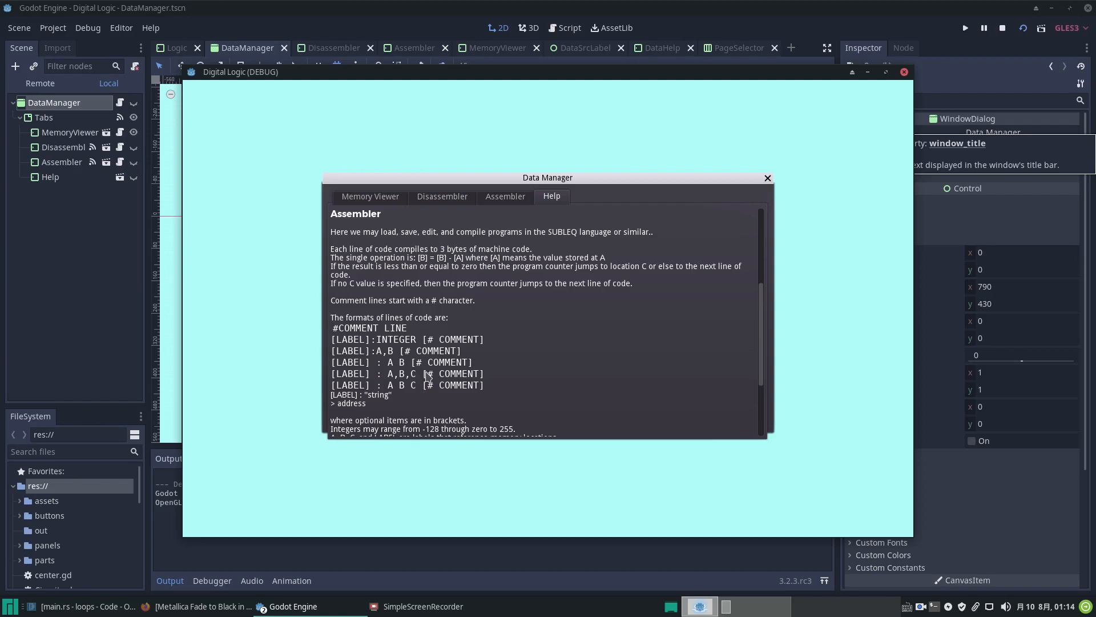
mouse_move(459, 378)
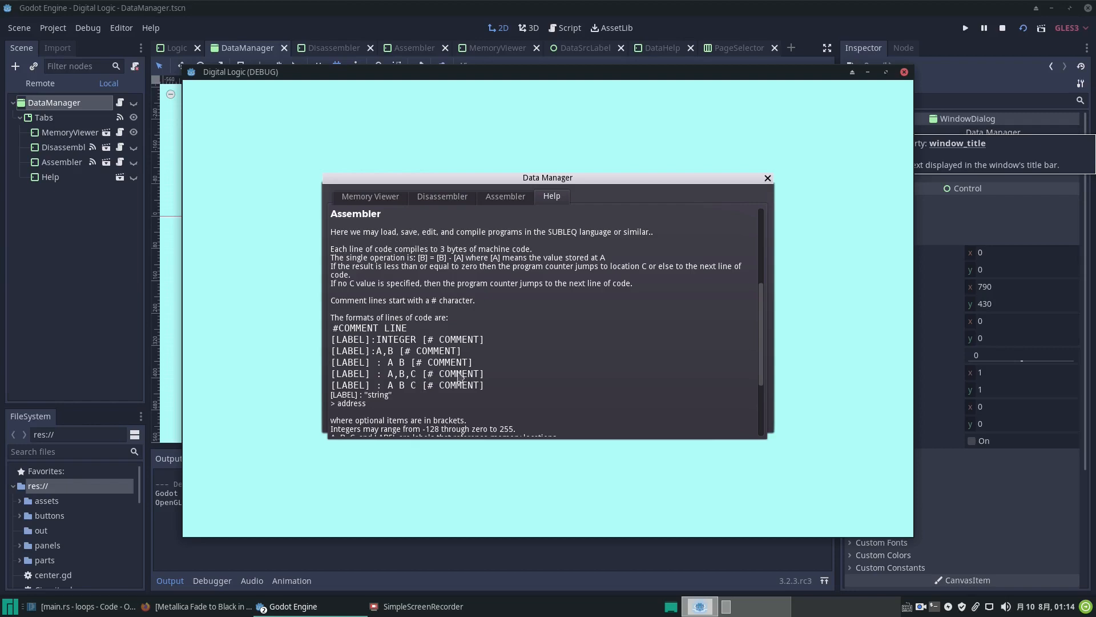
scroll("down", 3)
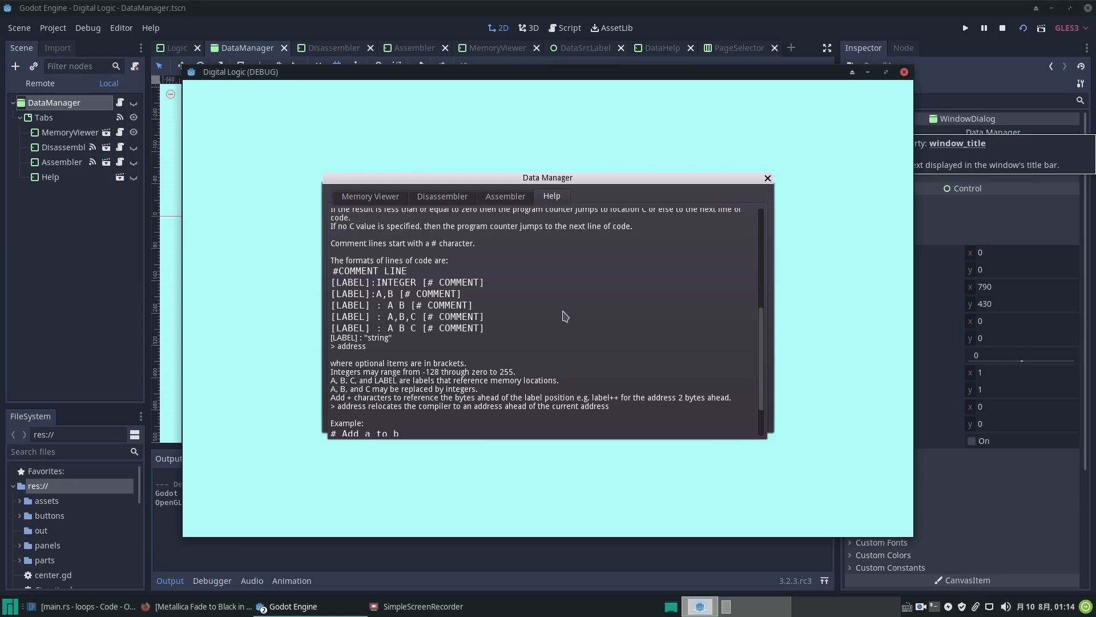
mouse_move(563, 320)
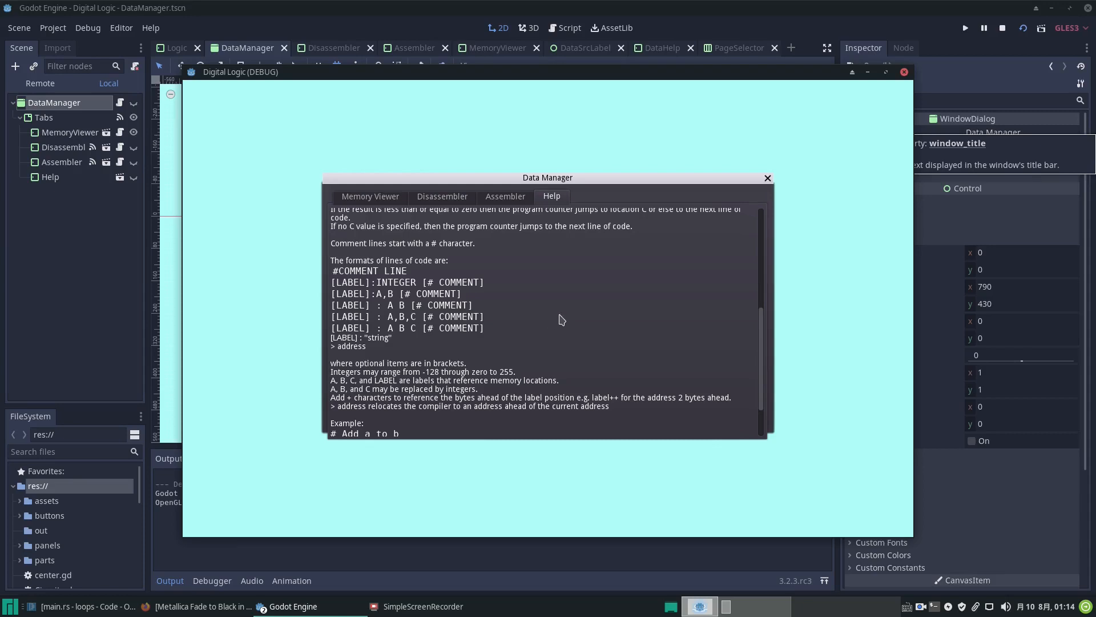
mouse_move(544, 320)
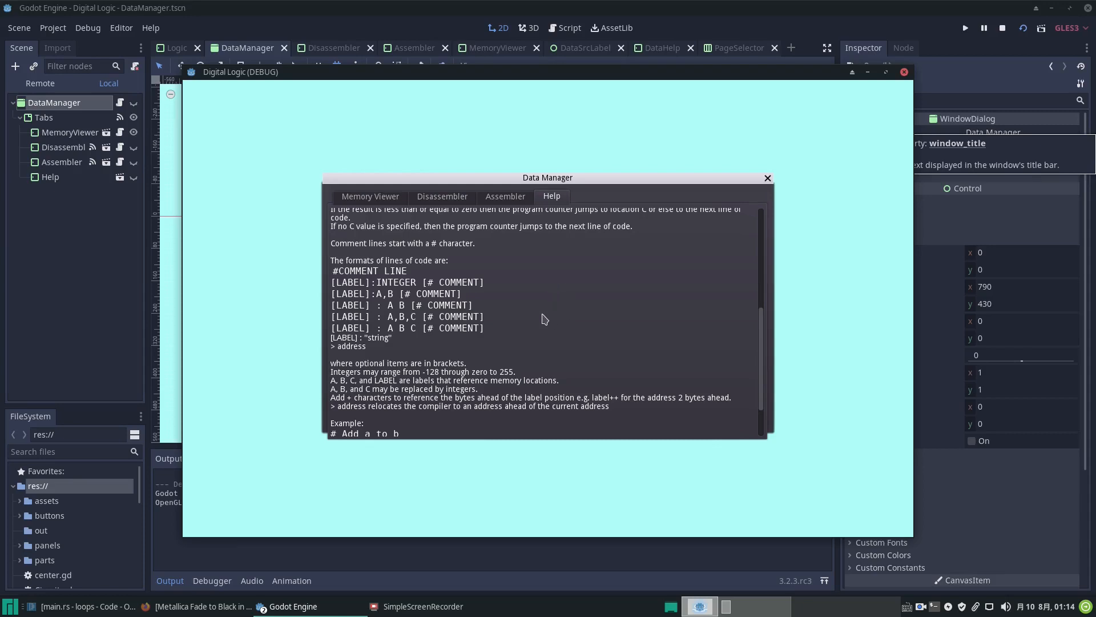
mouse_move(534, 329)
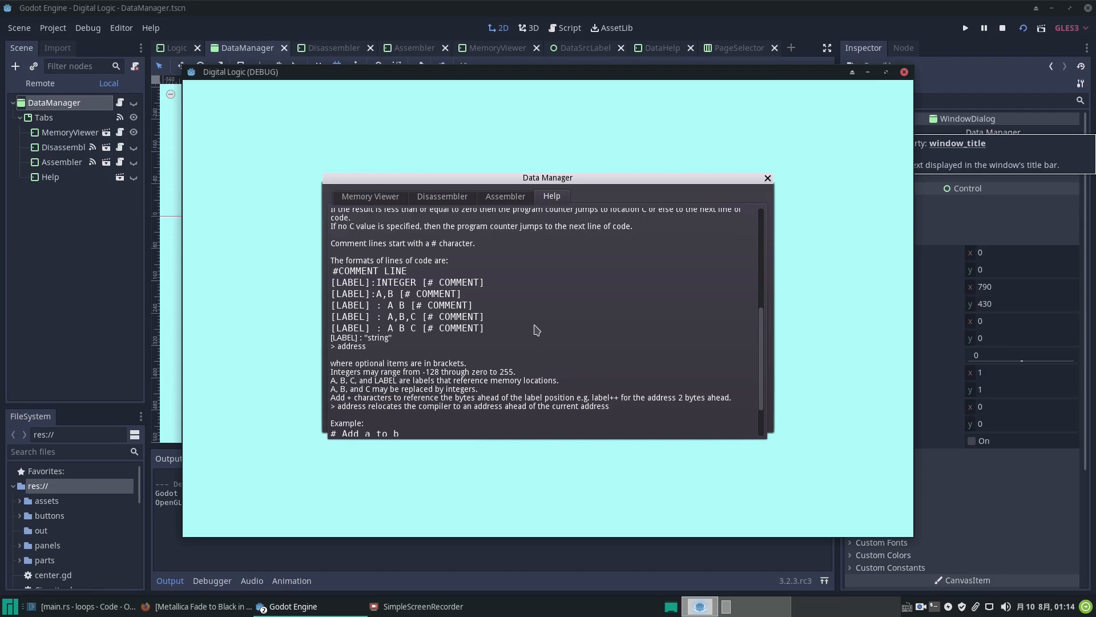
mouse_move(527, 333)
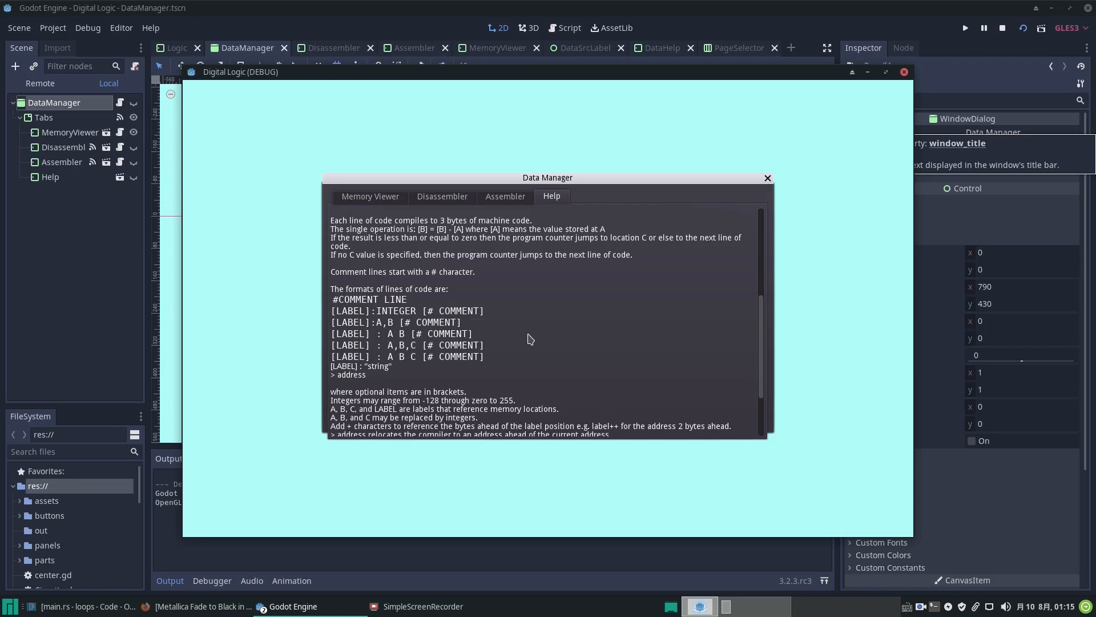
scroll("down", 3)
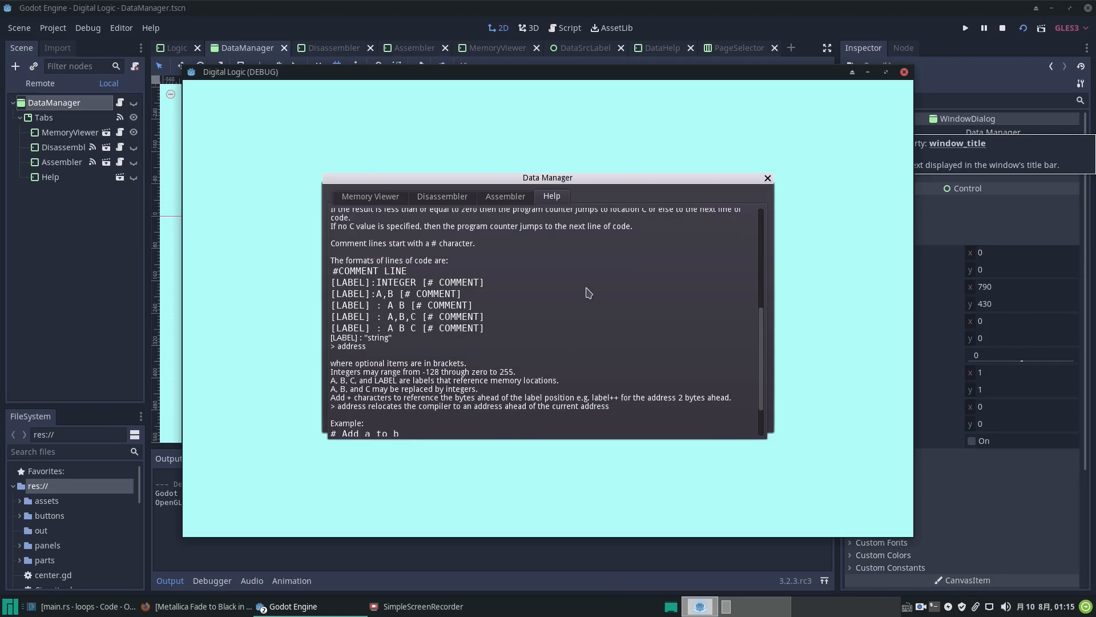
mouse_move(583, 321)
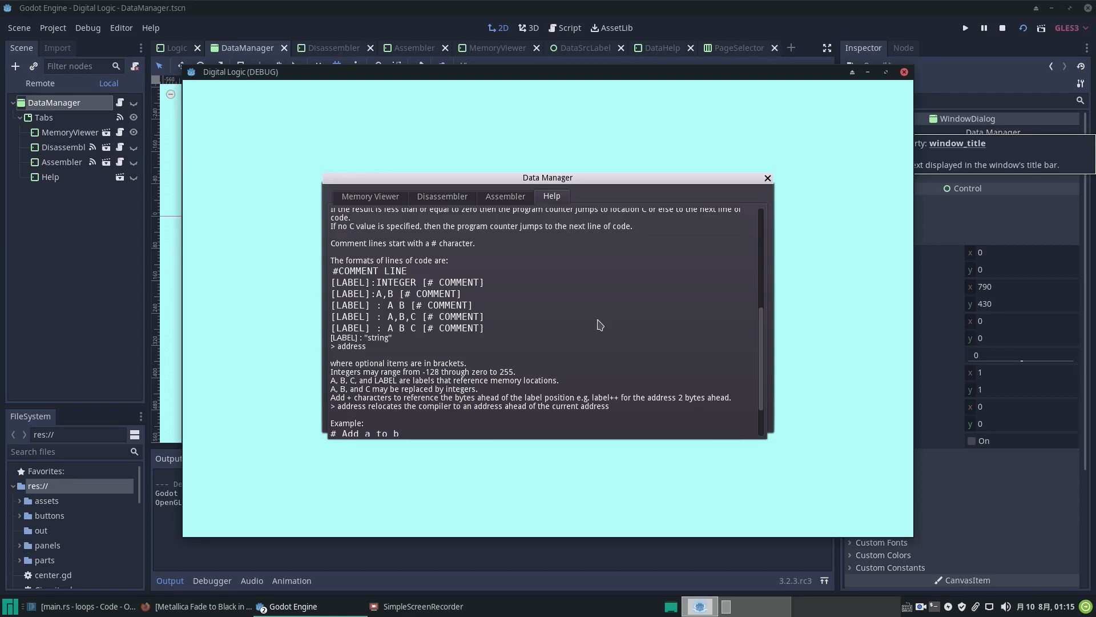
mouse_move(578, 310)
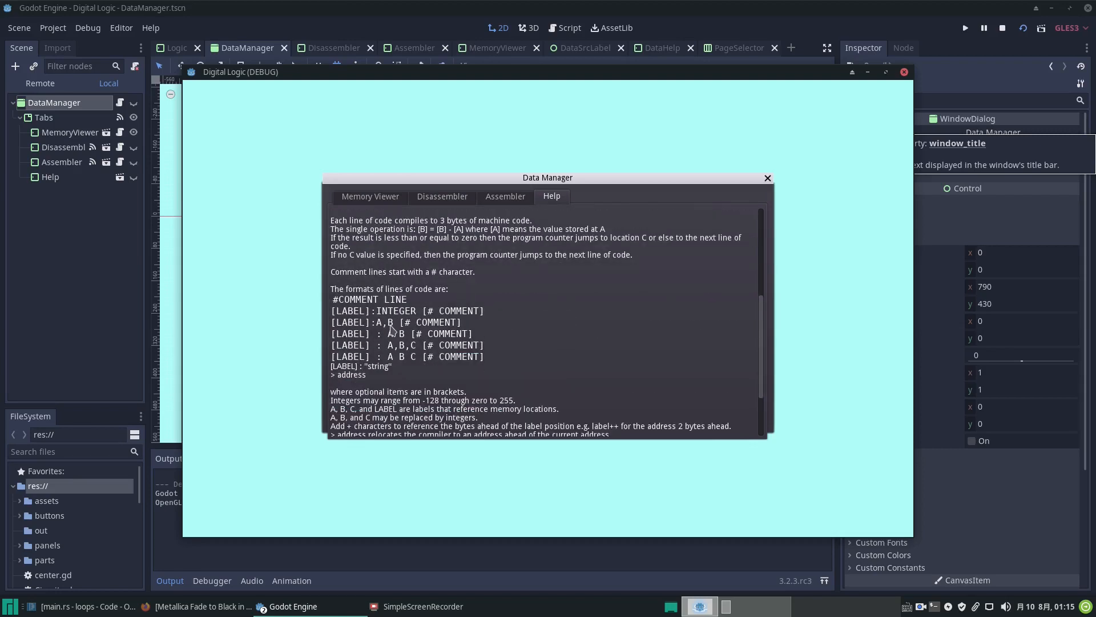
mouse_move(412, 313)
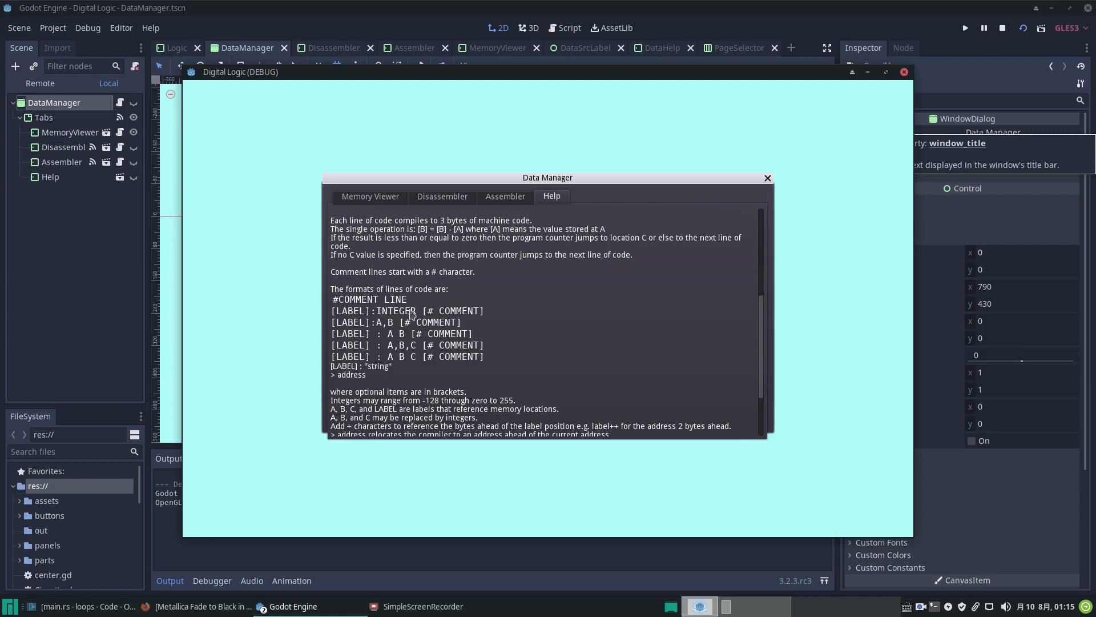
mouse_move(391, 333)
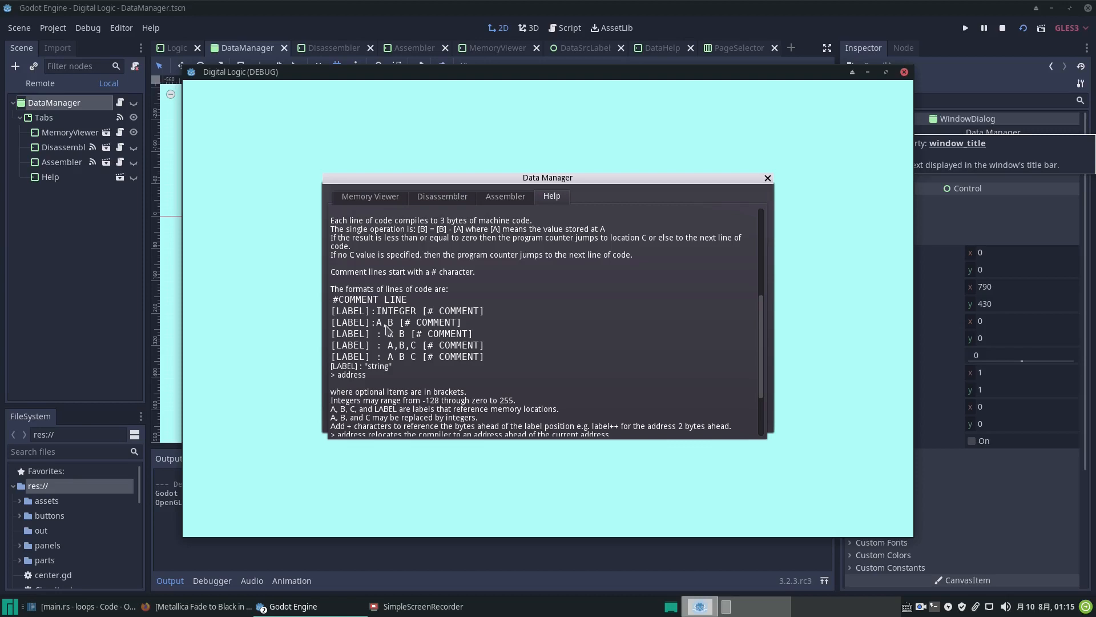
mouse_move(388, 353)
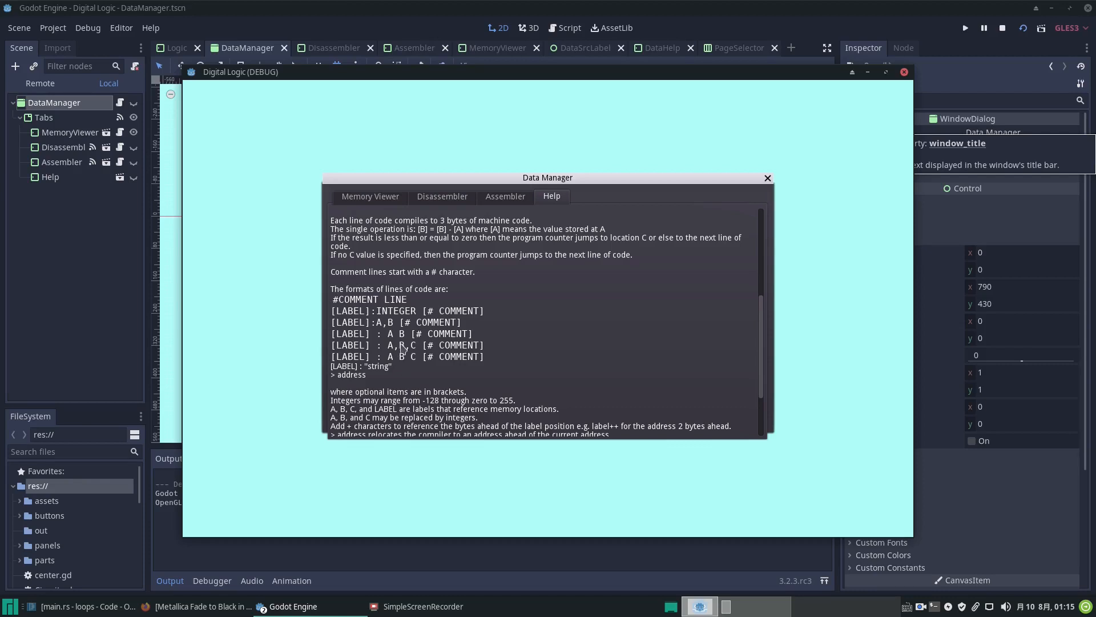
mouse_move(398, 345)
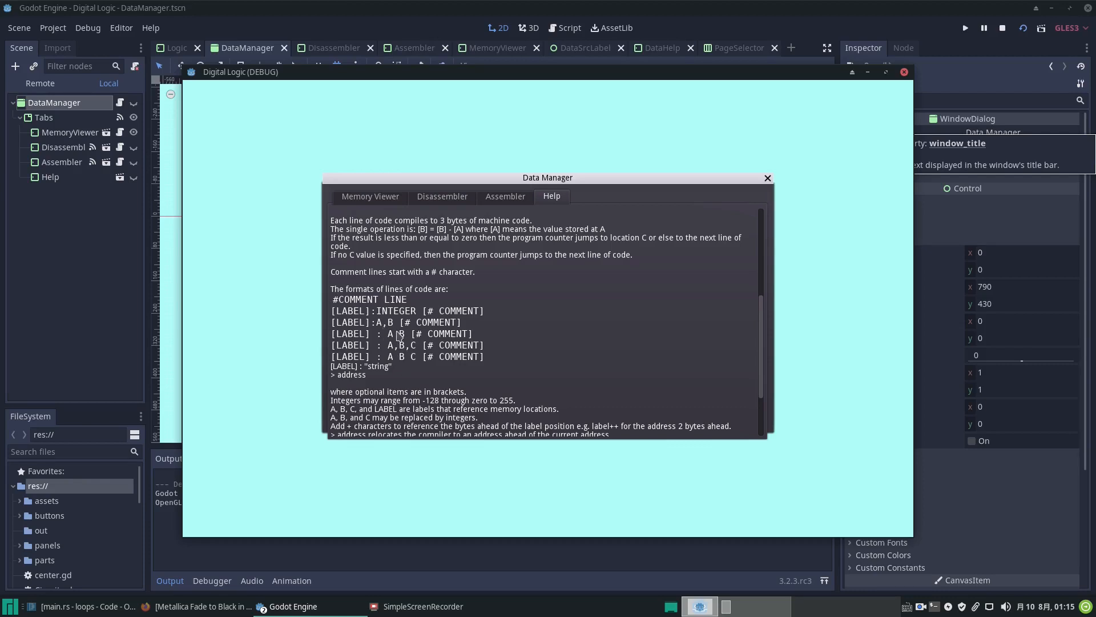
mouse_move(392, 323)
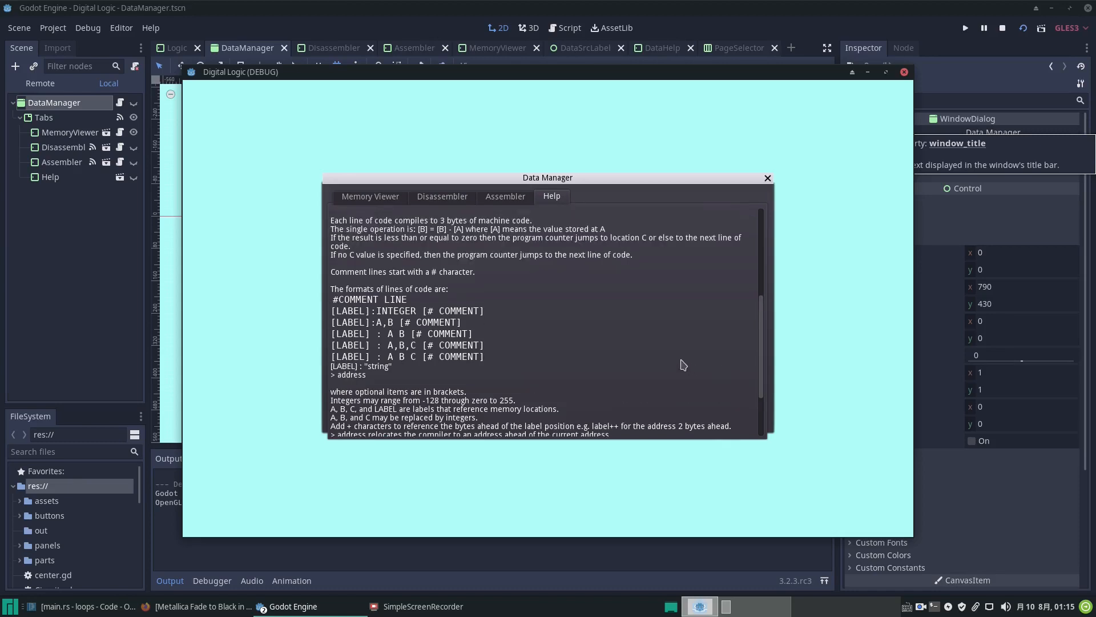
mouse_move(366, 378)
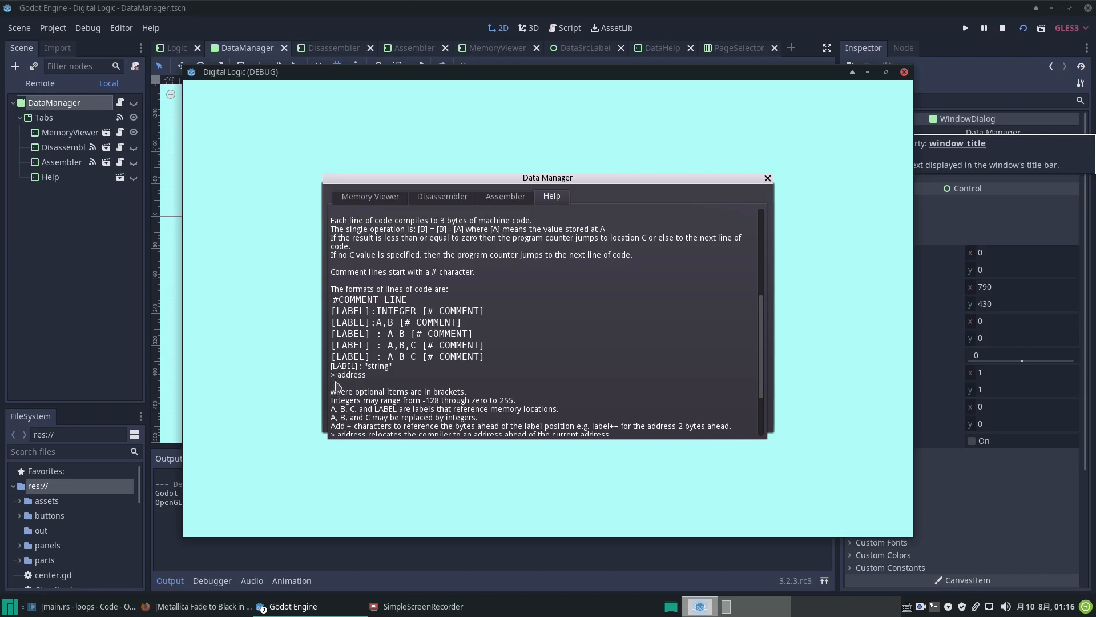
mouse_move(344, 378)
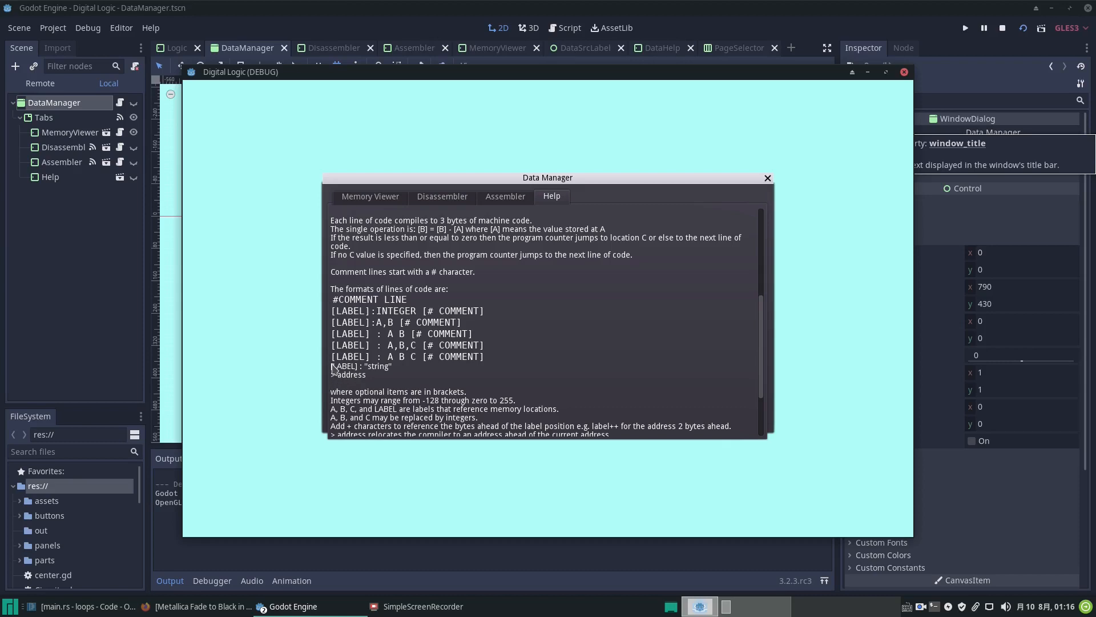
mouse_move(336, 373)
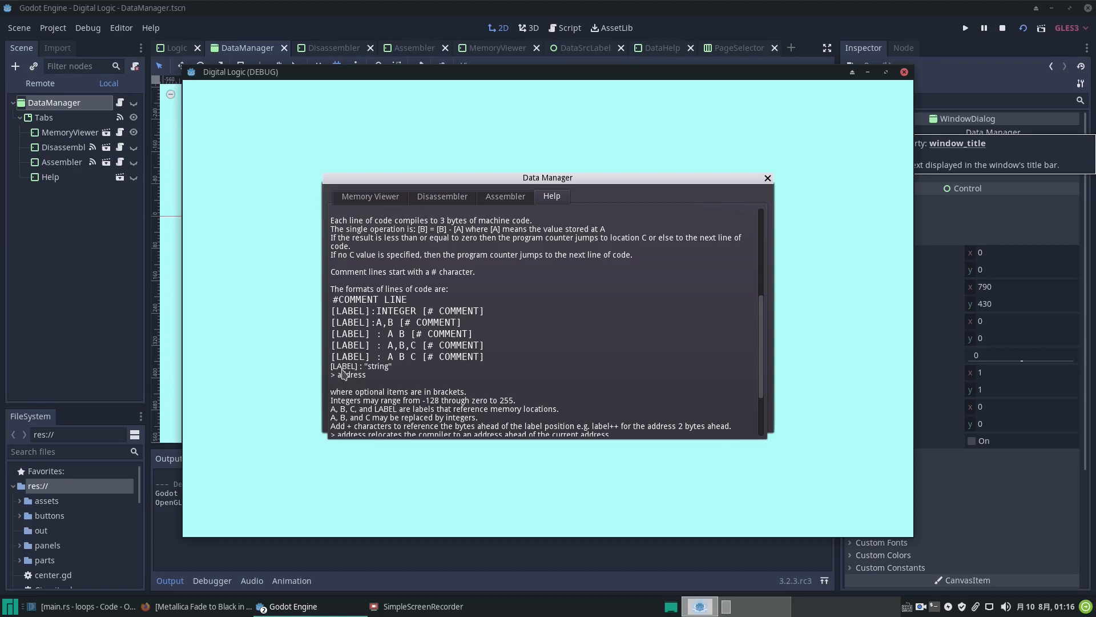
mouse_move(395, 390)
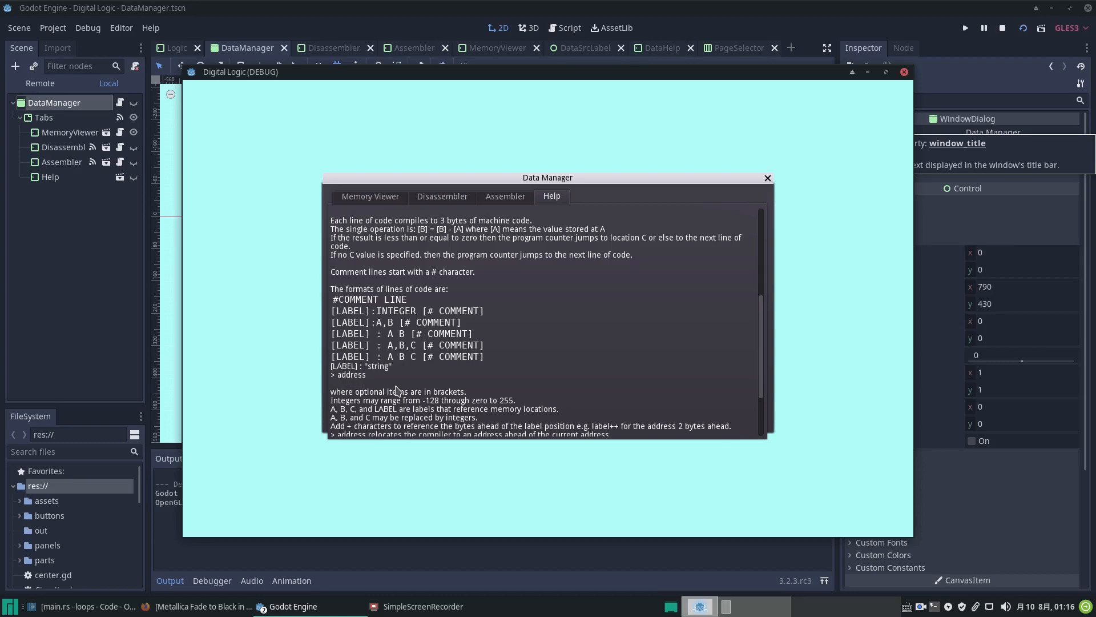
scroll("down", 3)
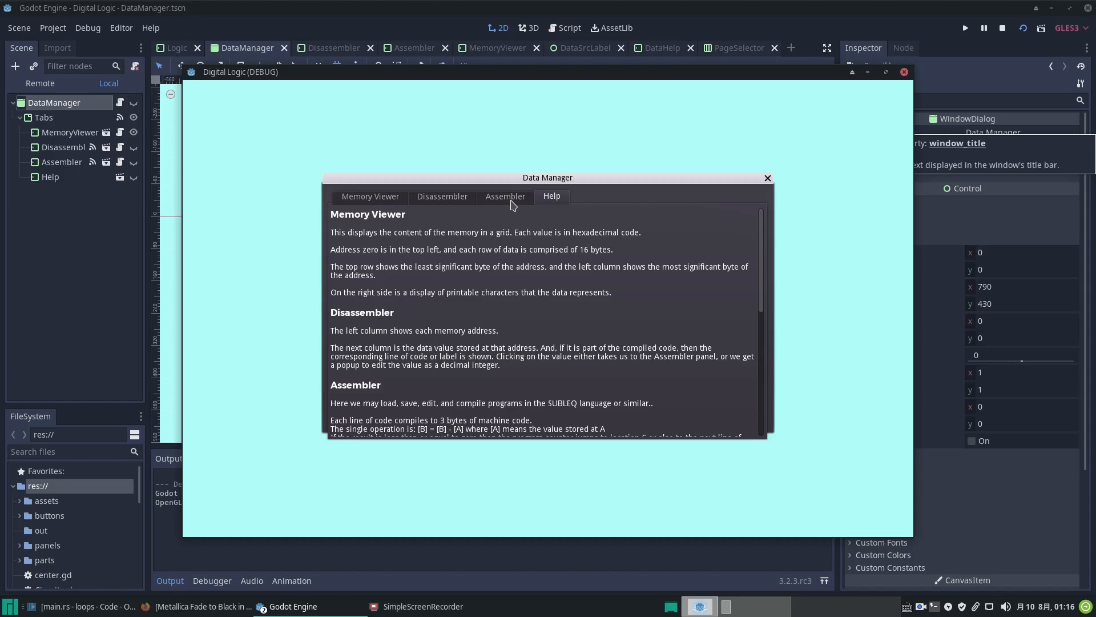
Go to the Assembler panel and bring up the Open a File dialog listing the .asq sources.
left_click(505, 195)
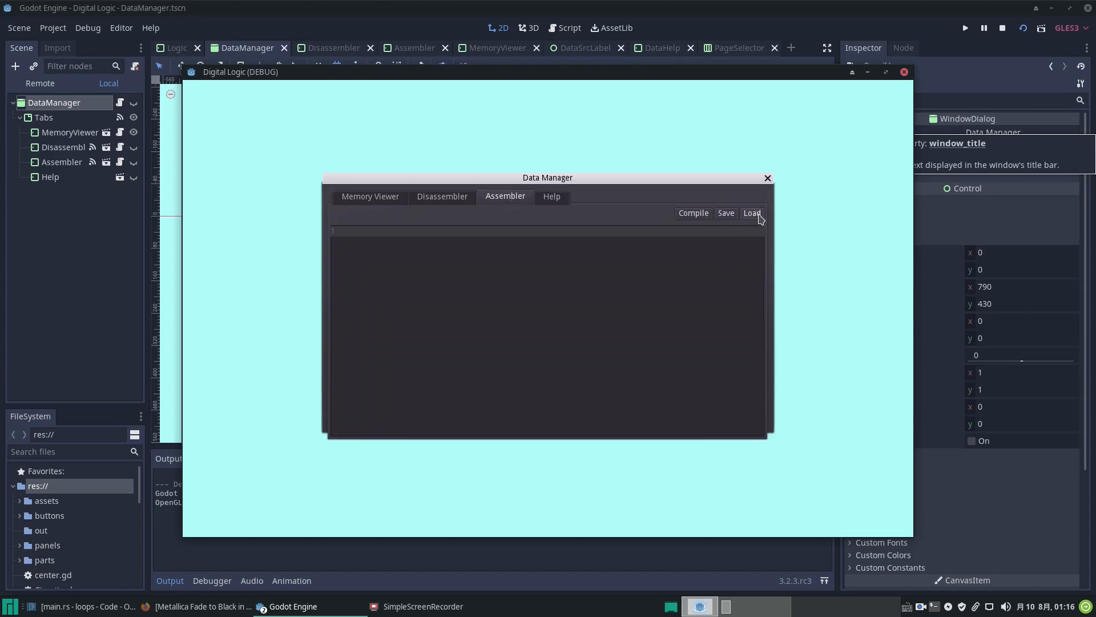
left_click(751, 214)
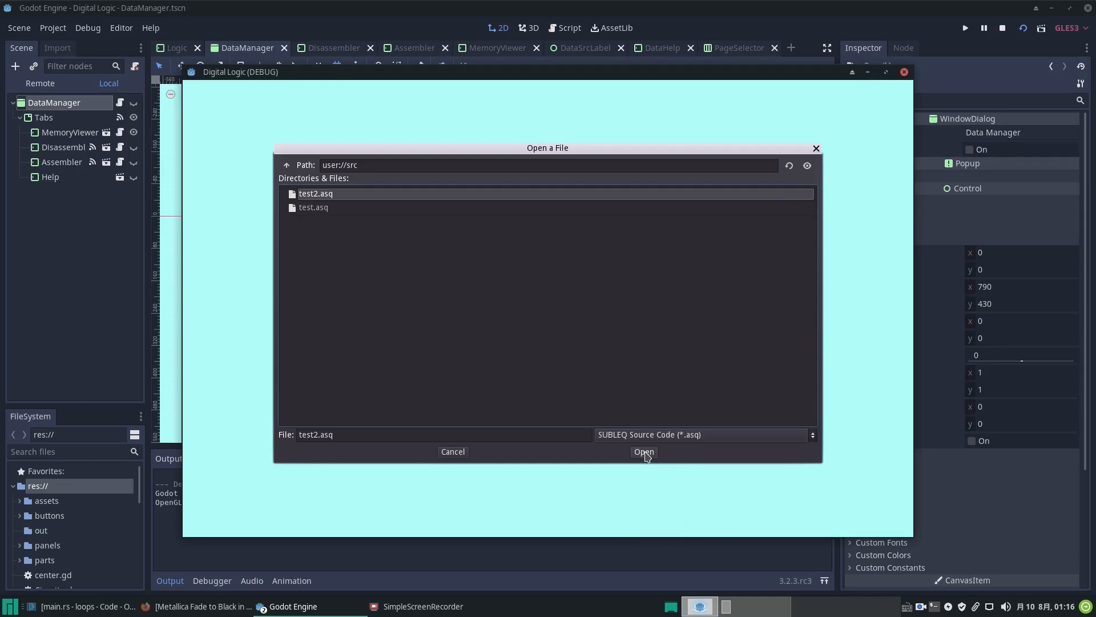
Load test2.asq into the assembler and finish its START, ADD, NEXT, CONT and data lines.
left_click(643, 452)
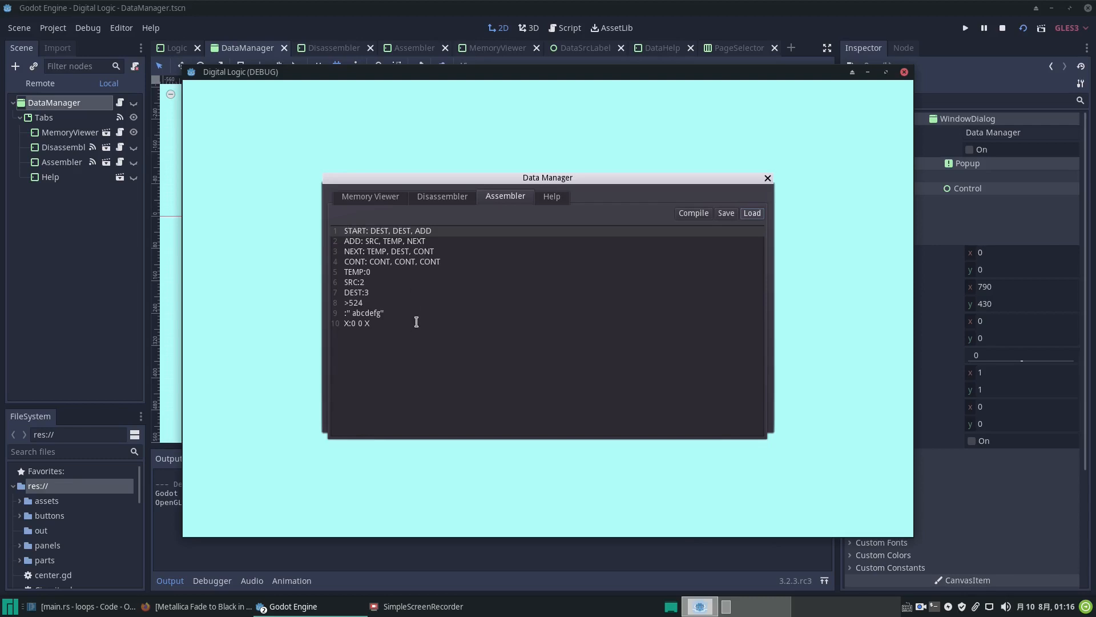
mouse_move(346, 261)
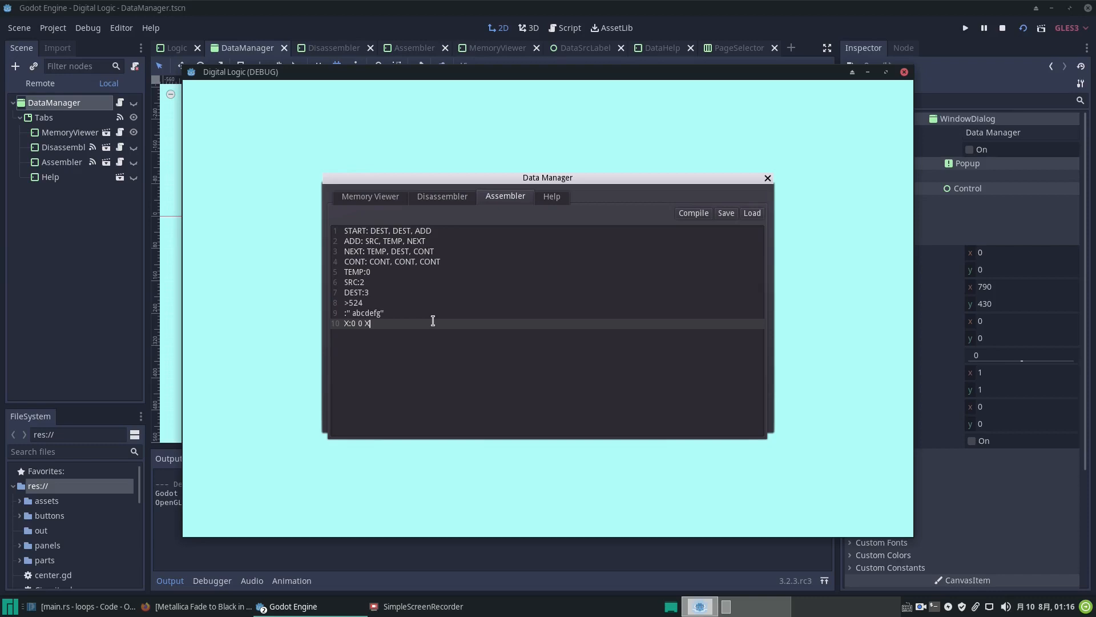
type("sdgswdjfg")
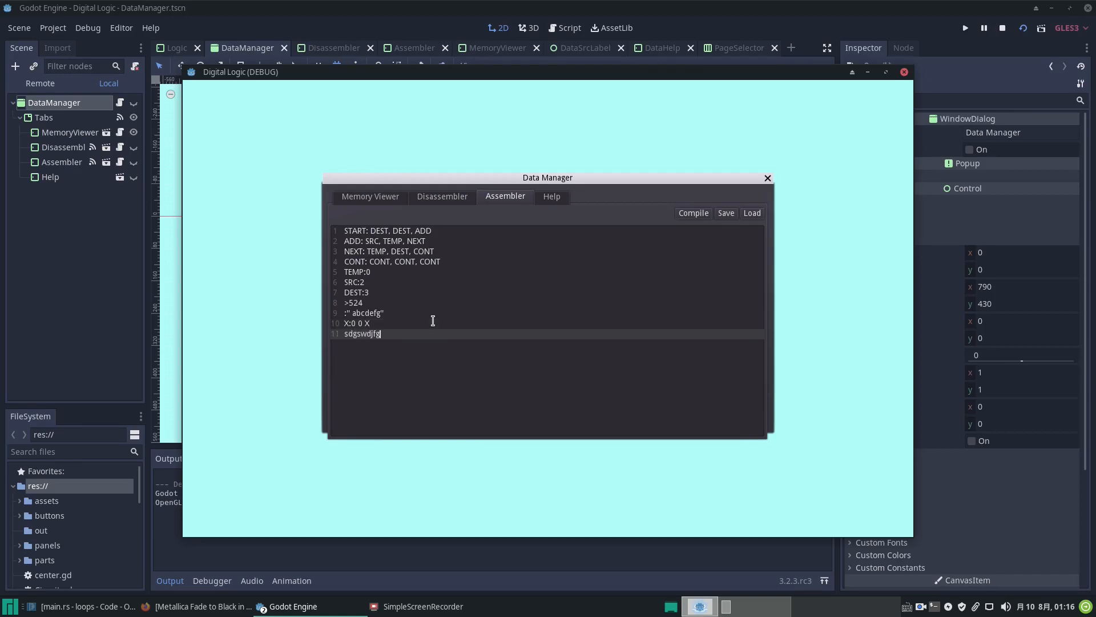
key("BackSpace")
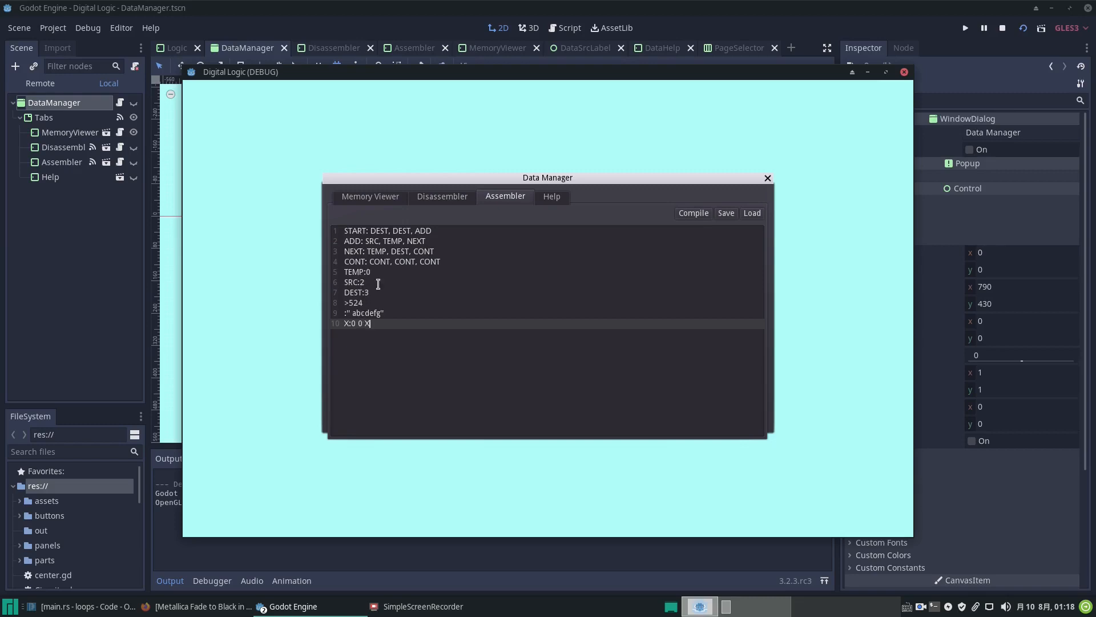
left_click(353, 292)
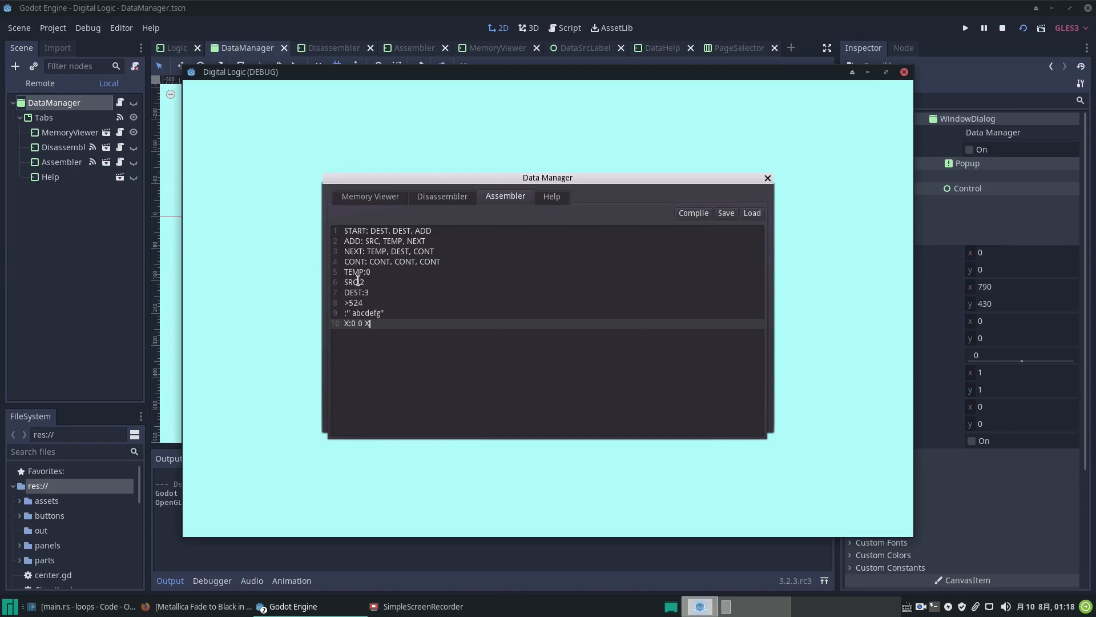
left_click(356, 292)
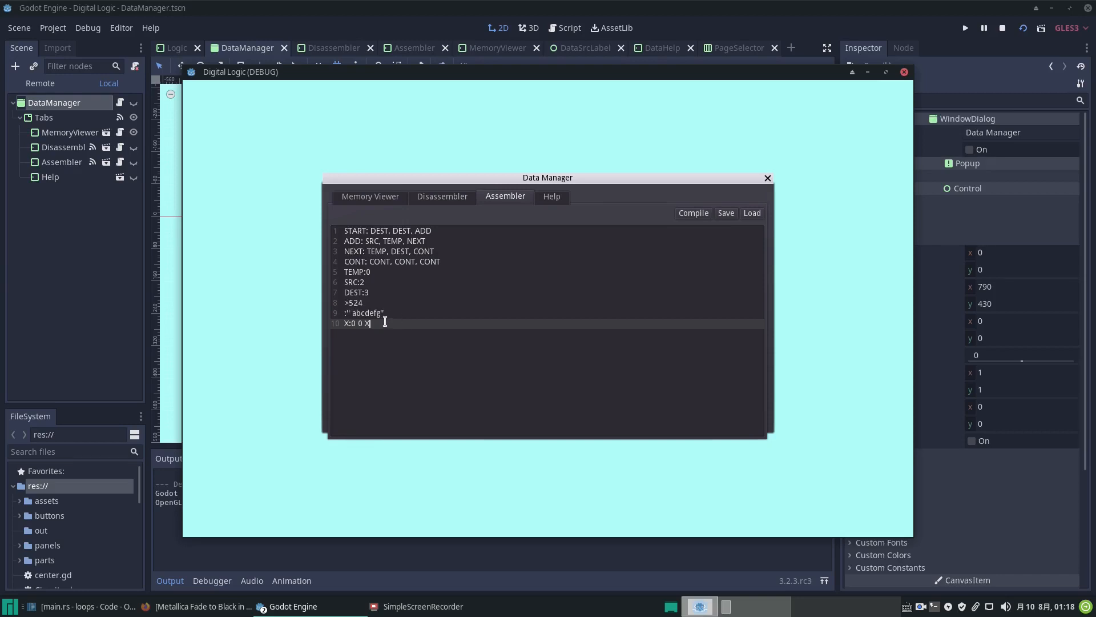
left_click(353, 313)
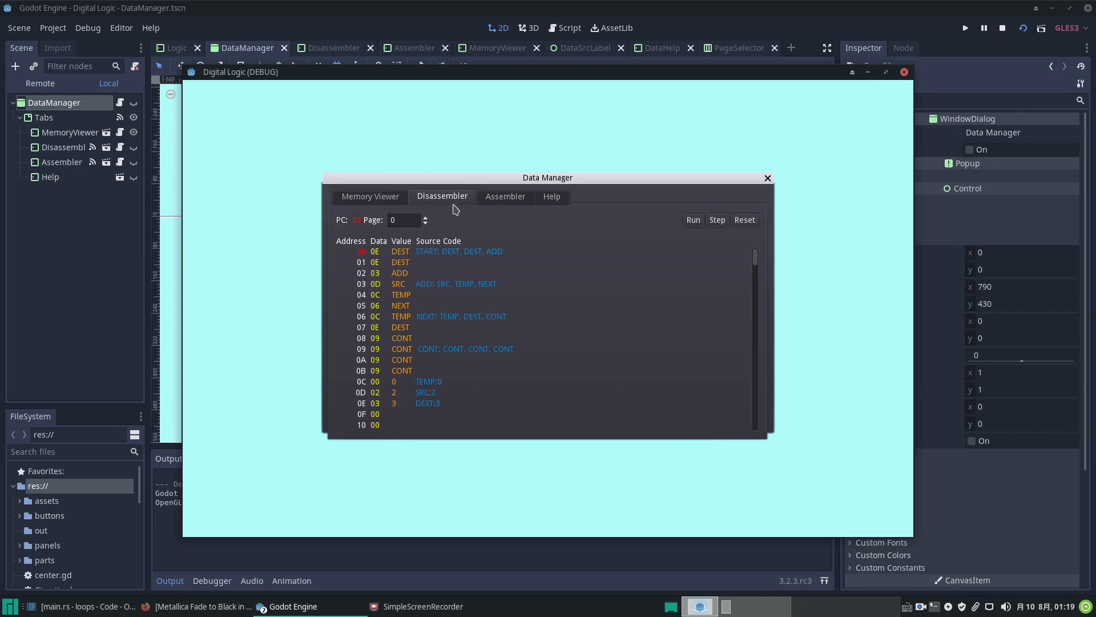
mouse_move(505, 313)
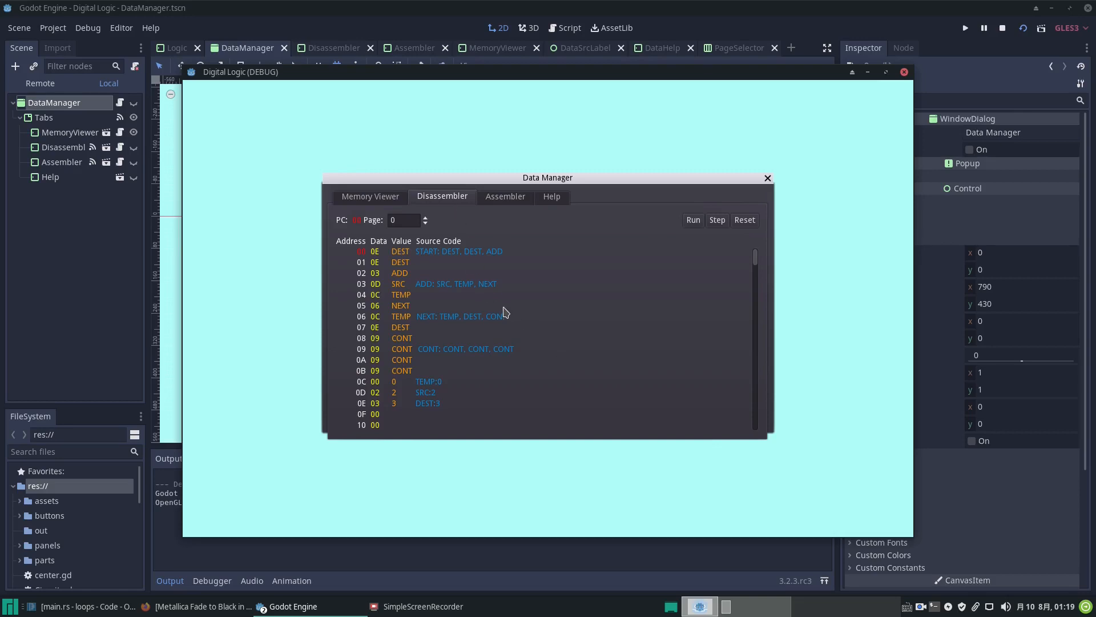
mouse_move(464, 263)
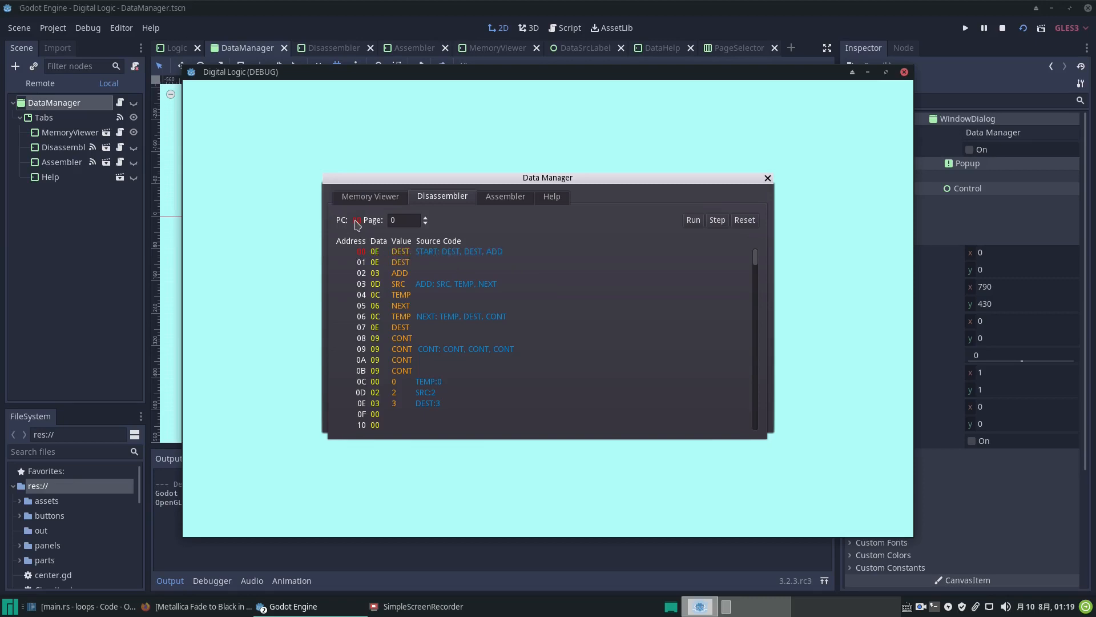
mouse_move(357, 254)
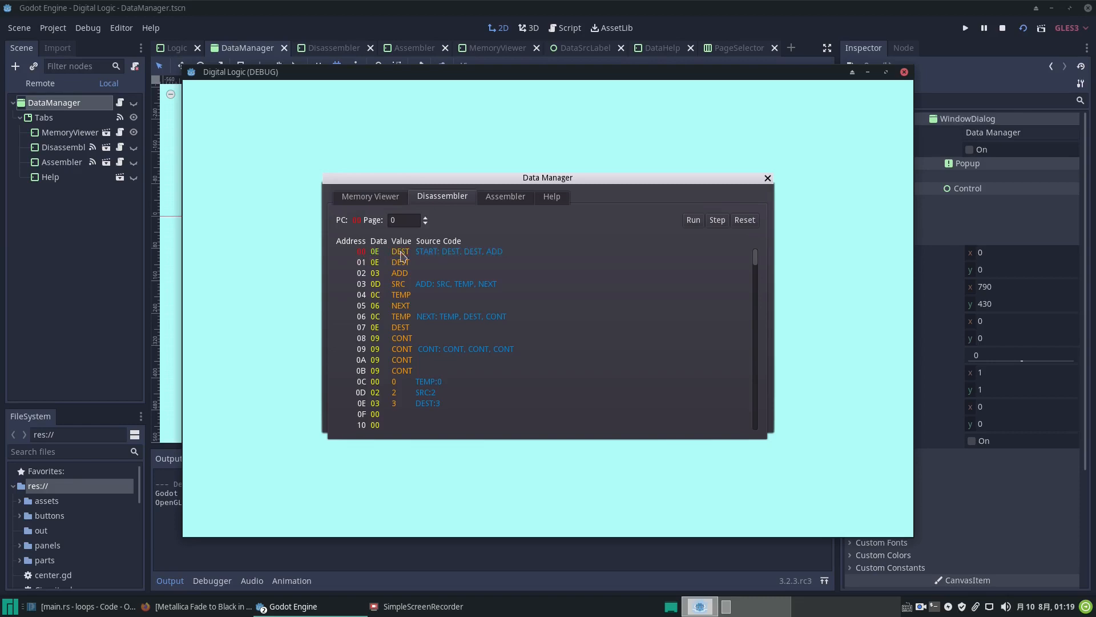
mouse_move(509, 254)
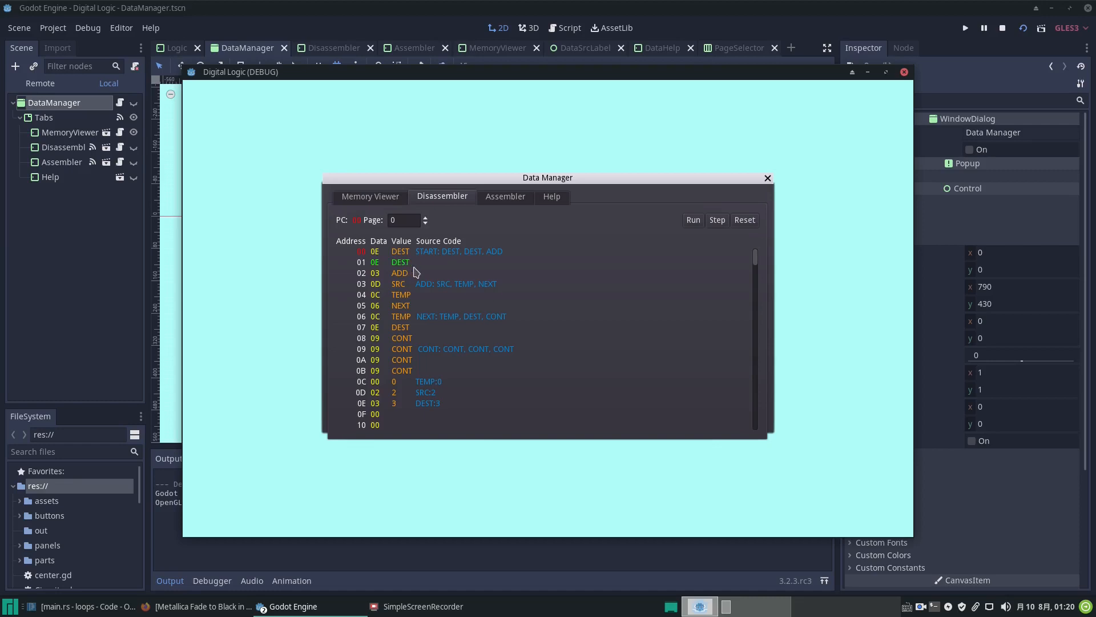
mouse_move(402, 272)
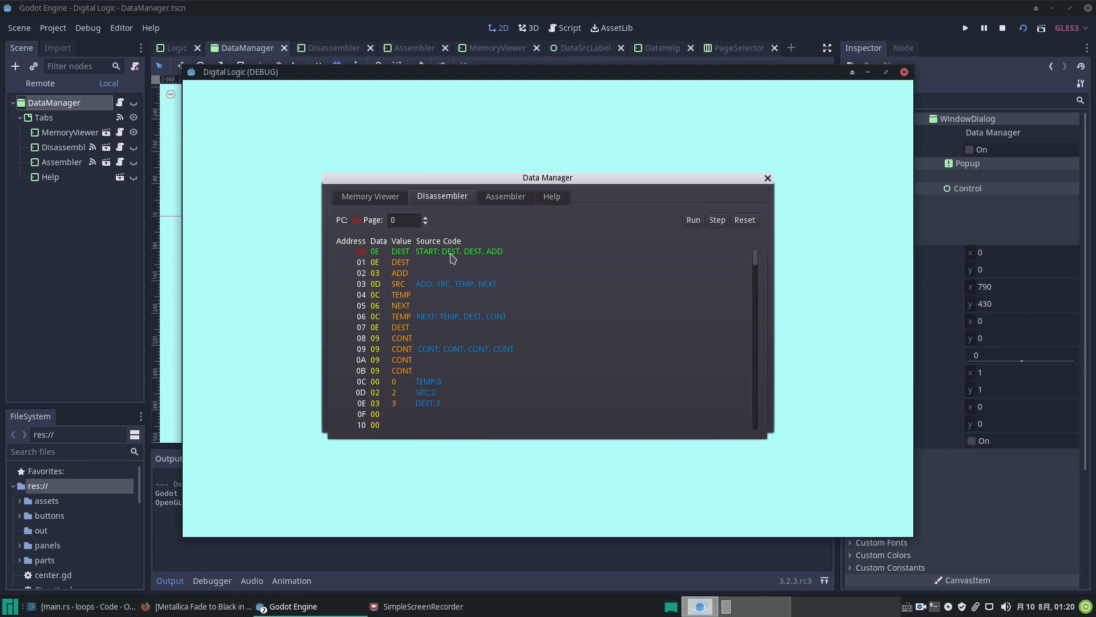
mouse_move(456, 263)
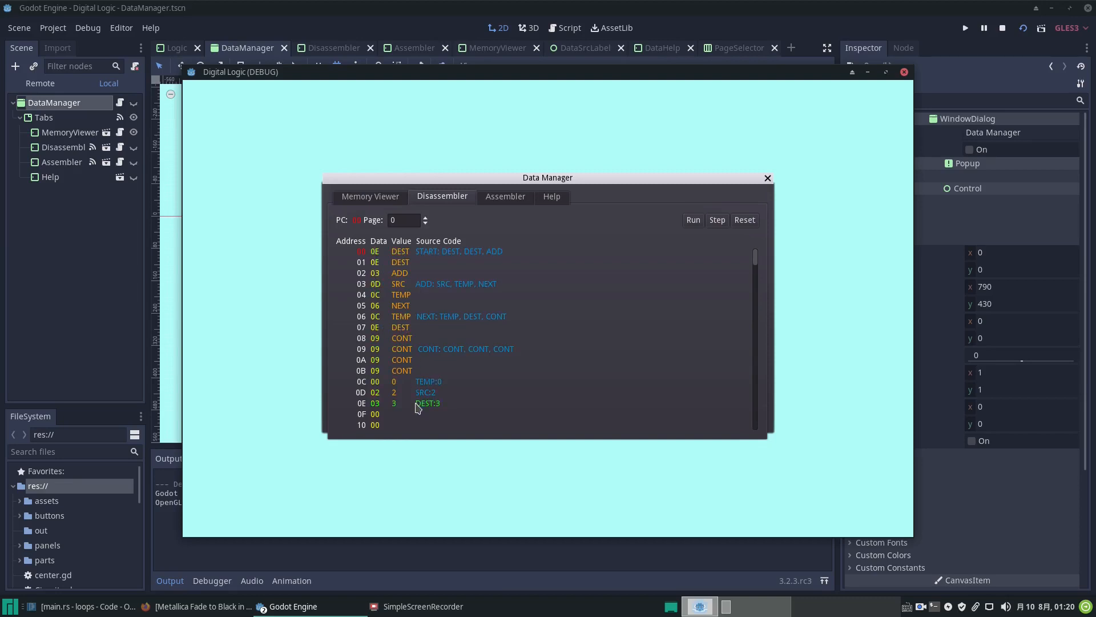
mouse_move(422, 405)
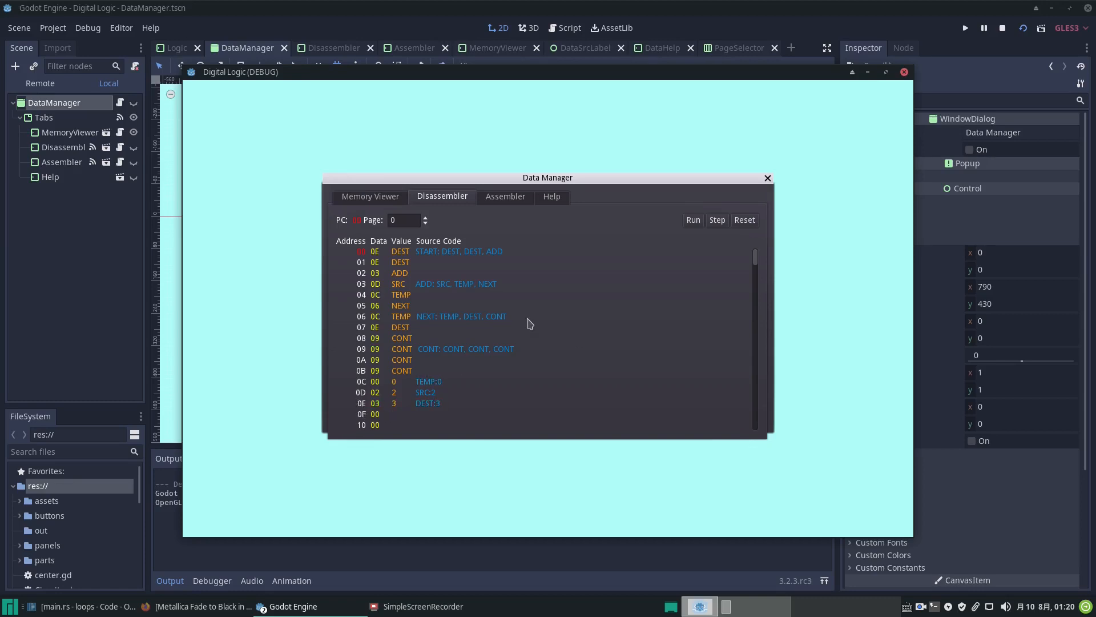
mouse_move(445, 264)
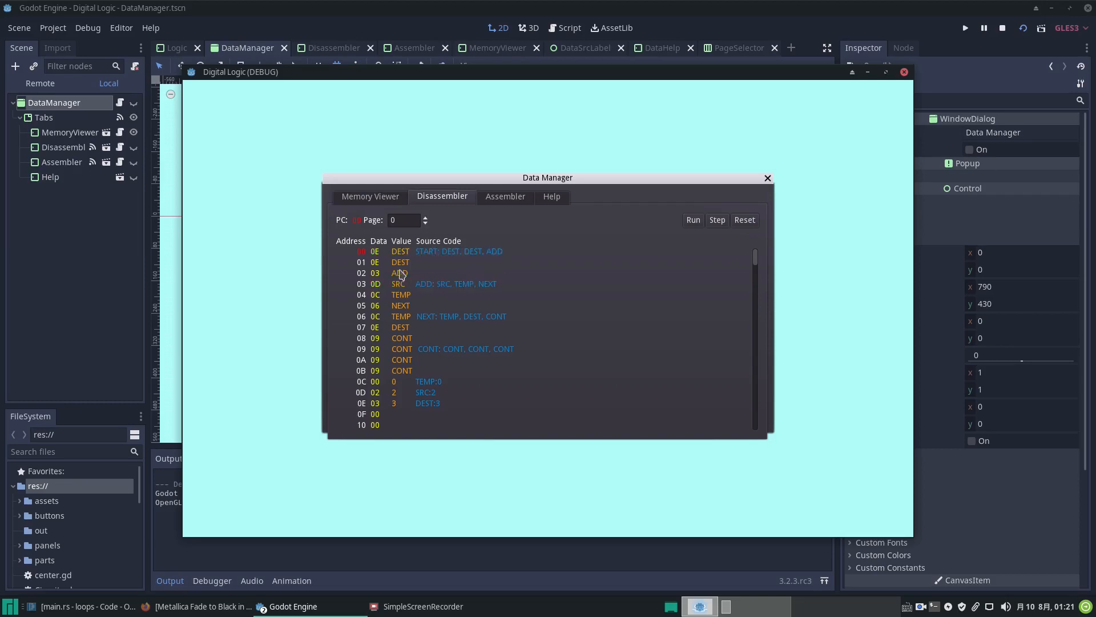
mouse_move(390, 292)
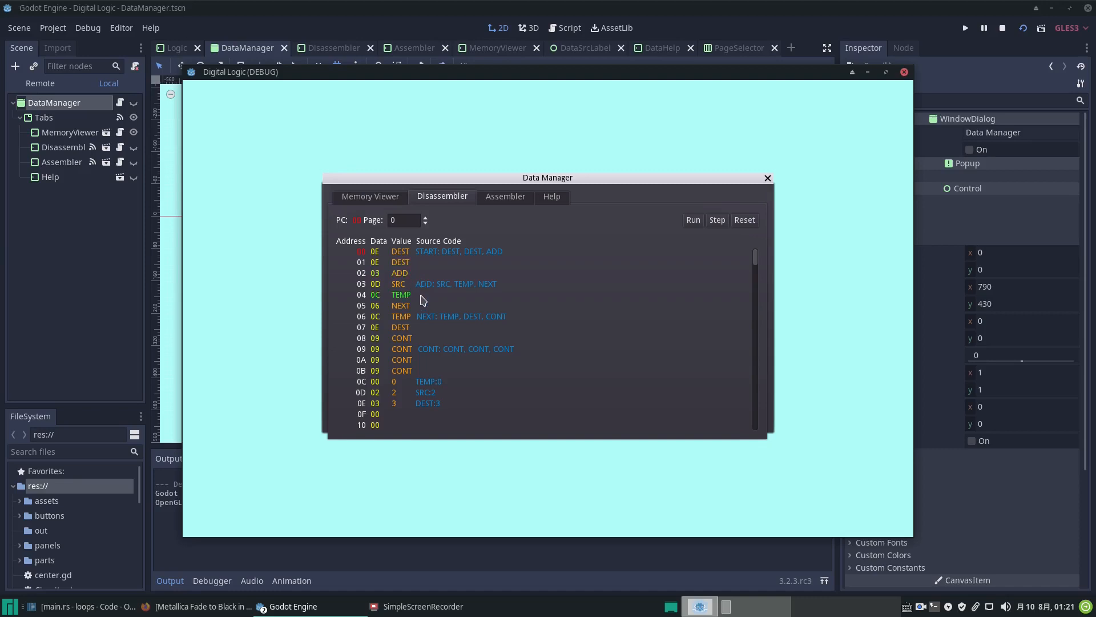
mouse_move(445, 296)
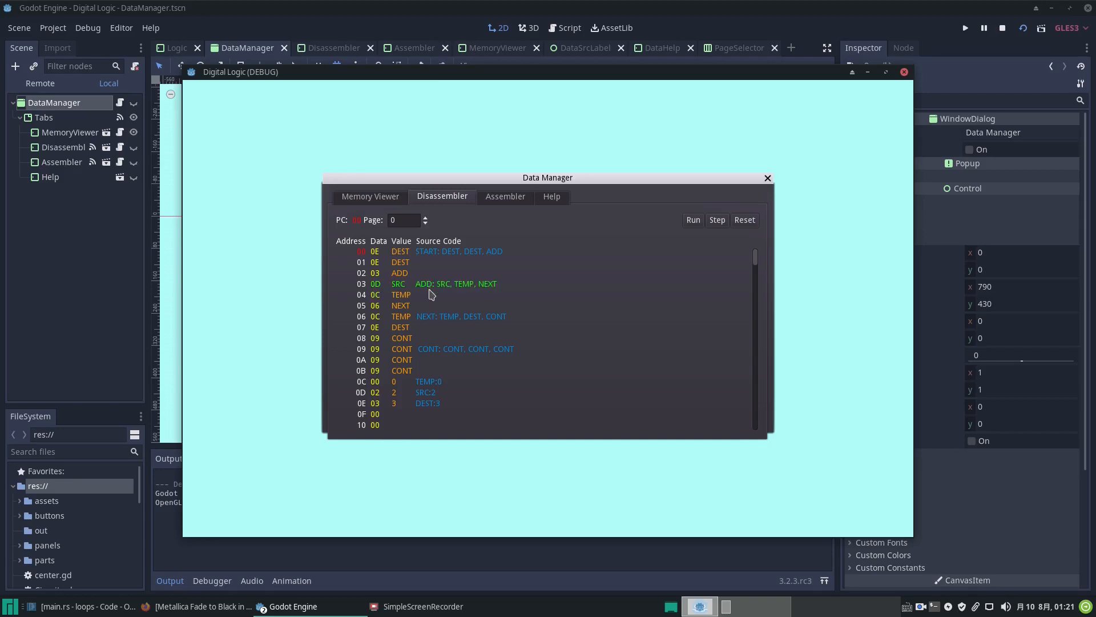
mouse_move(405, 289)
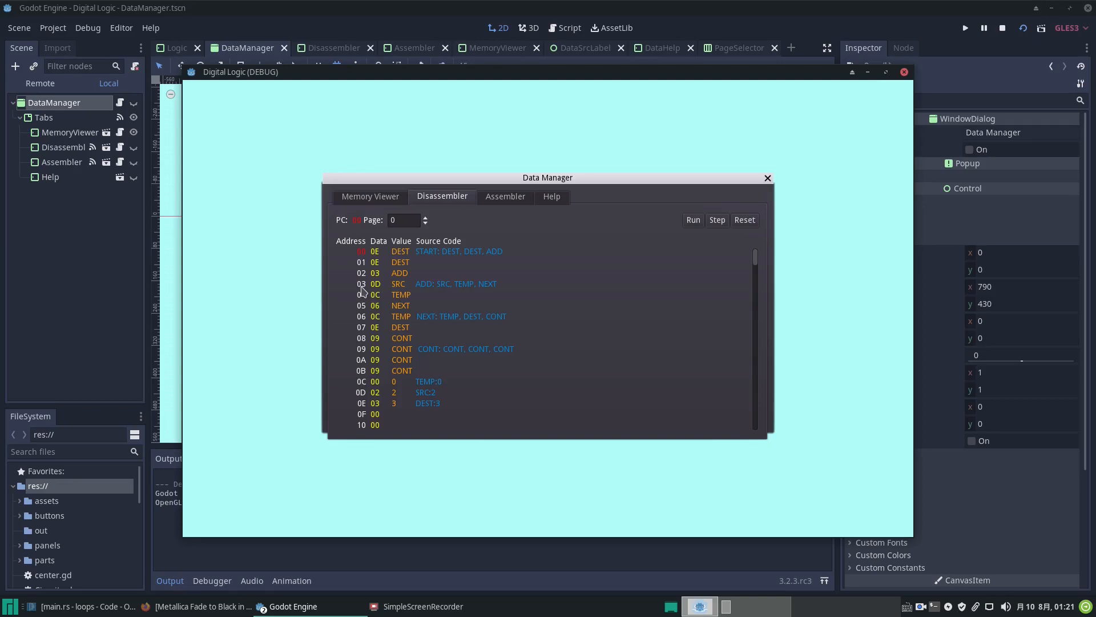
mouse_move(447, 259)
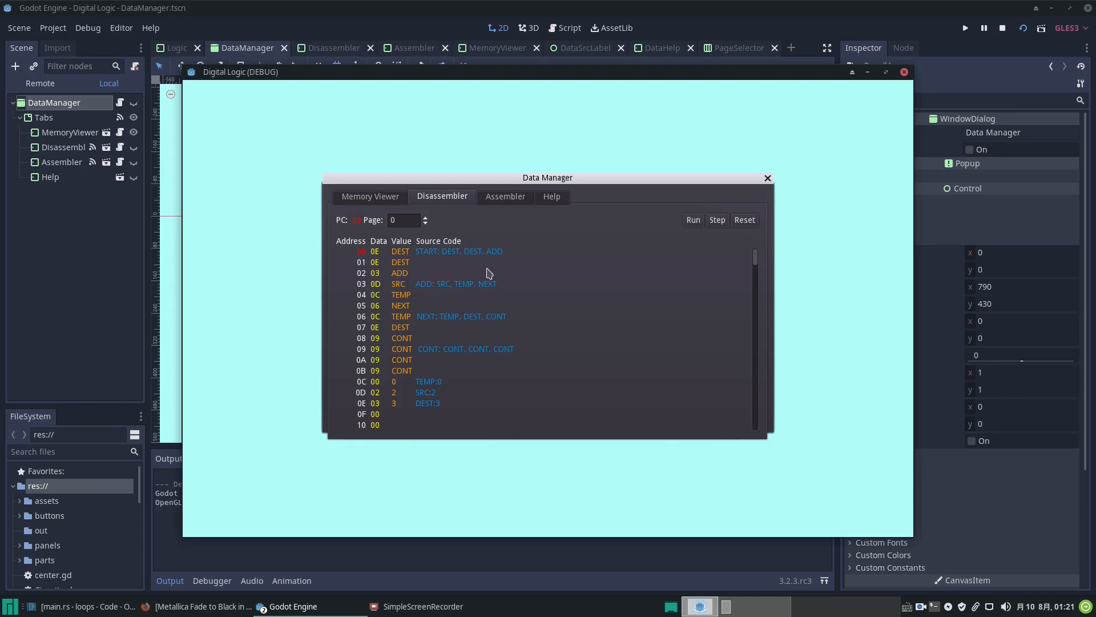
mouse_move(406, 289)
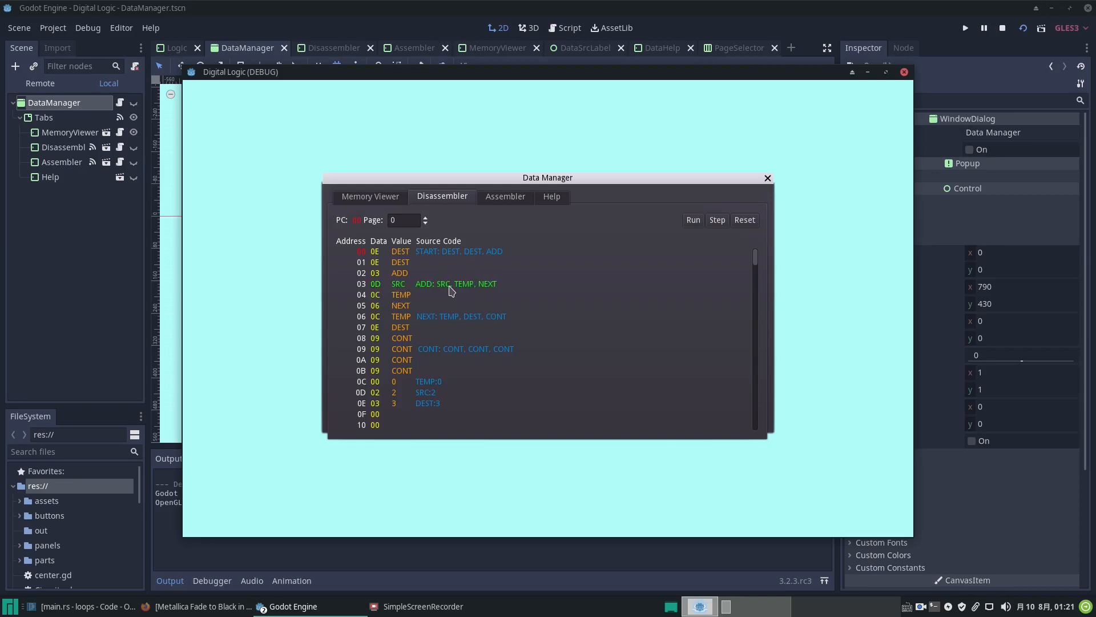
mouse_move(421, 289)
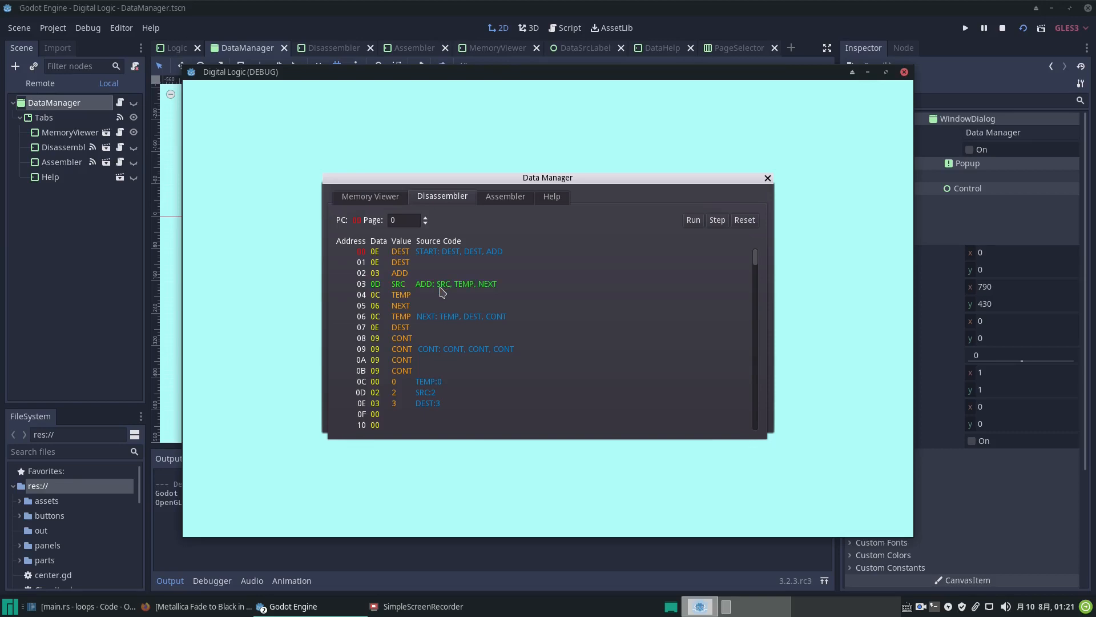
mouse_move(466, 290)
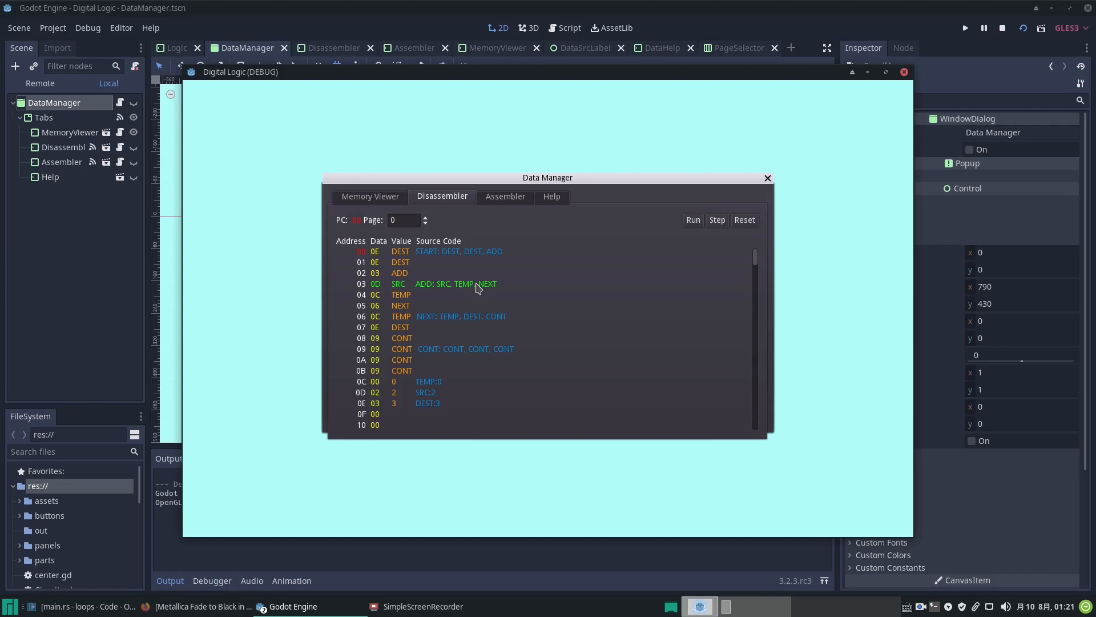
mouse_move(492, 286)
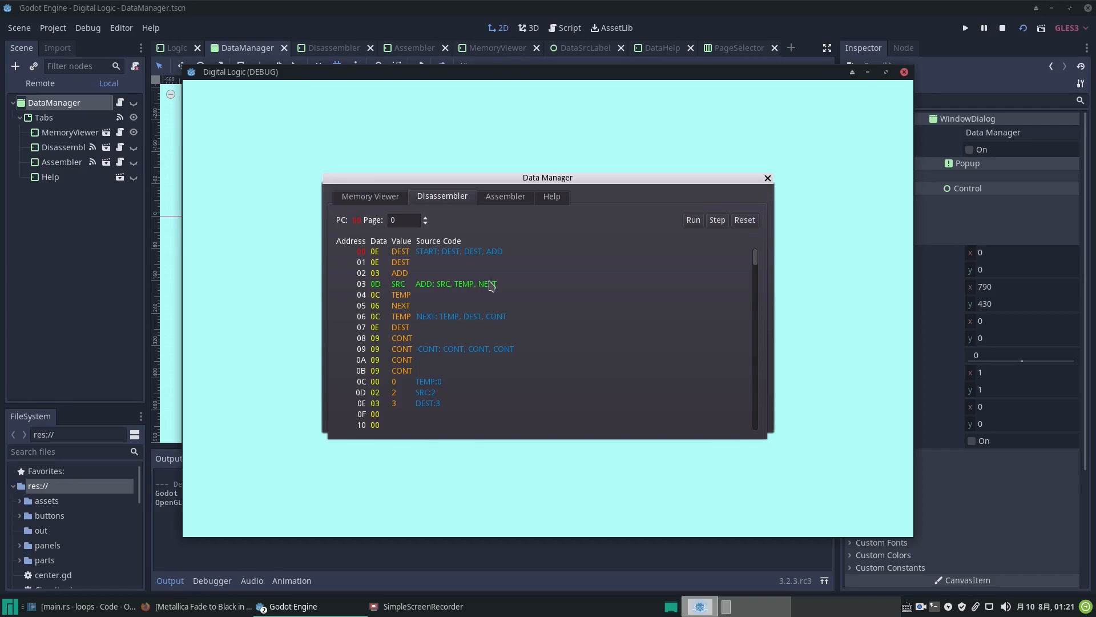
mouse_move(531, 297)
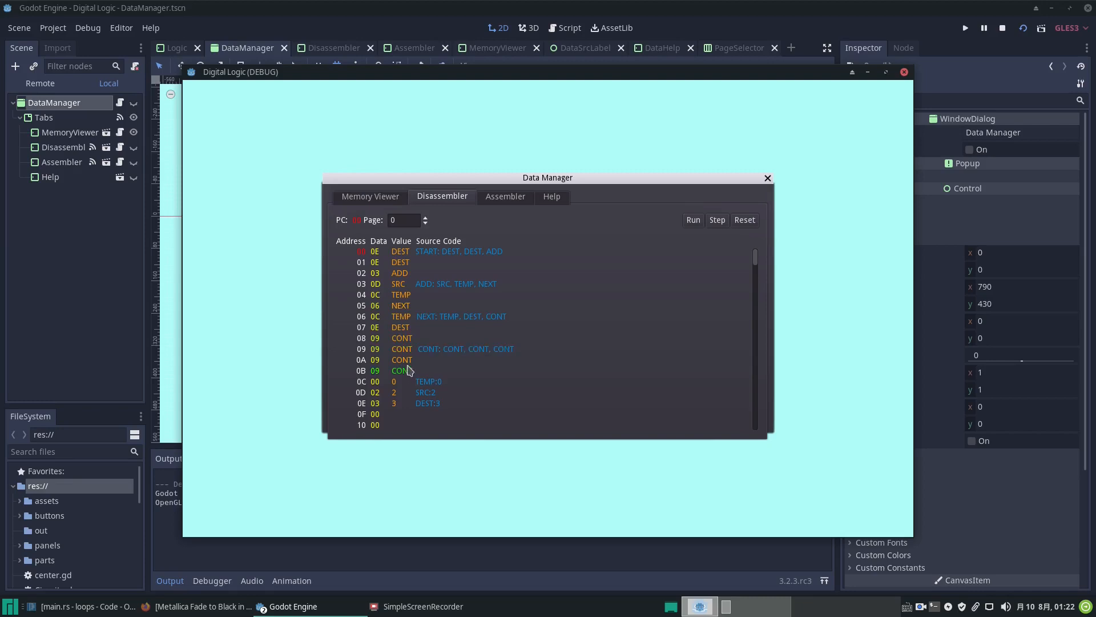
mouse_move(406, 284)
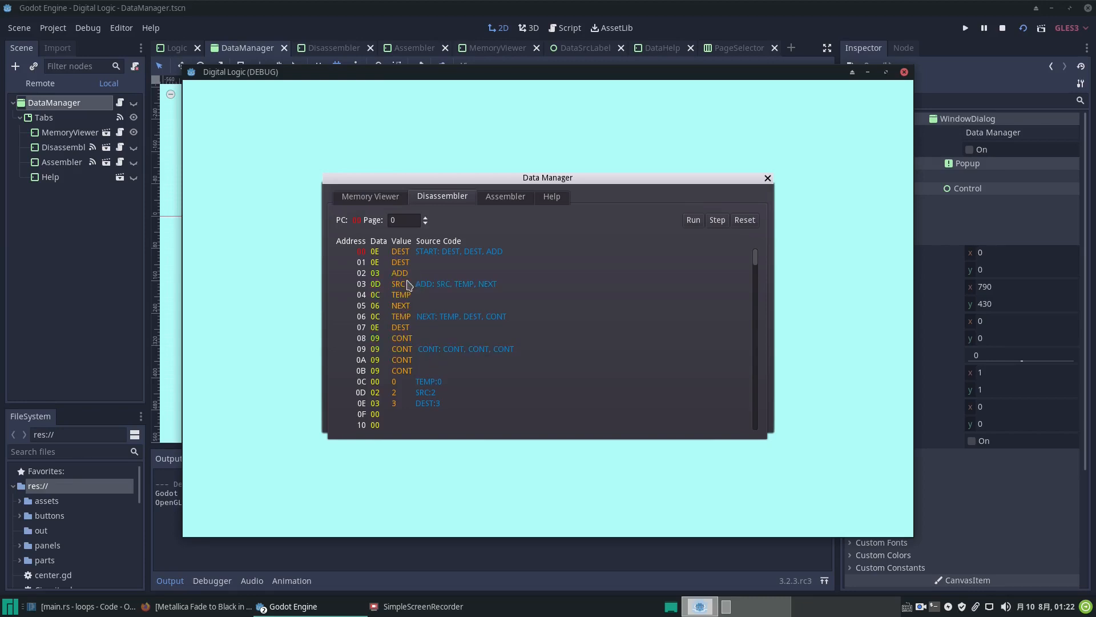
mouse_move(482, 407)
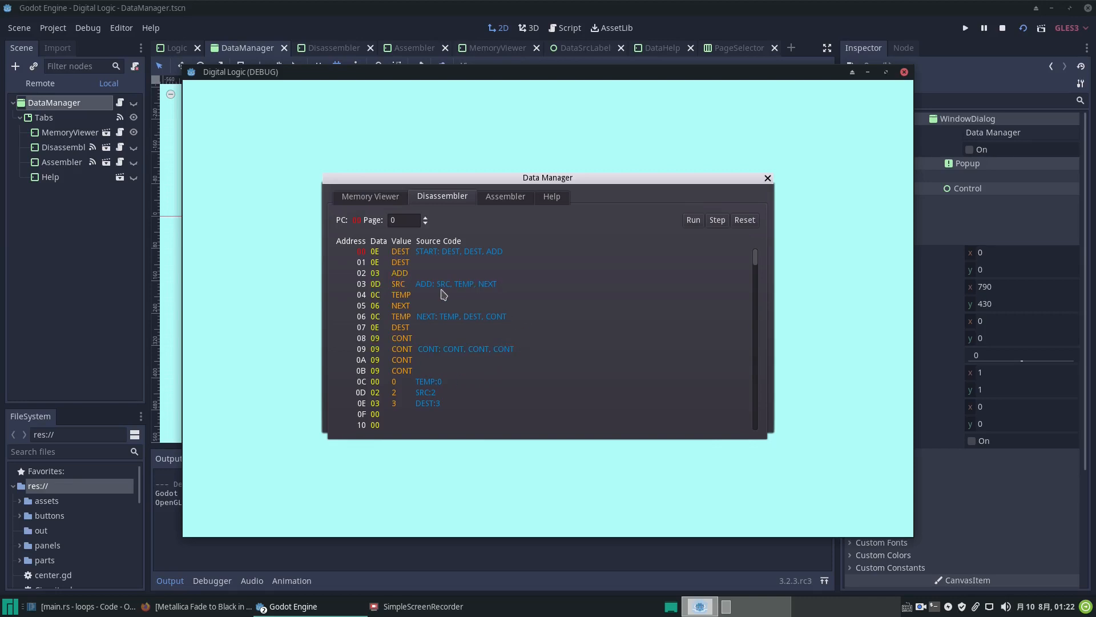
mouse_move(550, 286)
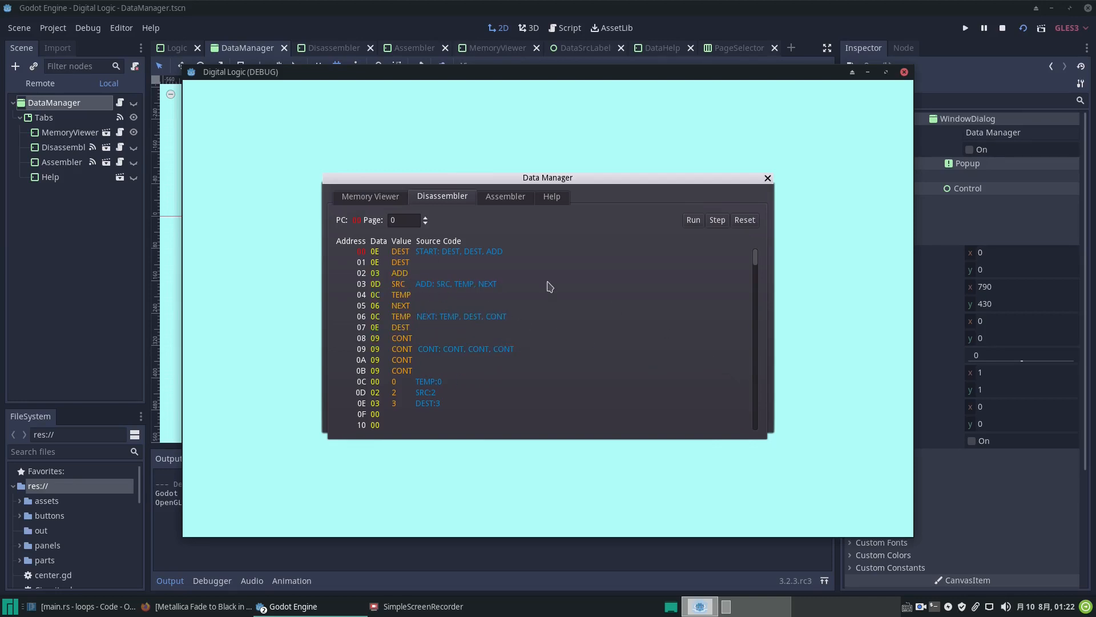
mouse_move(501, 376)
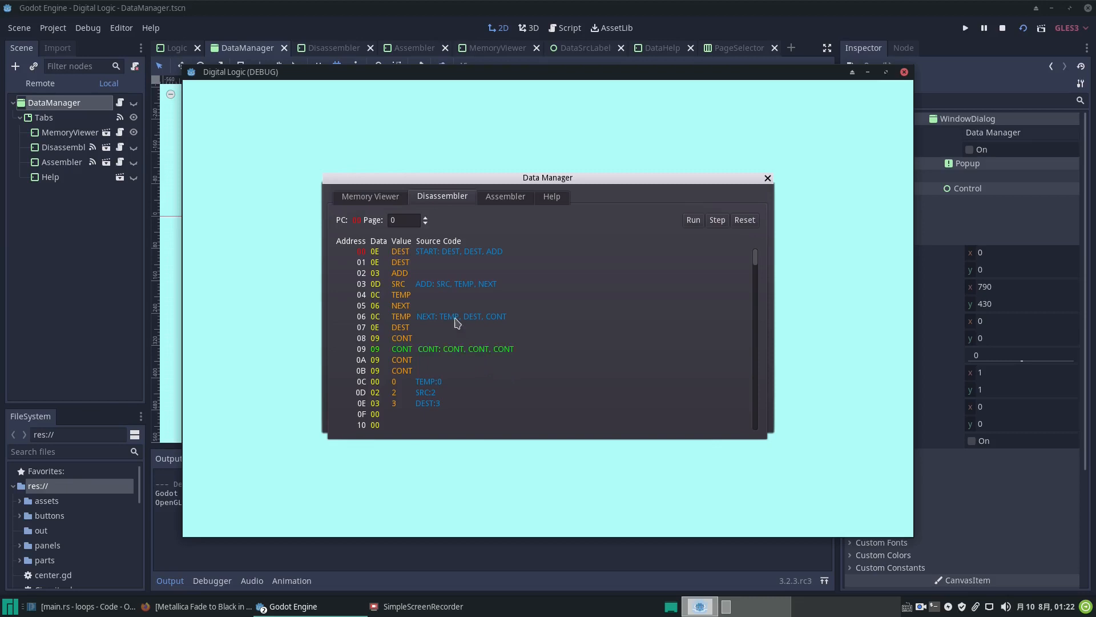
left_click(370, 196)
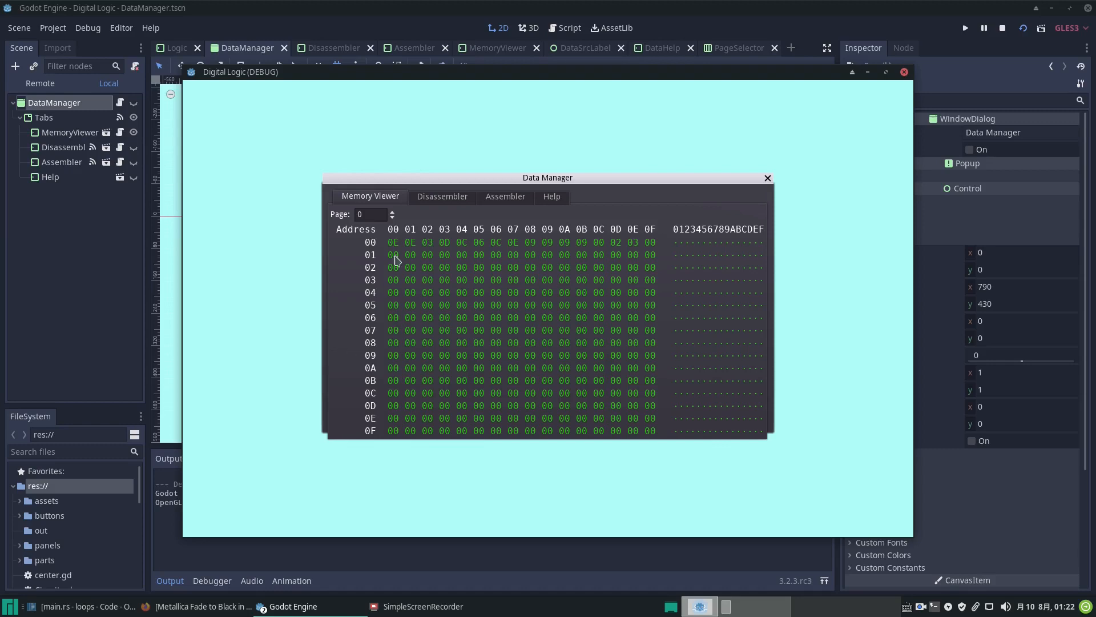
mouse_move(466, 303)
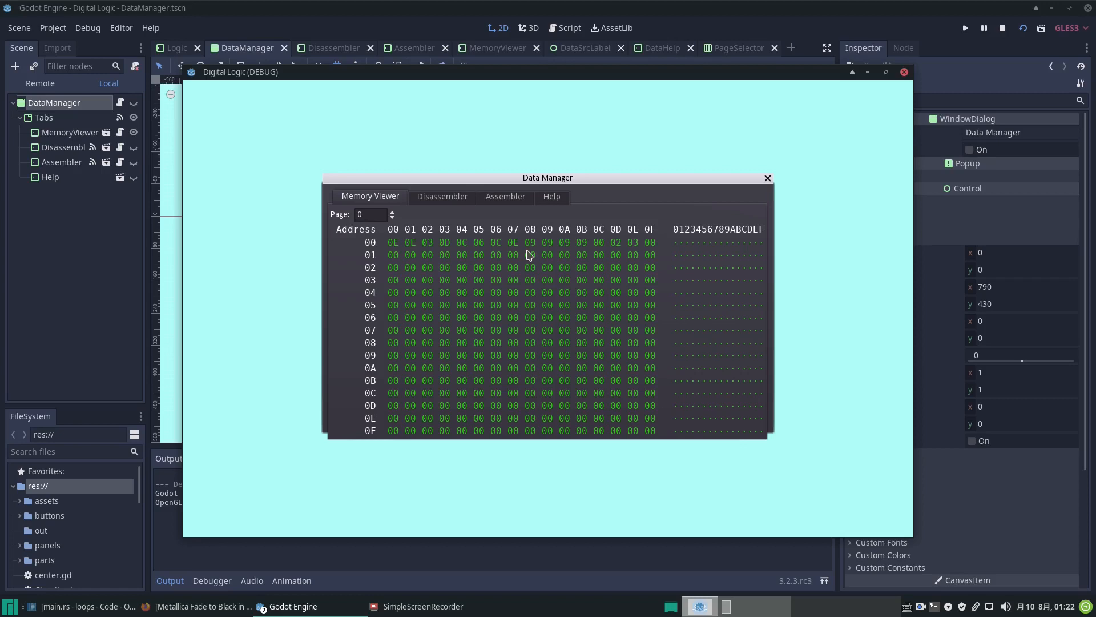
mouse_move(451, 203)
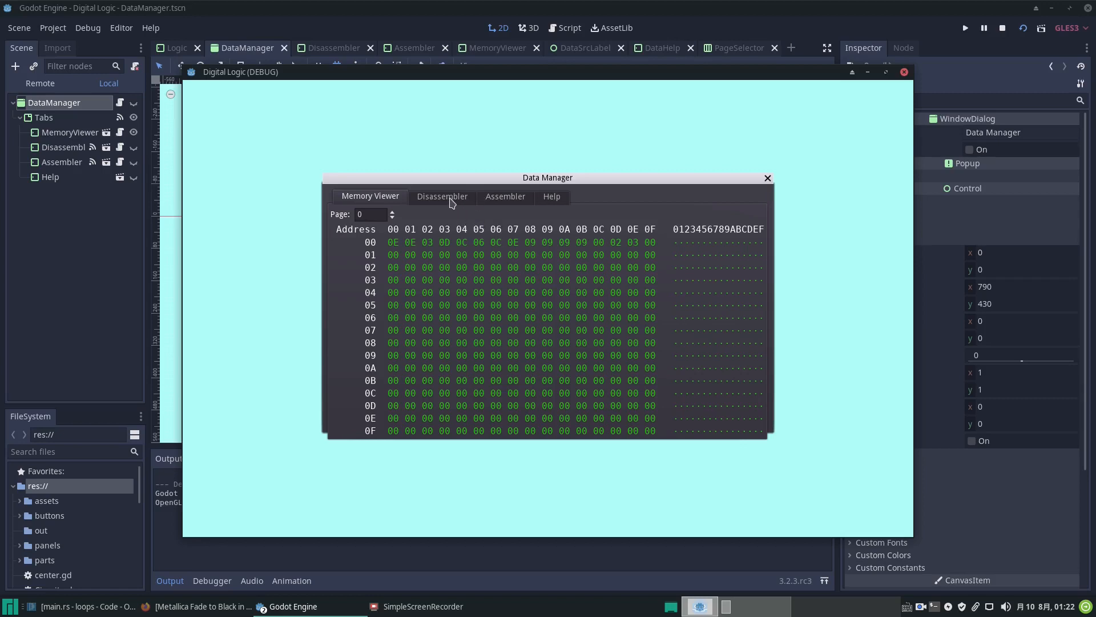
Check the disassembly listing briefly, then return to the SUBLEQ source in the Assembler view.
left_click(441, 196)
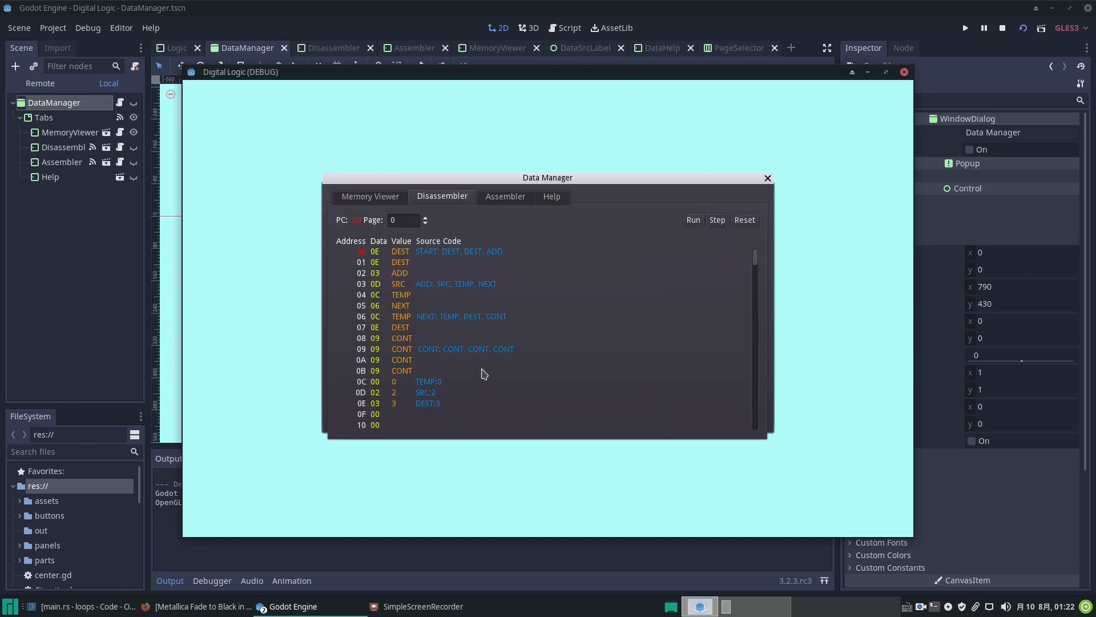
left_click(405, 219)
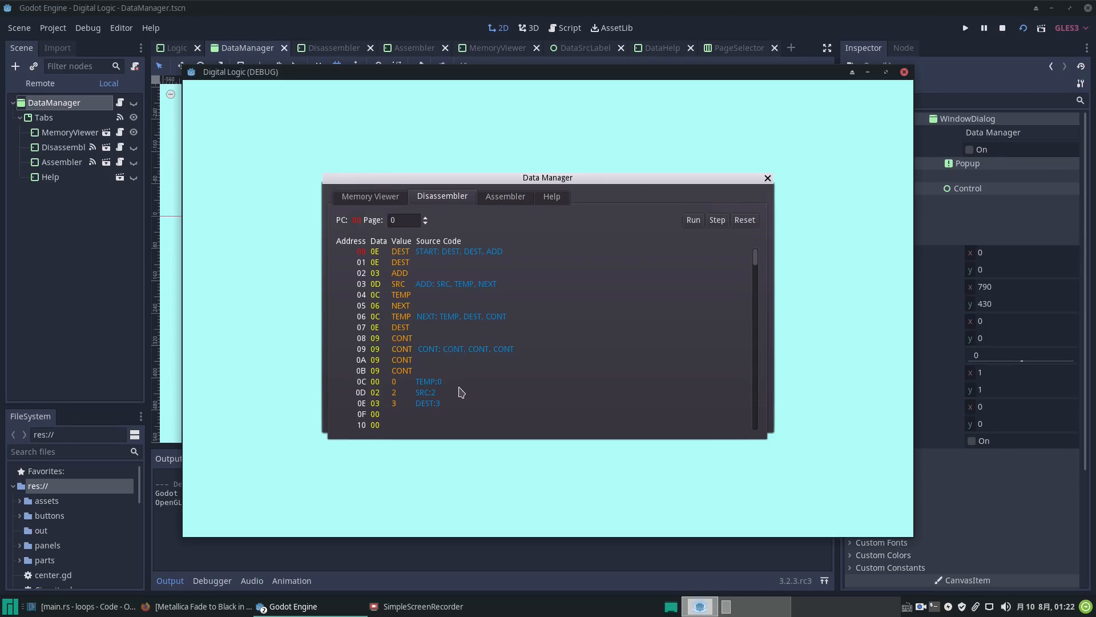
mouse_move(500, 204)
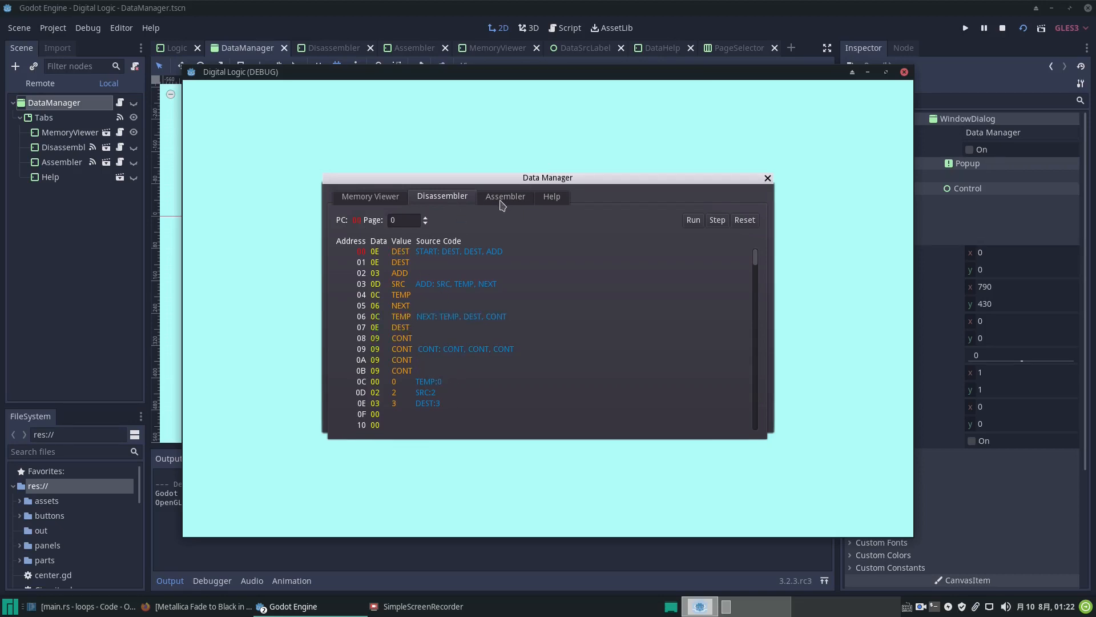
left_click(505, 195)
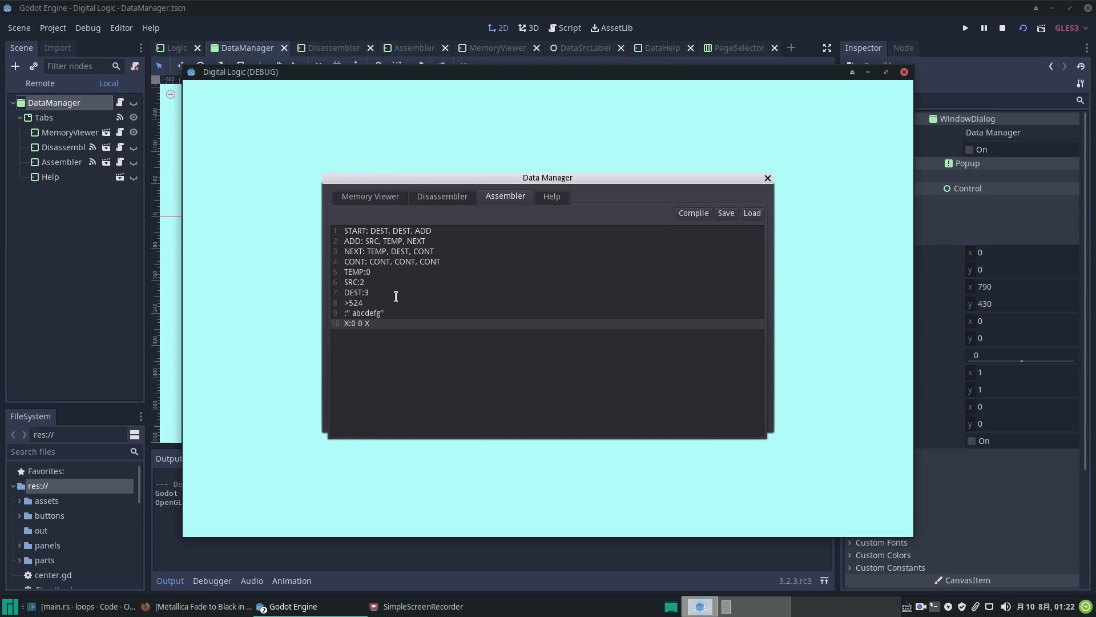
mouse_move(393, 297)
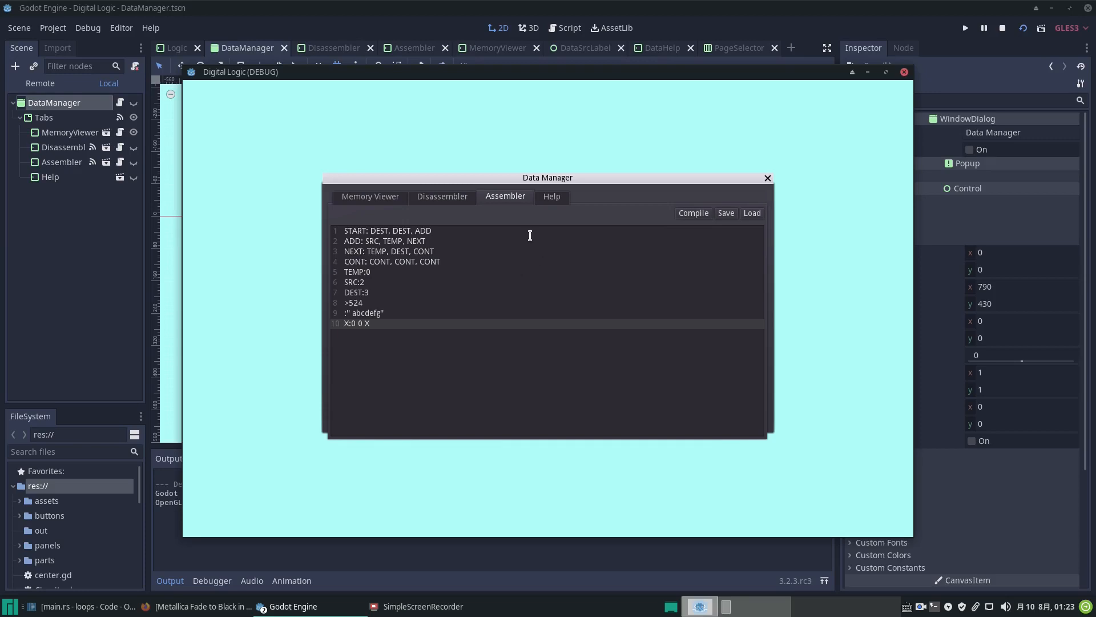
mouse_move(538, 241)
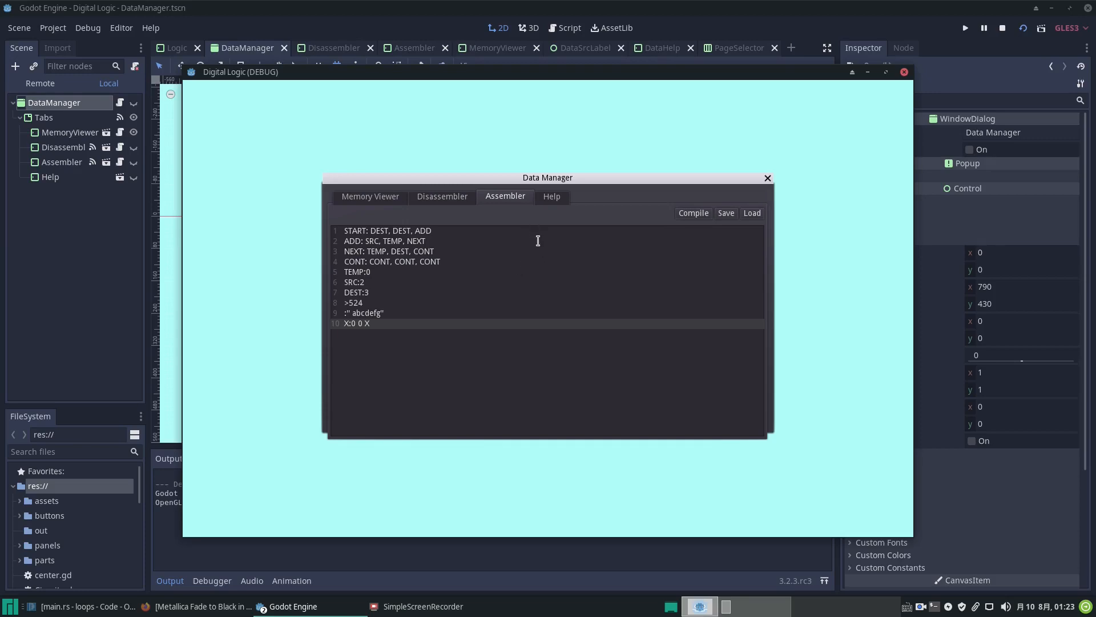
mouse_move(516, 229)
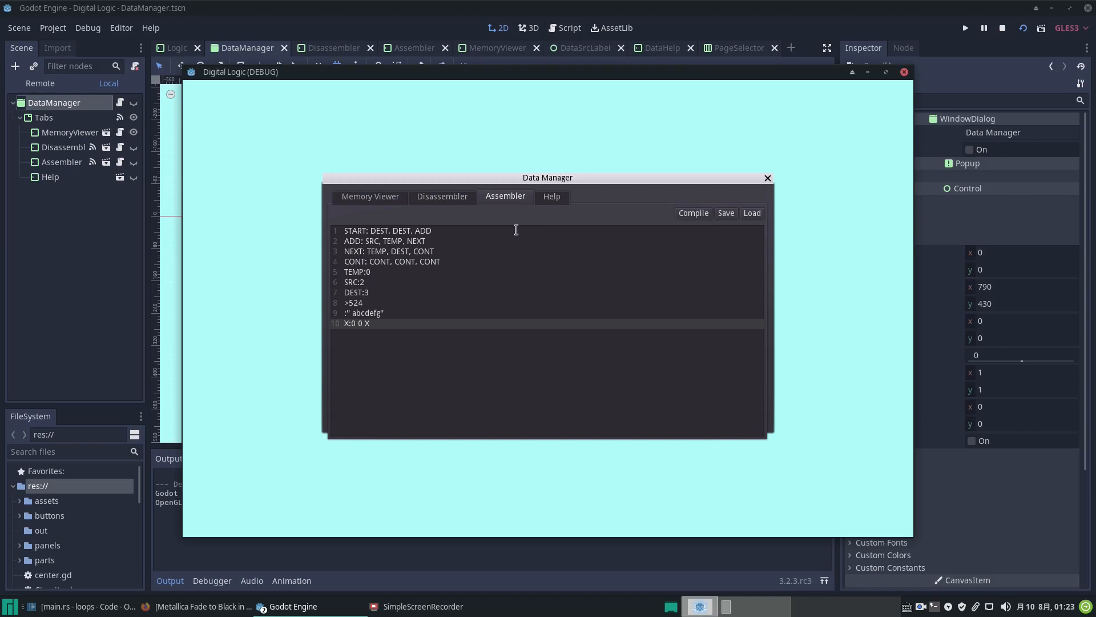
Compile the SUBLEQ source into memory and move the disassembler to page 1.
left_click(442, 196)
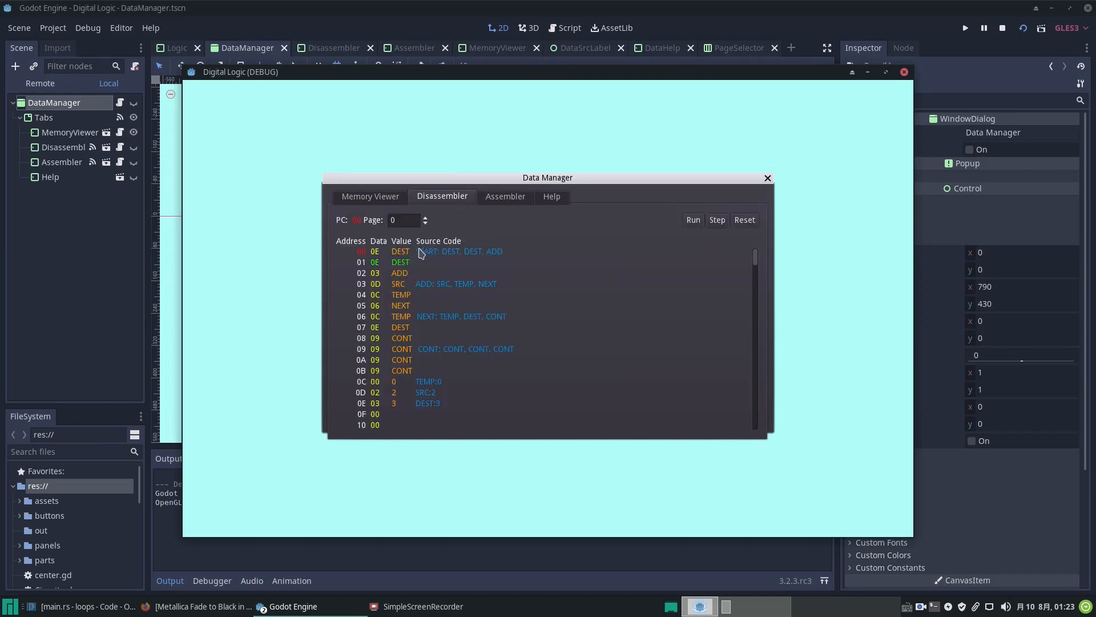
left_click(425, 217)
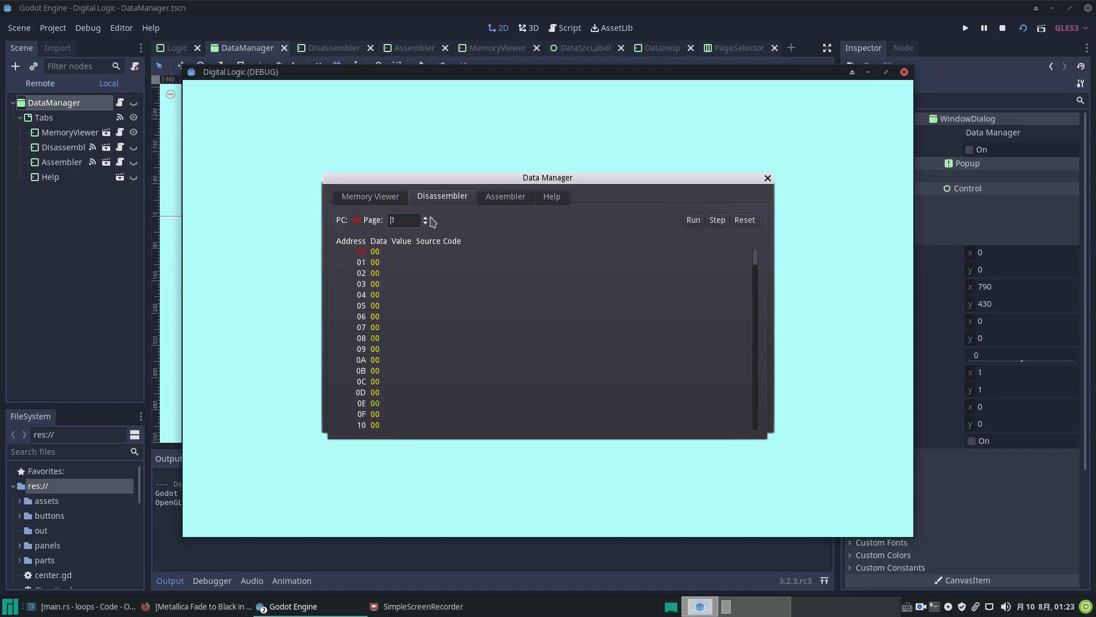
Inspect memory page 2 with the abcdefg string and X data in hex and disassembly views.
left_click(425, 216)
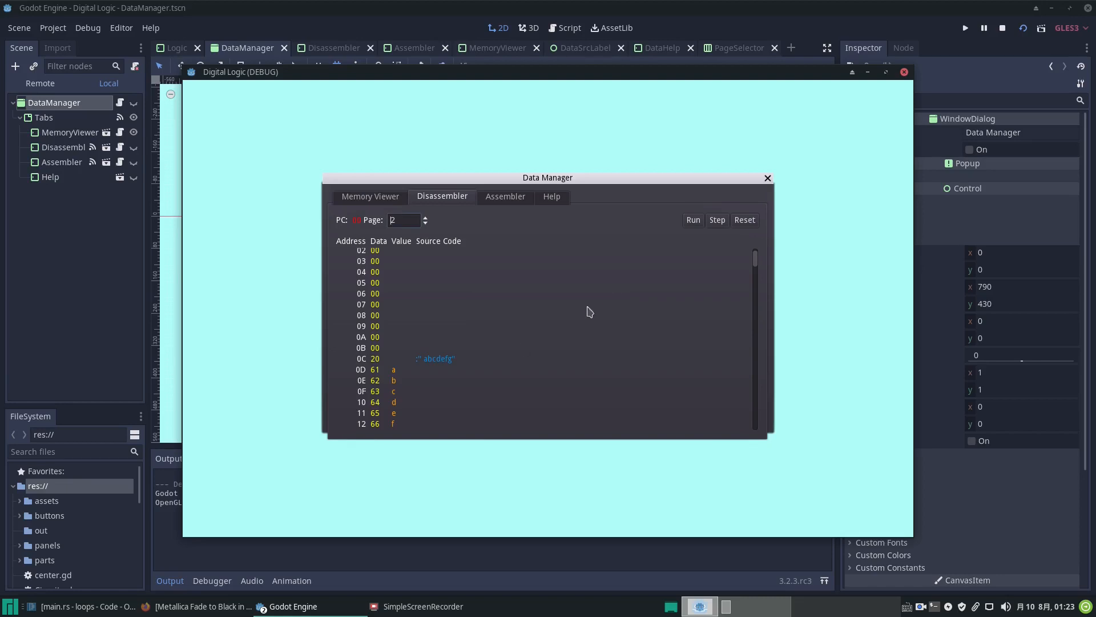
scroll("down", 3)
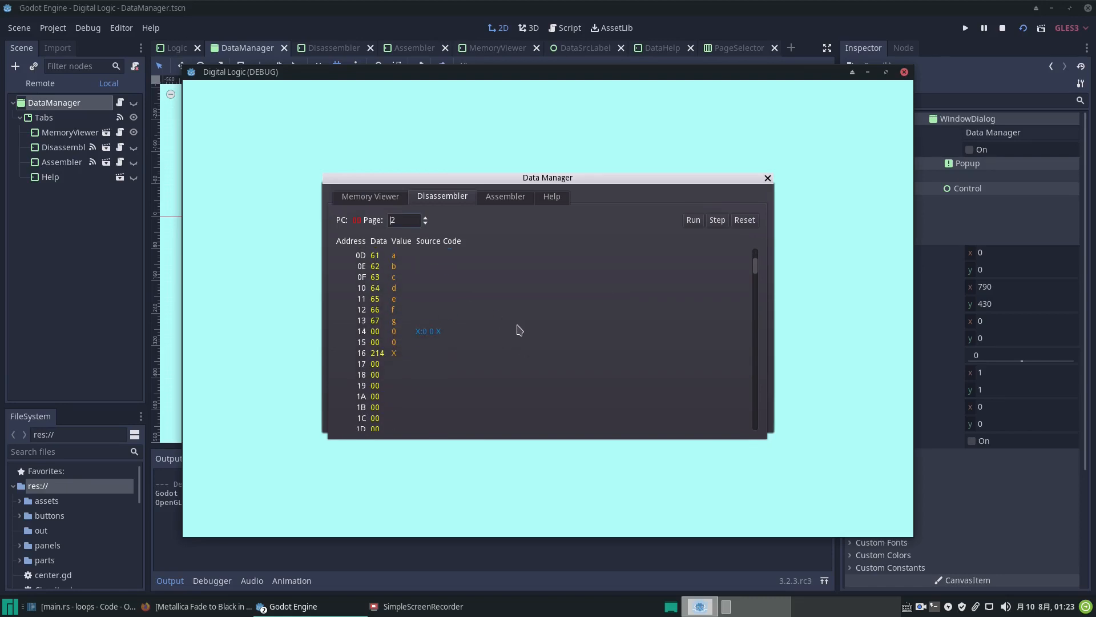
scroll("up", 3)
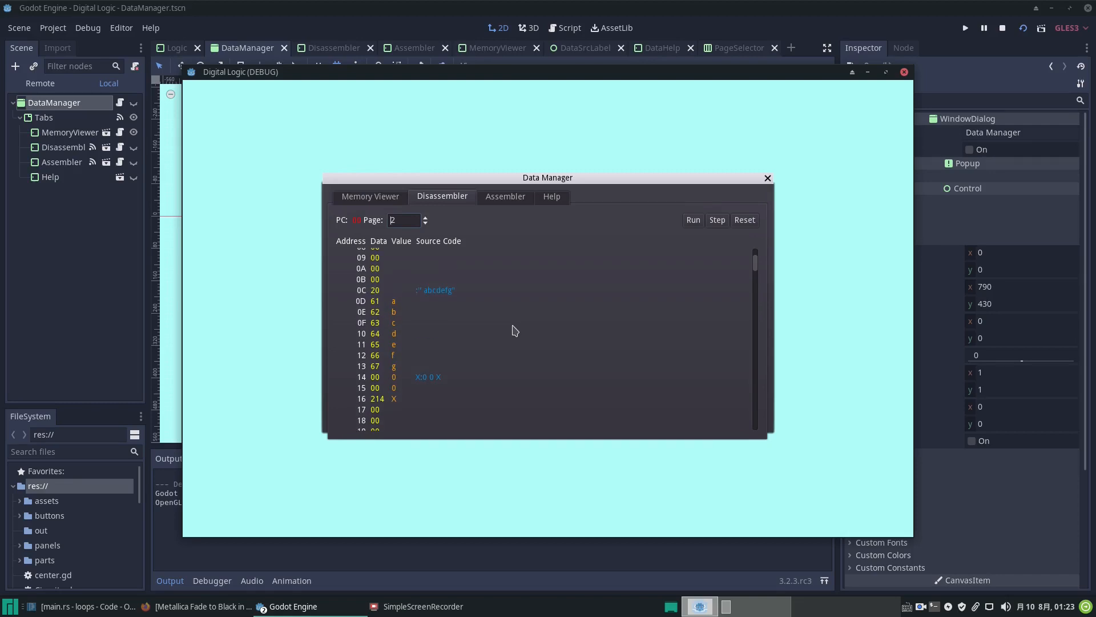
mouse_move(432, 387)
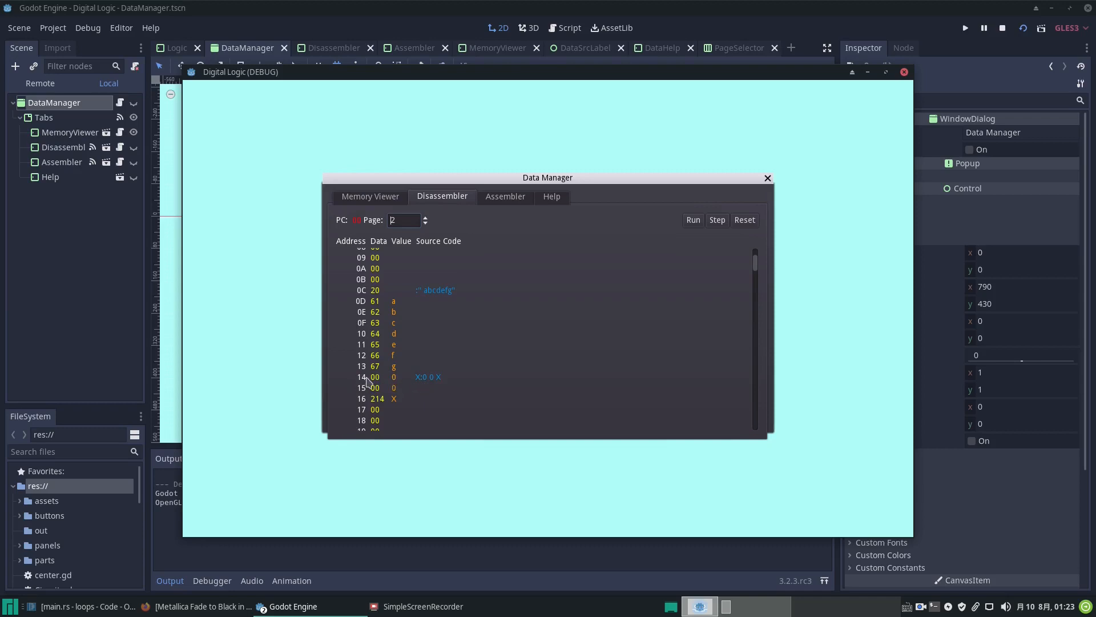
mouse_move(366, 385)
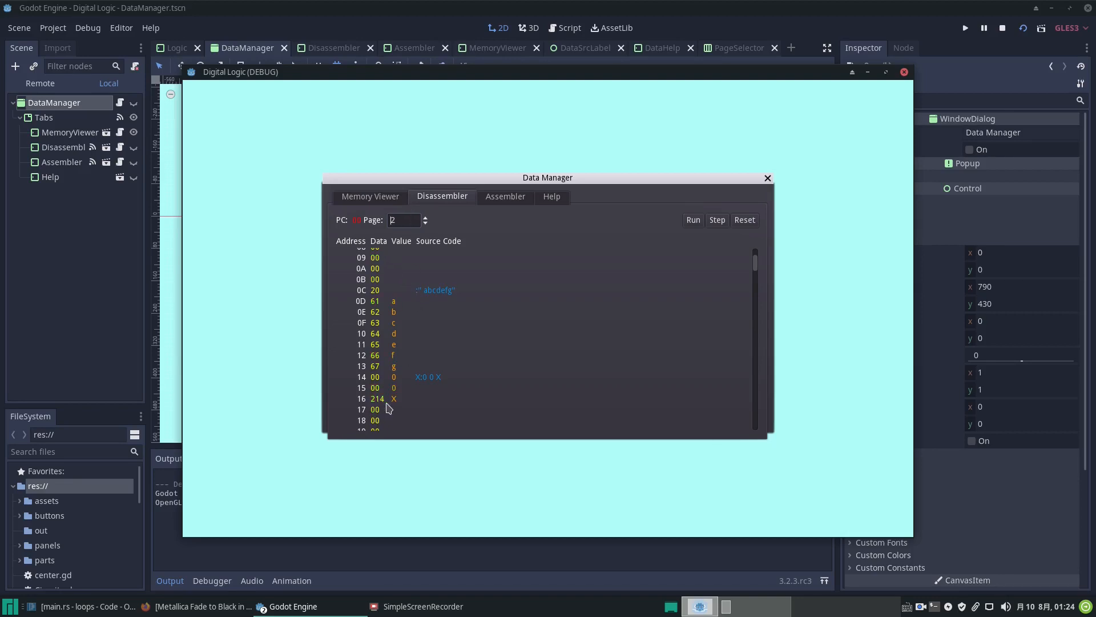
mouse_move(552, 421)
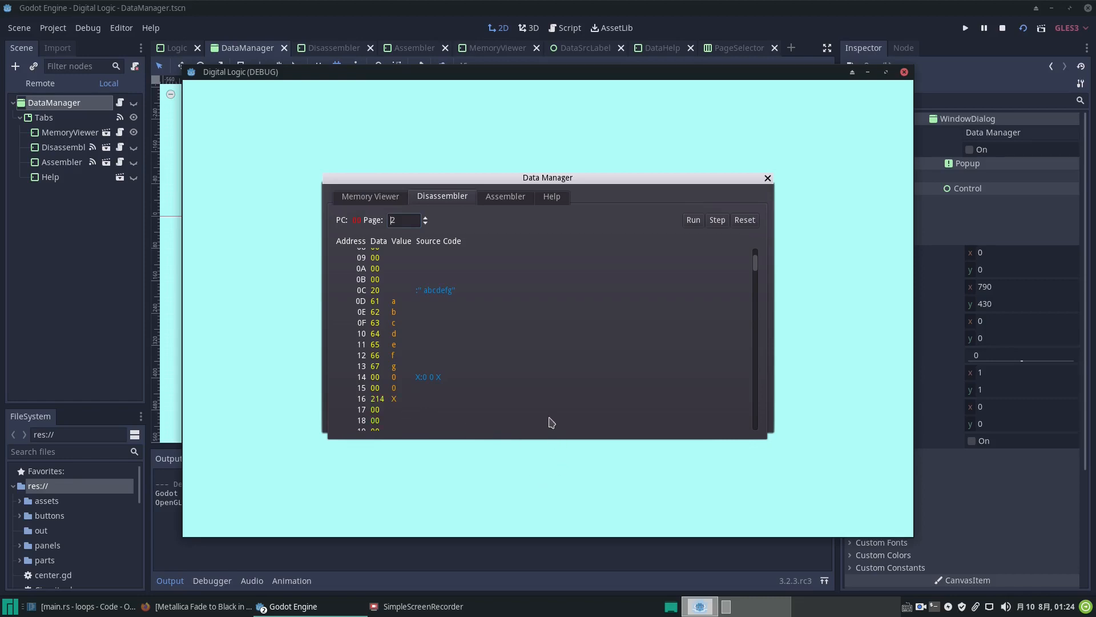
left_click(370, 197)
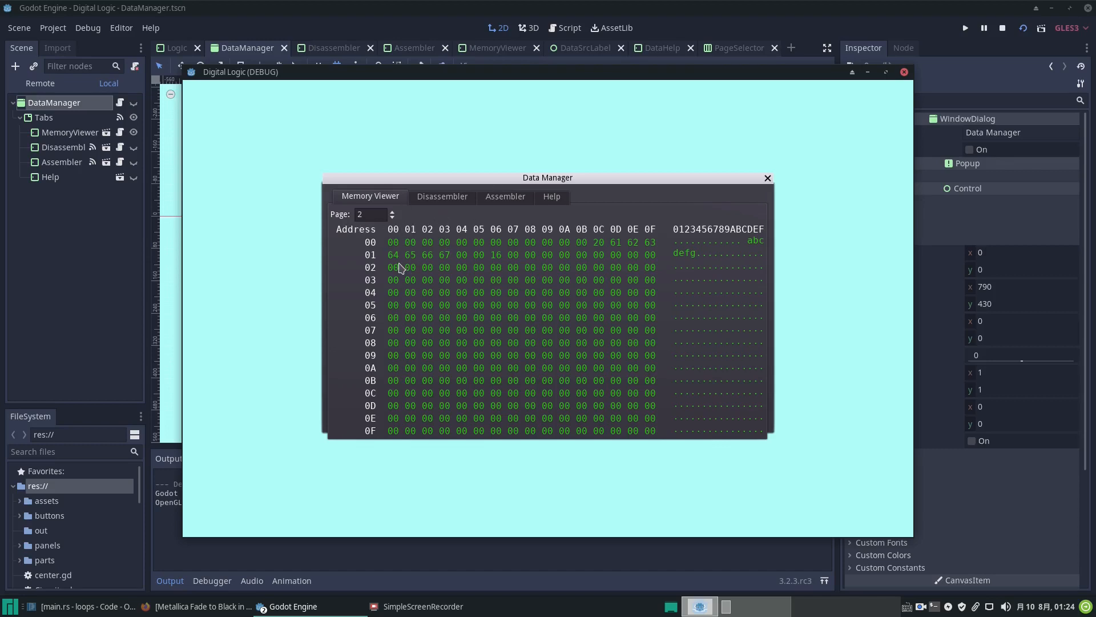
mouse_move(584, 257)
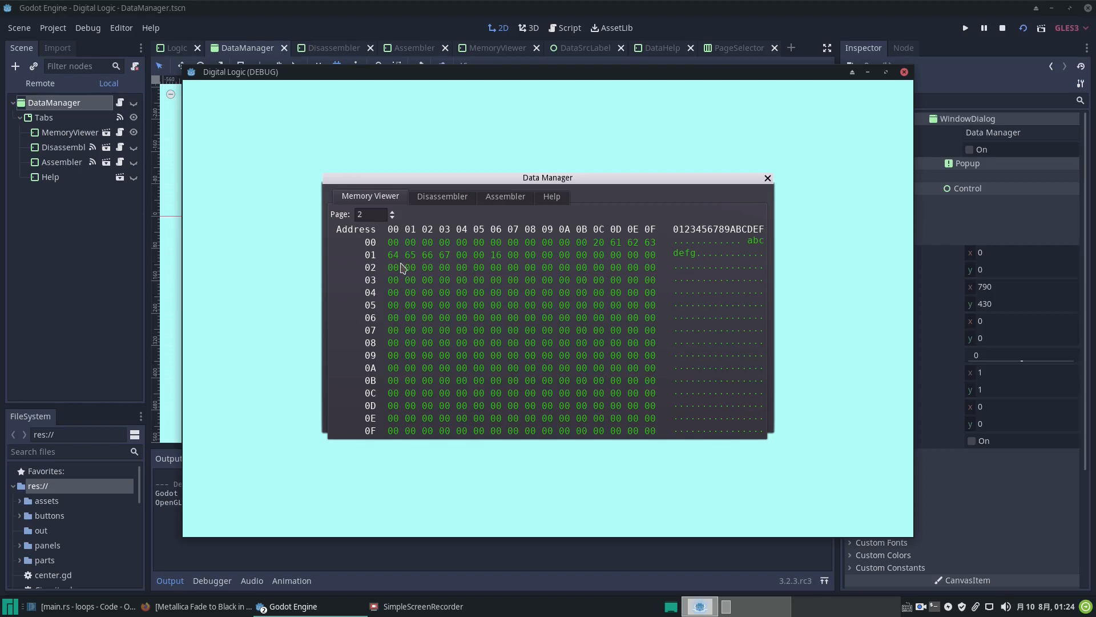
mouse_move(453, 202)
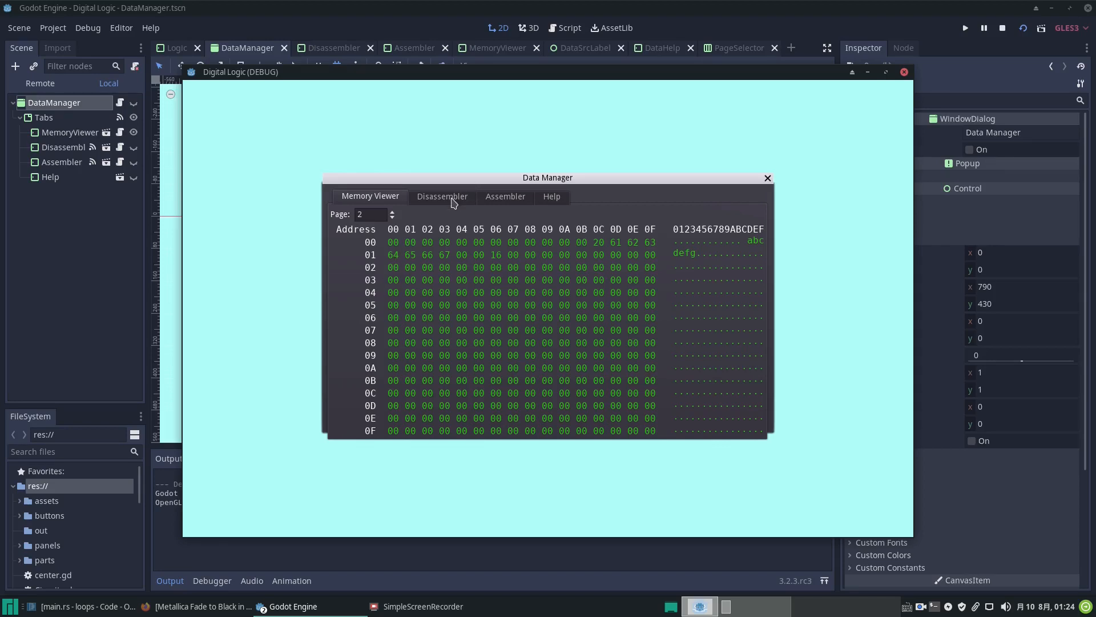
left_click(442, 197)
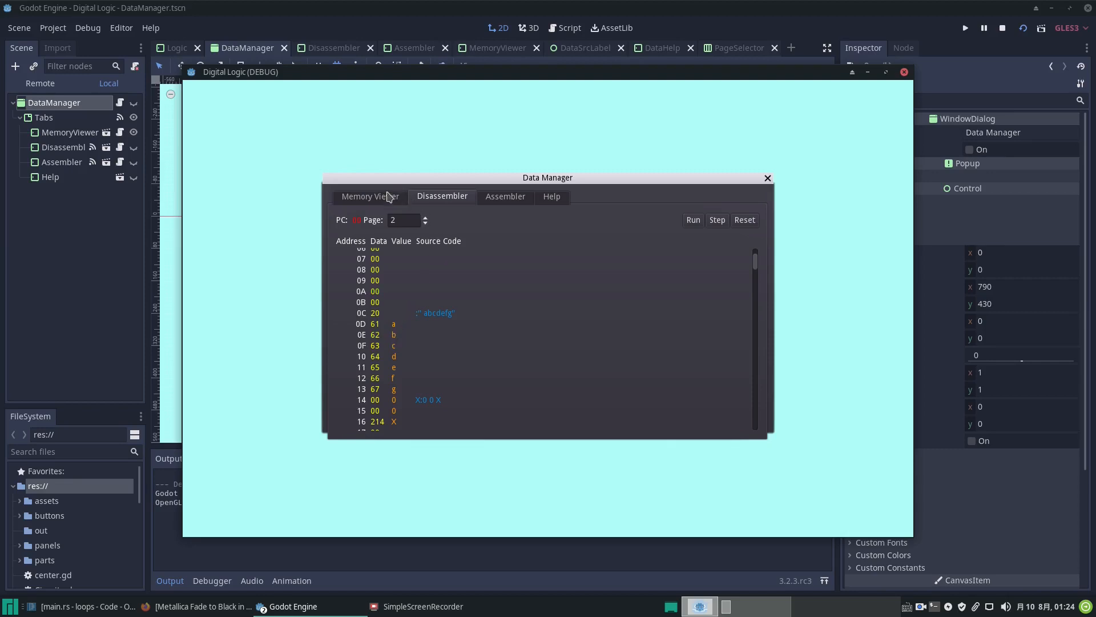
left_click(369, 195)
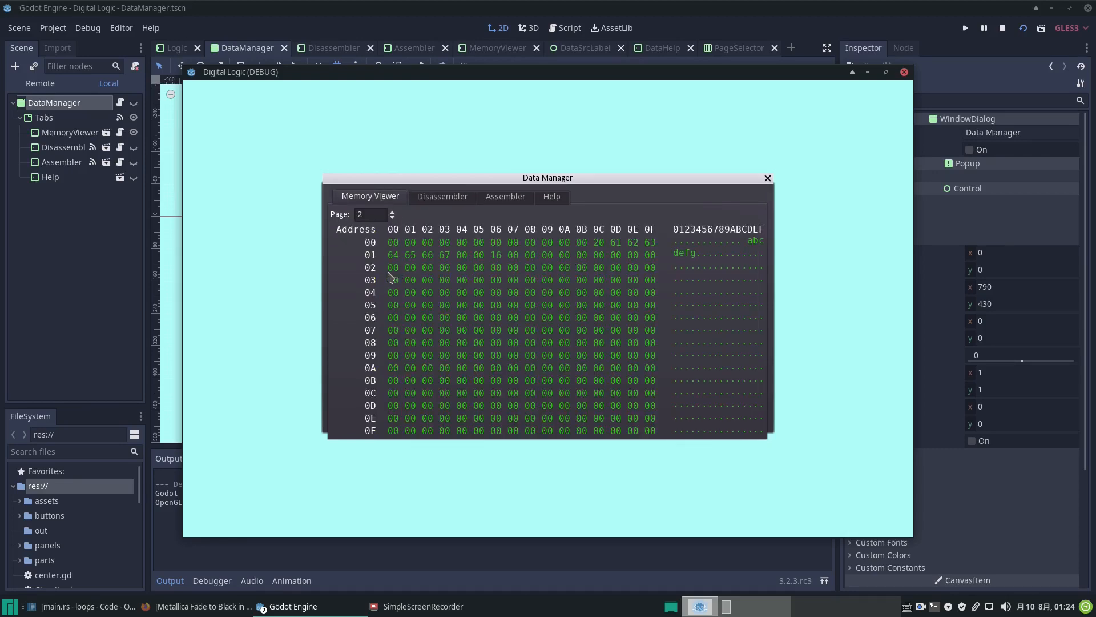
mouse_move(398, 259)
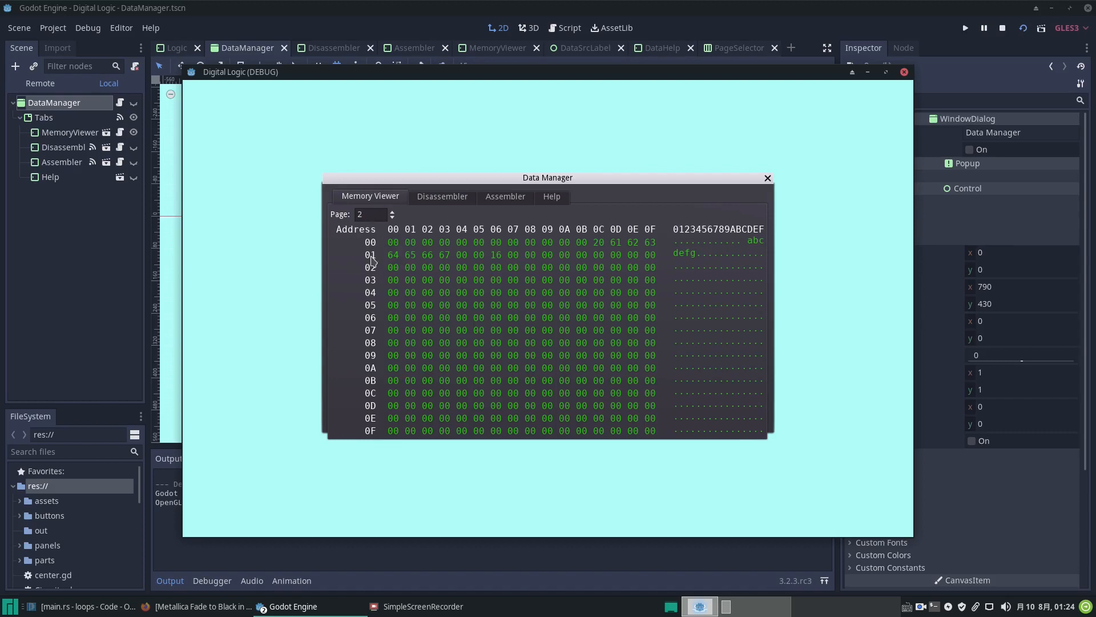
mouse_move(618, 194)
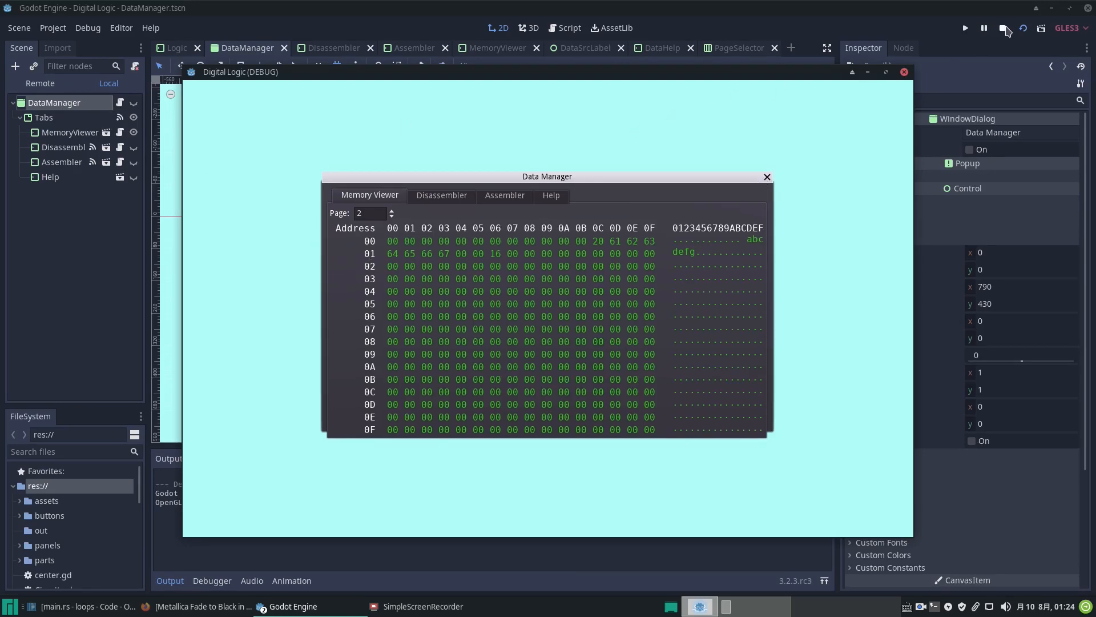
Stop the running project and review the DataManager.gd script.
left_click(1003, 27)
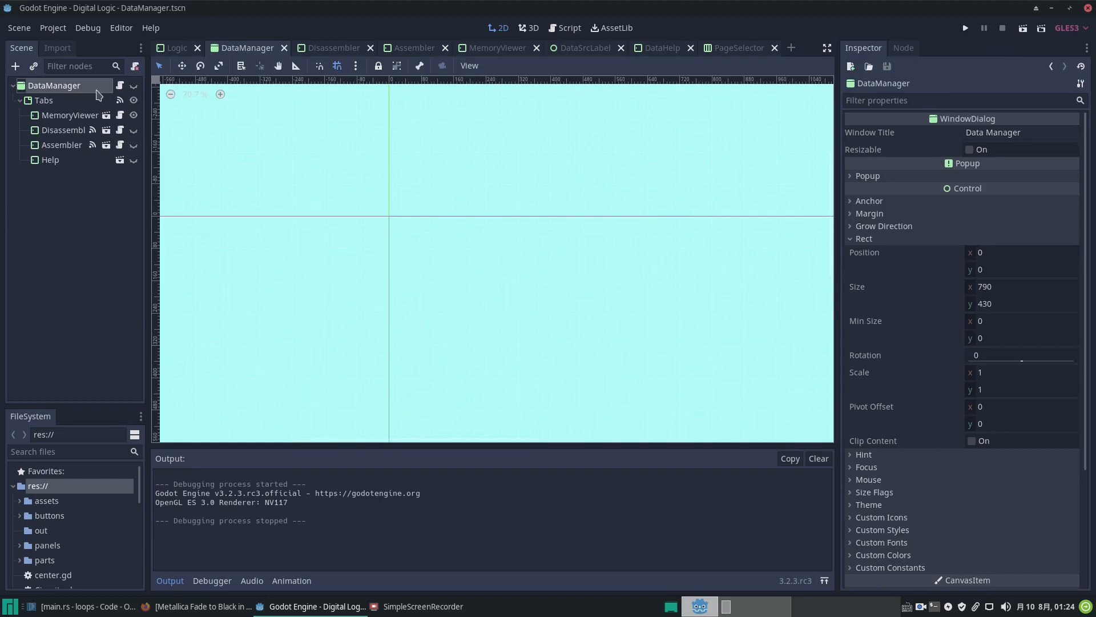
left_click(568, 27)
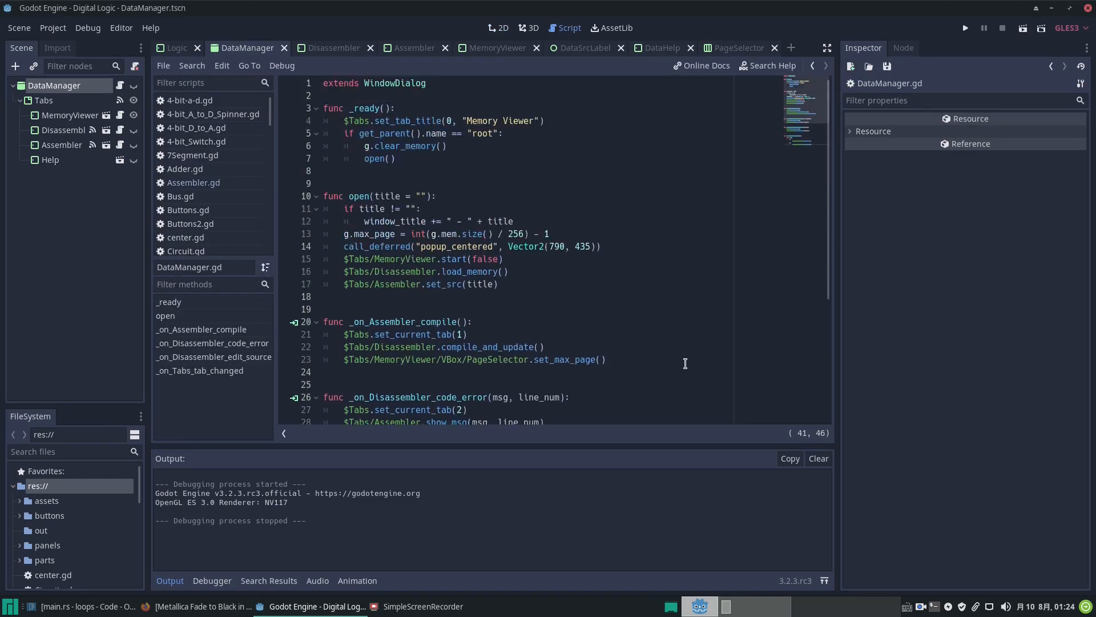
scroll("down", 3)
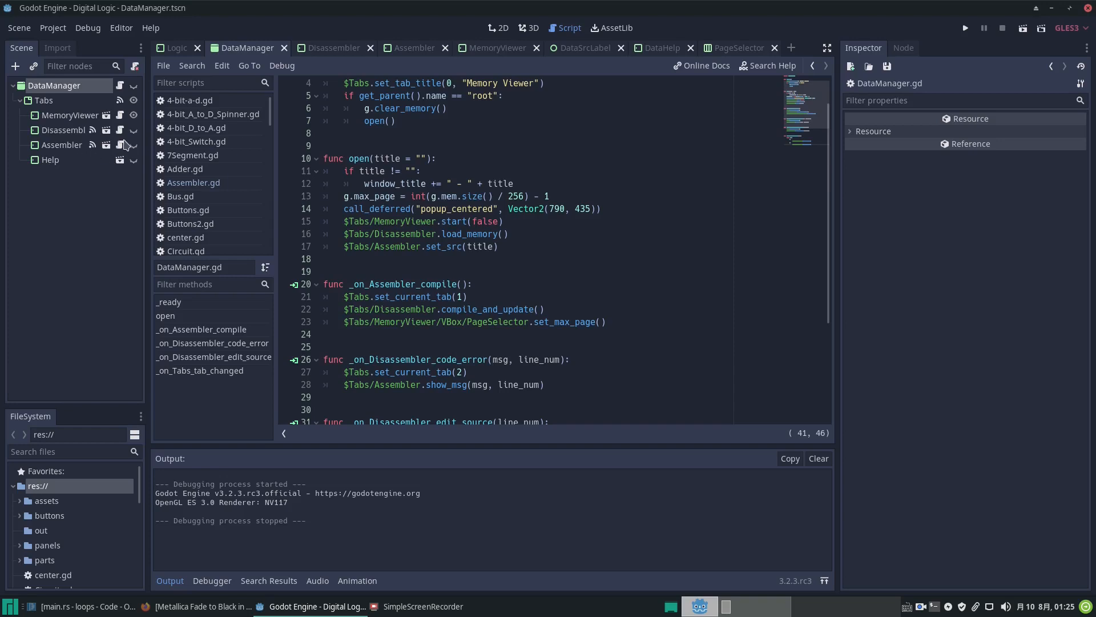
Review Assembler.gd with its compile and saved signals and set_src function.
left_click(194, 183)
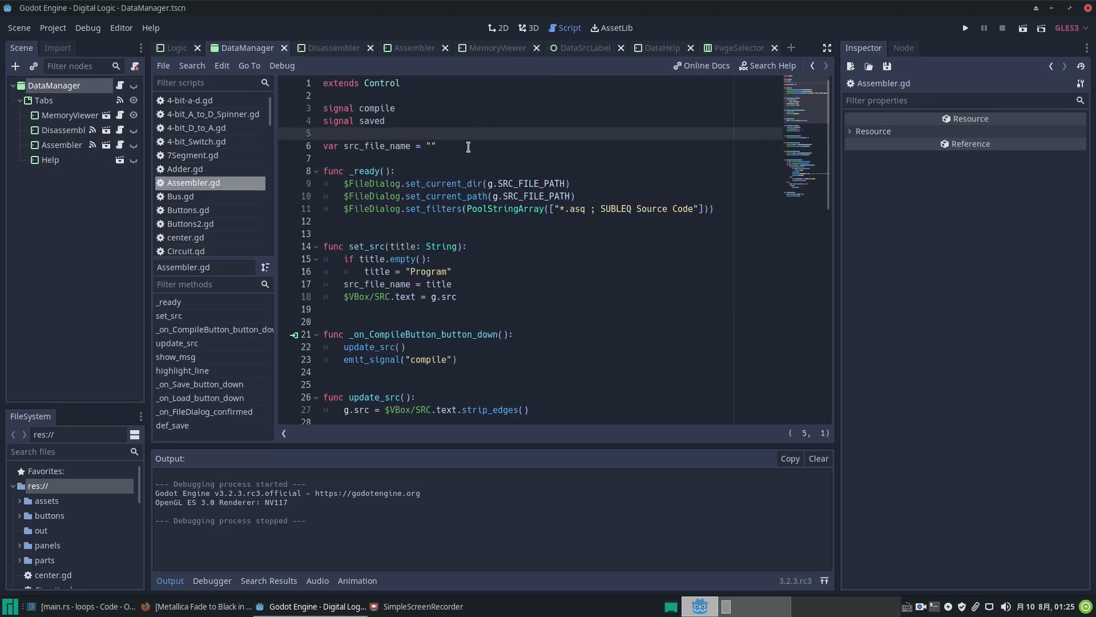
scroll("down", 3)
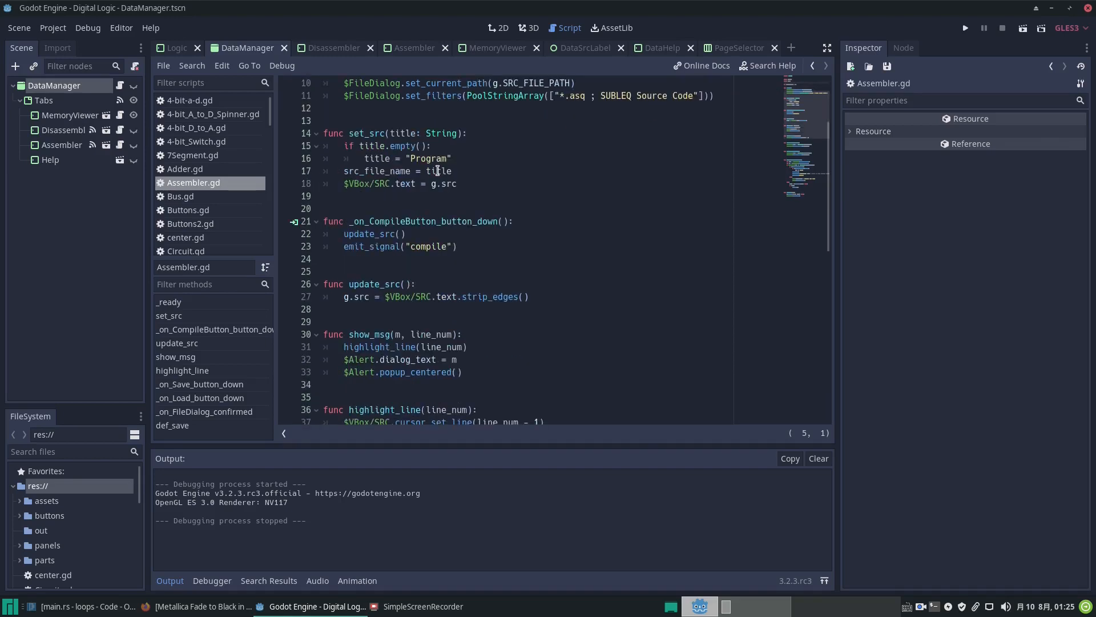
scroll("down", 3)
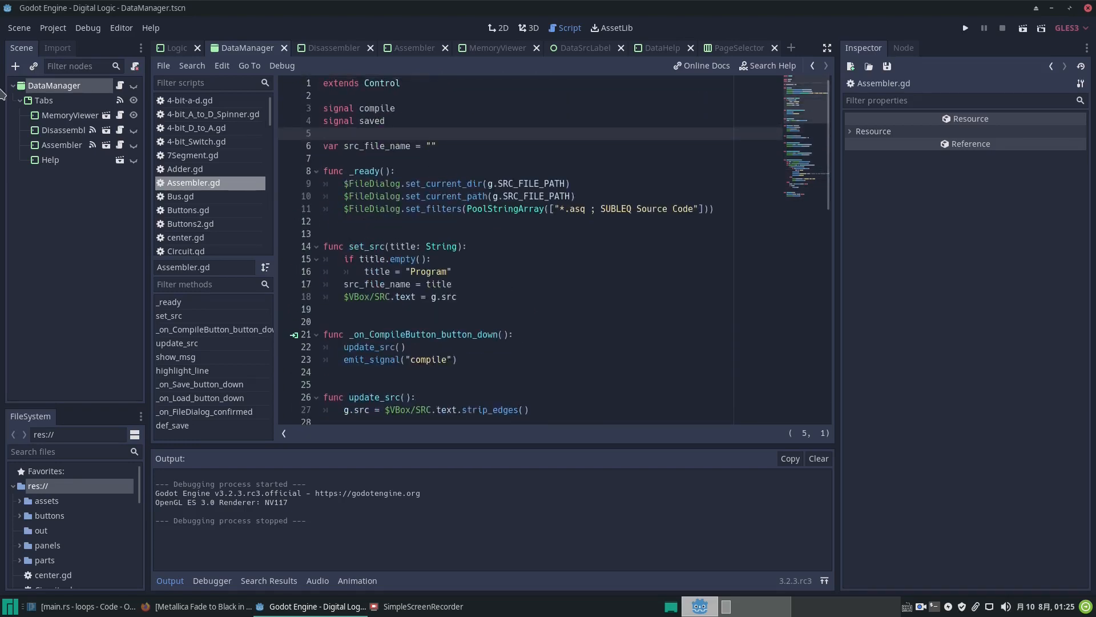
mouse_move(123, 133)
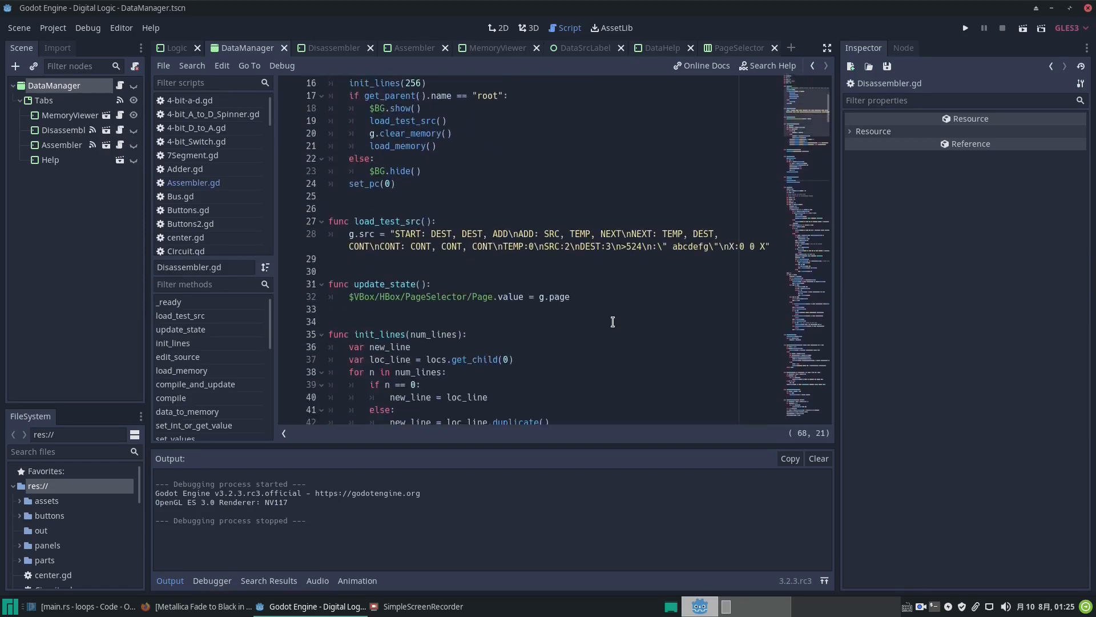
Read through the Disassembler script's compile function definition and its body.
scroll("down", 3)
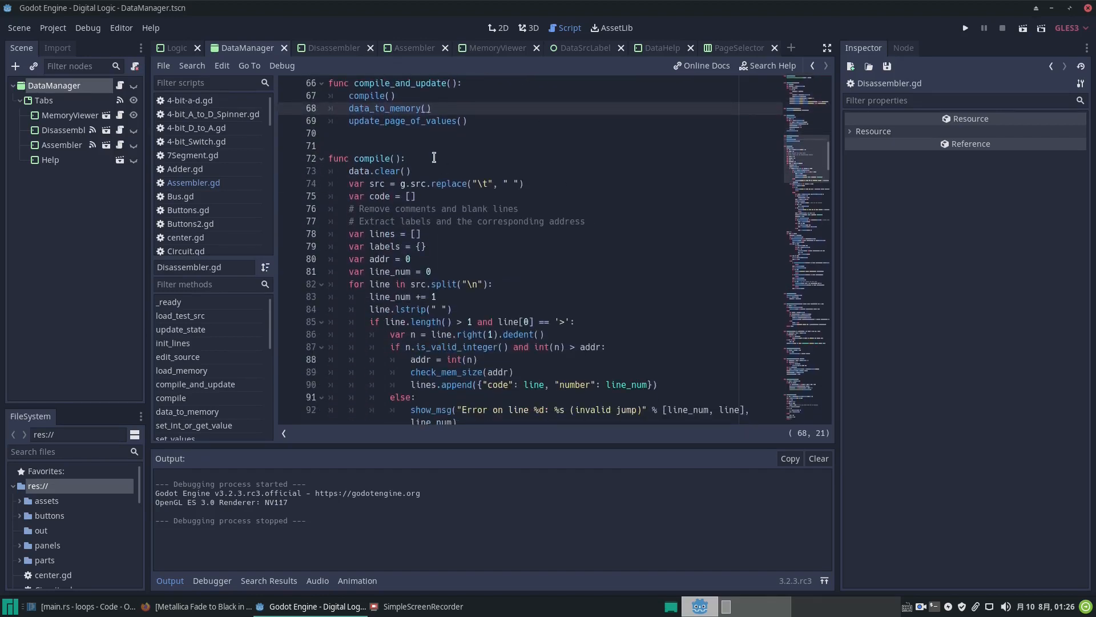
left_click(385, 158)
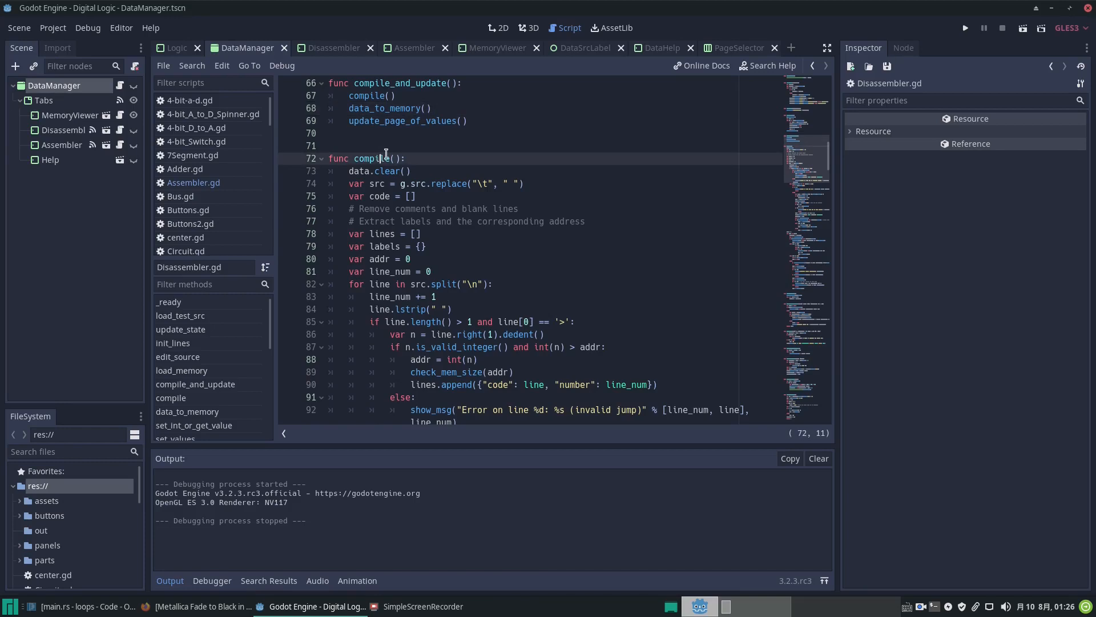
scroll("down", 3)
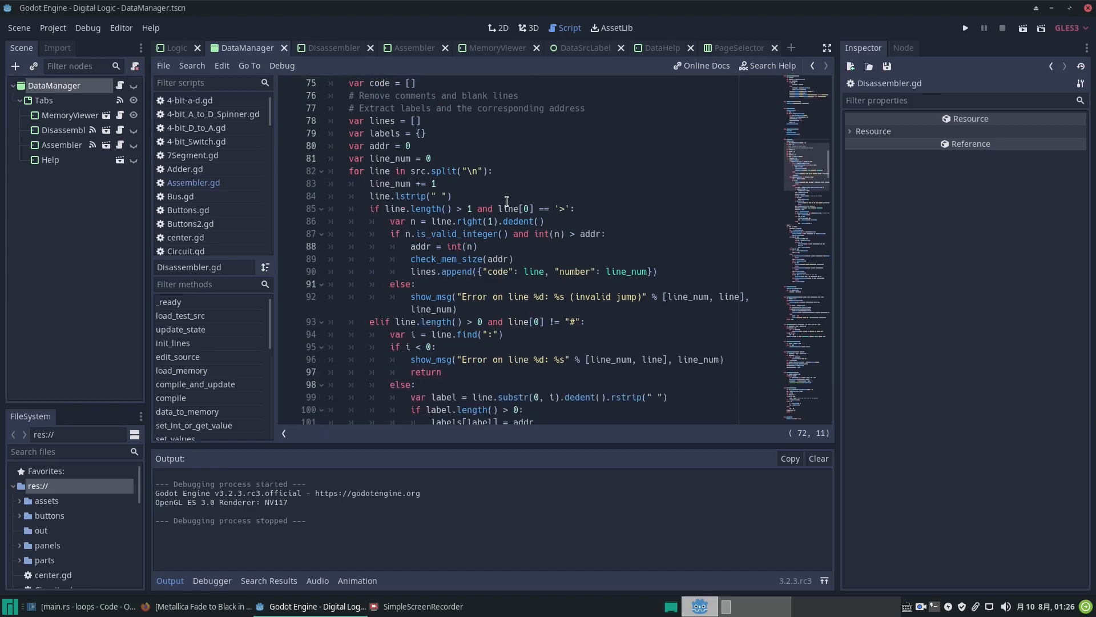
scroll("down", 3)
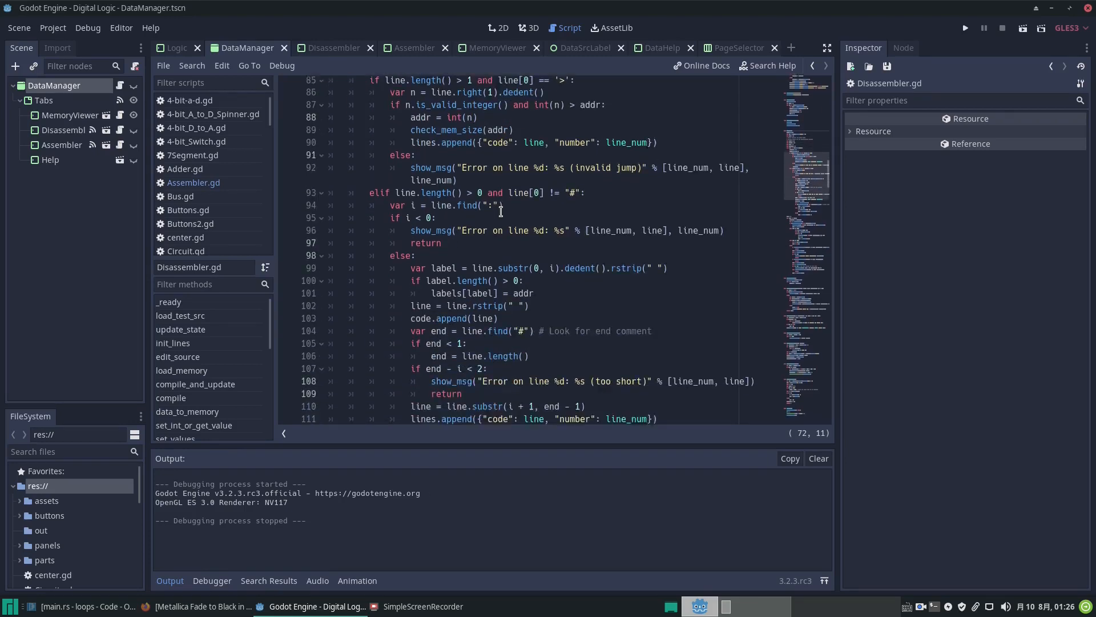
scroll("down", 3)
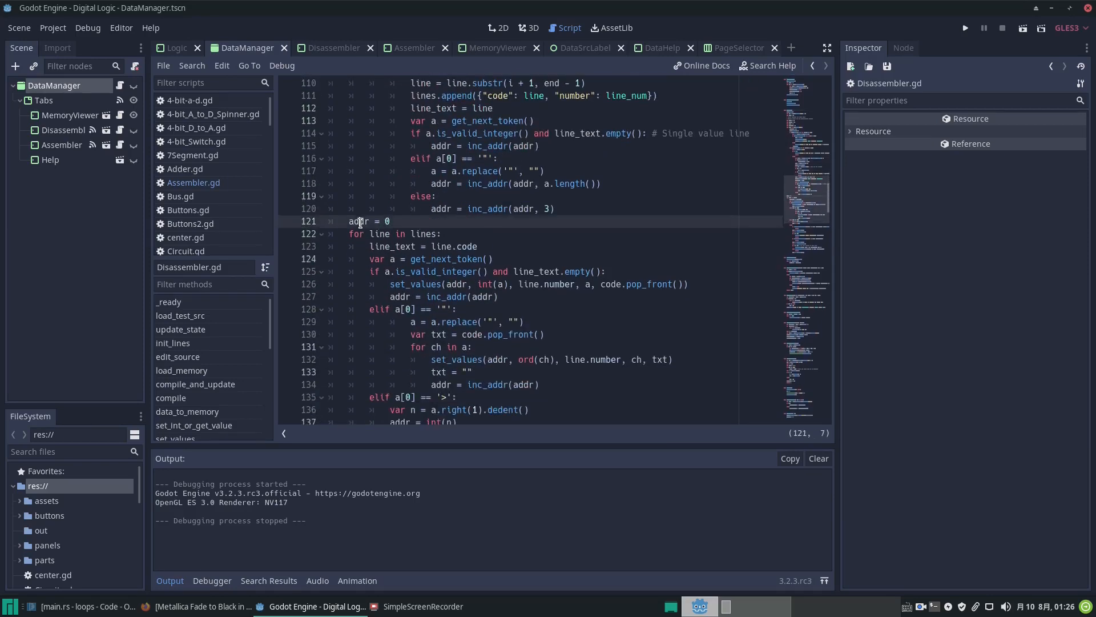
scroll("down", 3)
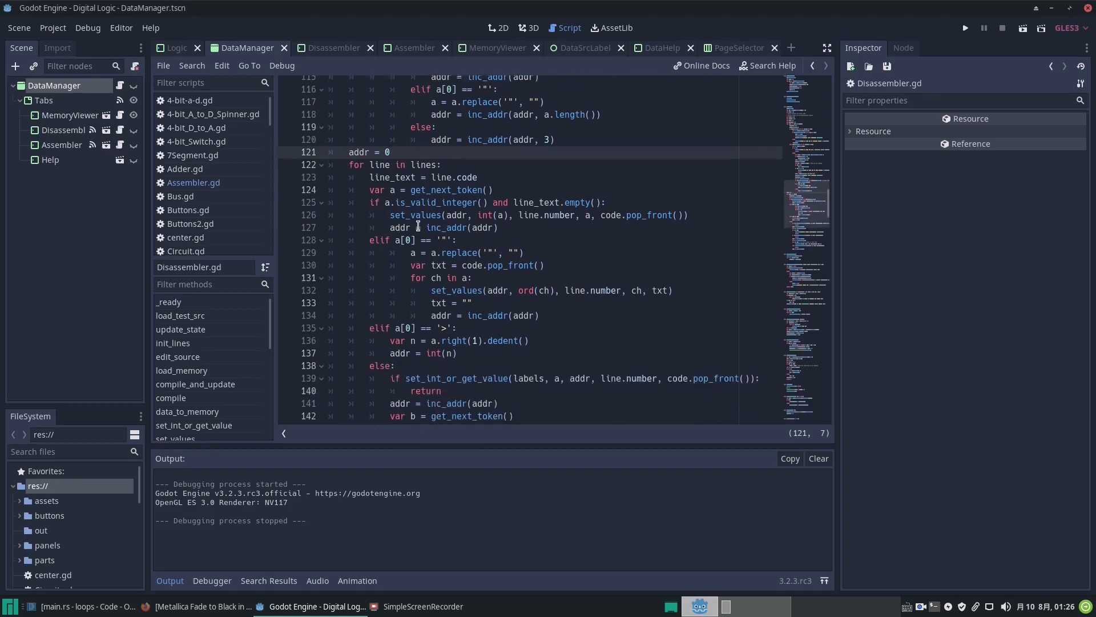
Continue down through the Disassembler execution code toward the end of the script.
scroll("down", 3)
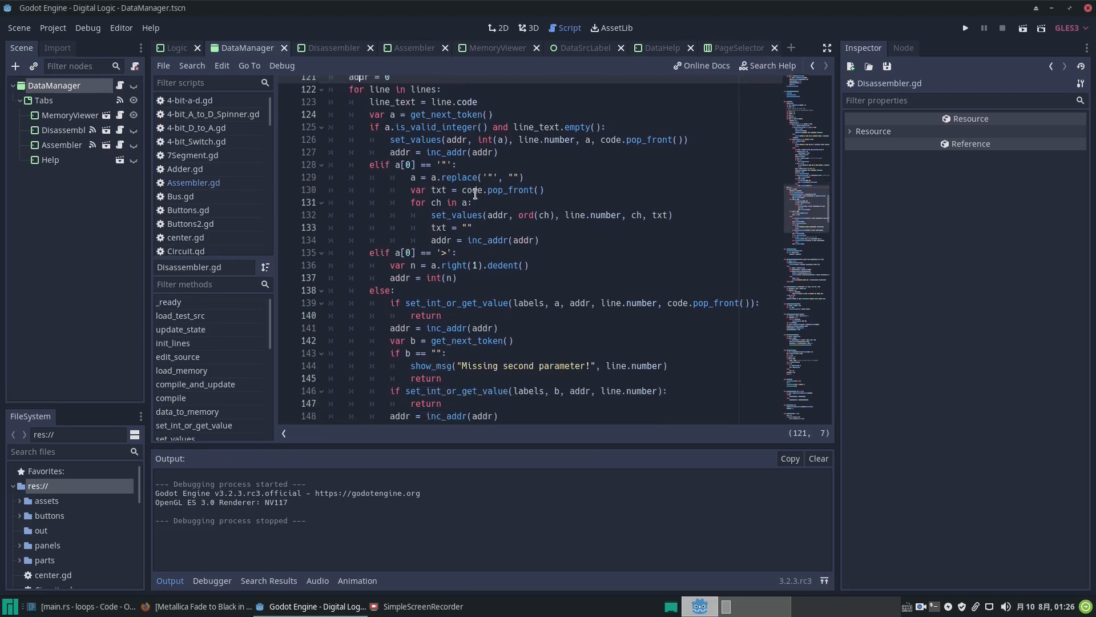
scroll("down", 3)
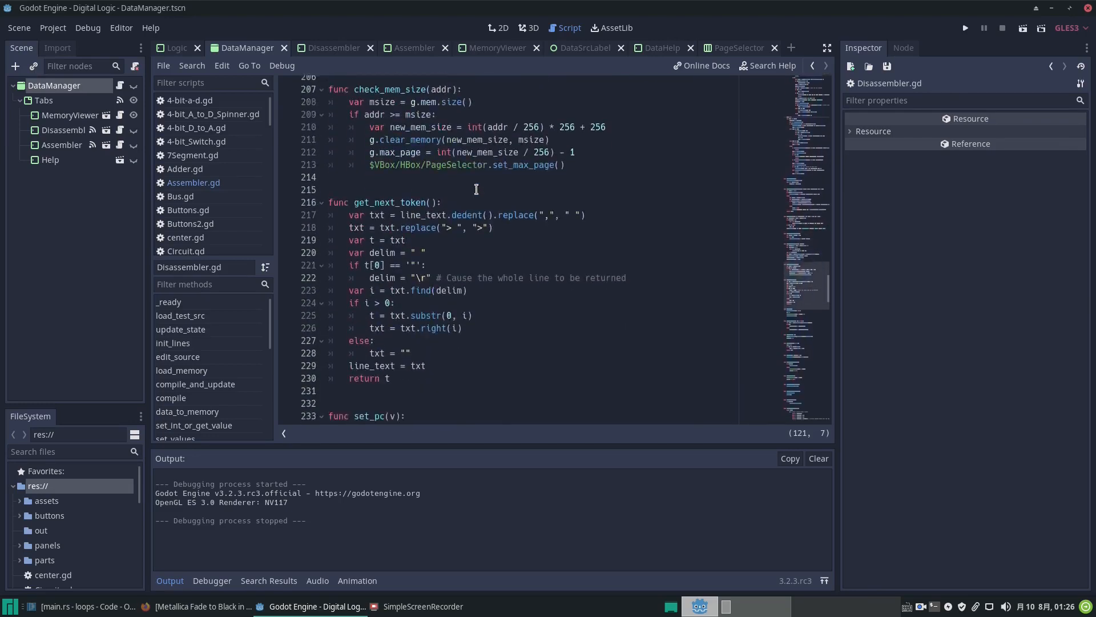
scroll("down", 3)
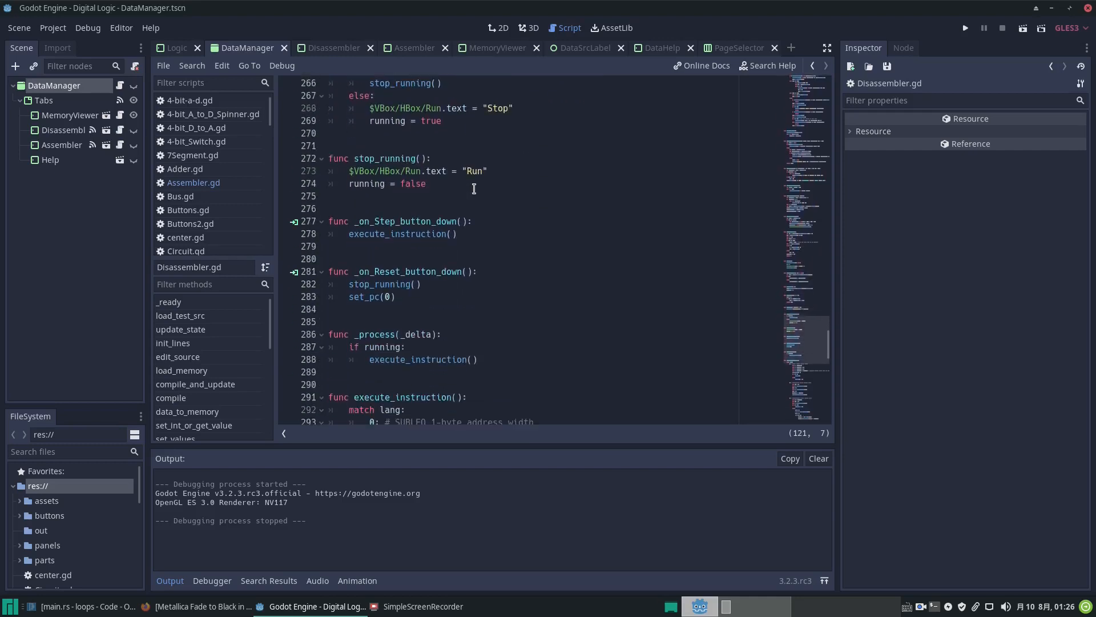
scroll("down", 3)
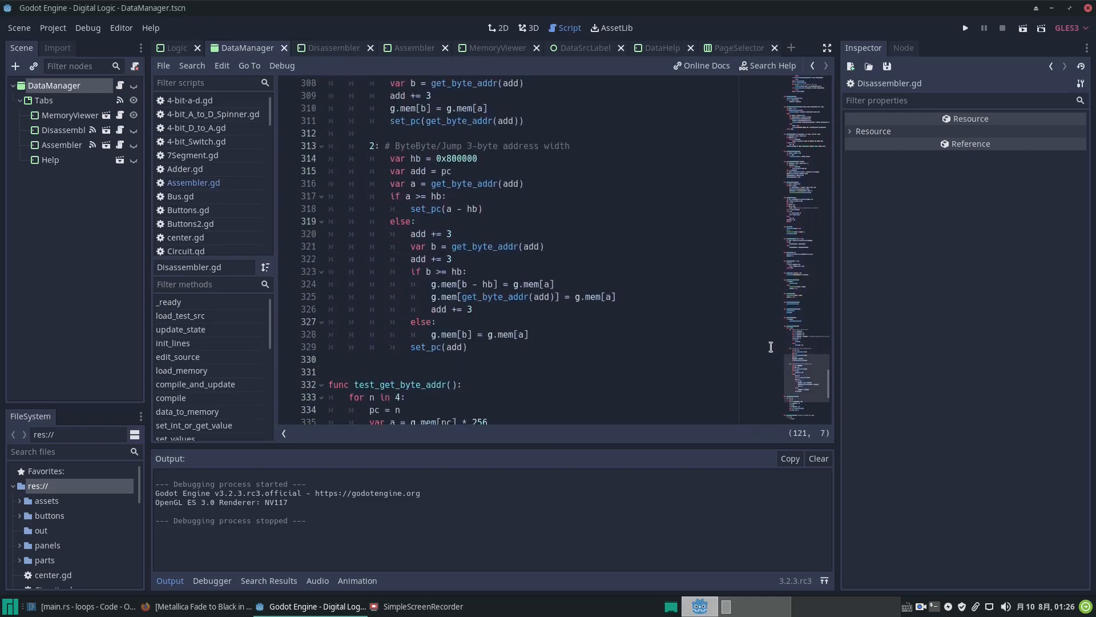
scroll("down", 3)
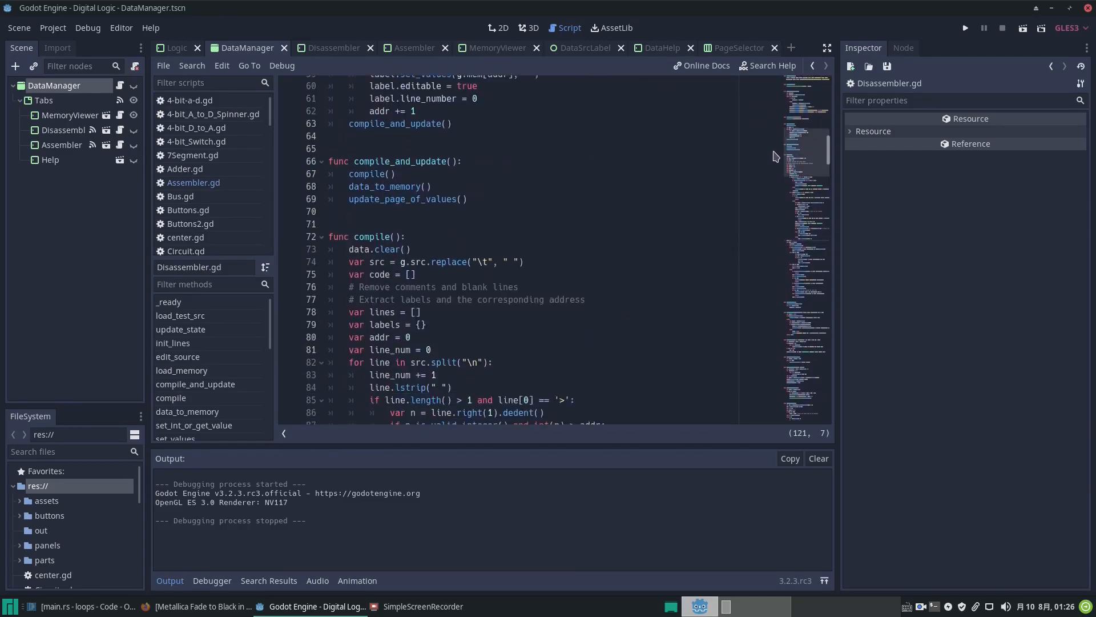
scroll("down", 3)
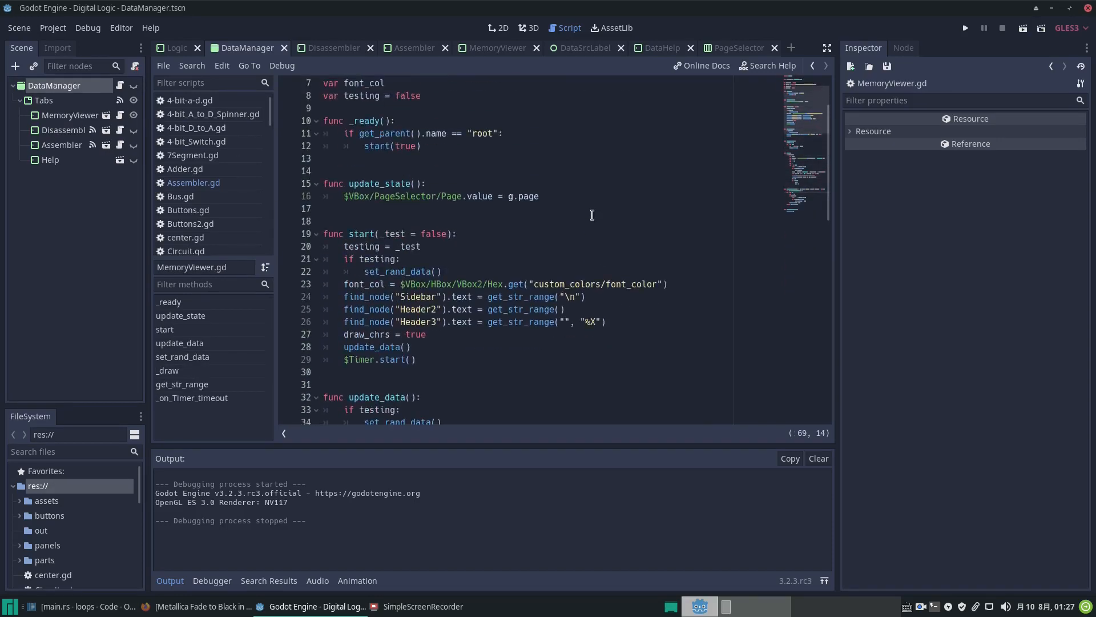
scroll("down", 3)
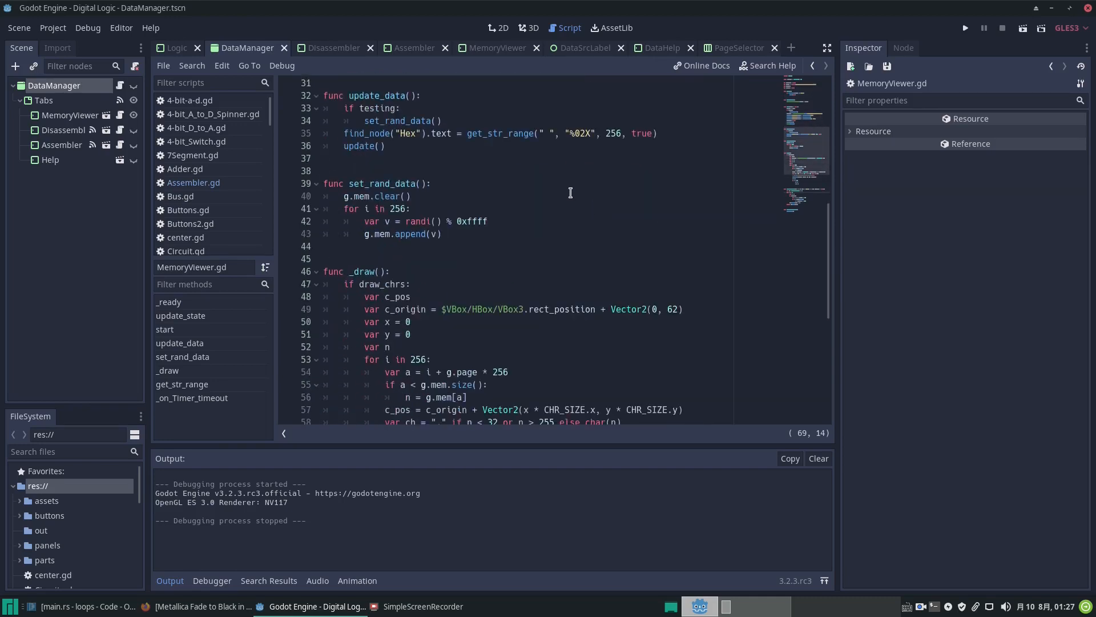
scroll("down", 3)
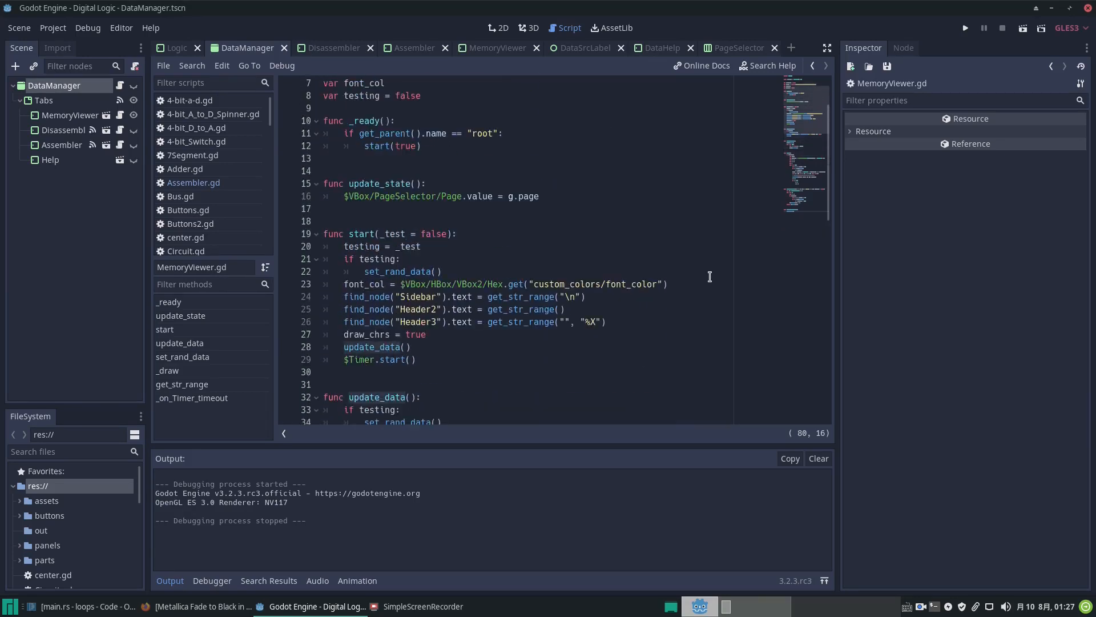
mouse_move(686, 263)
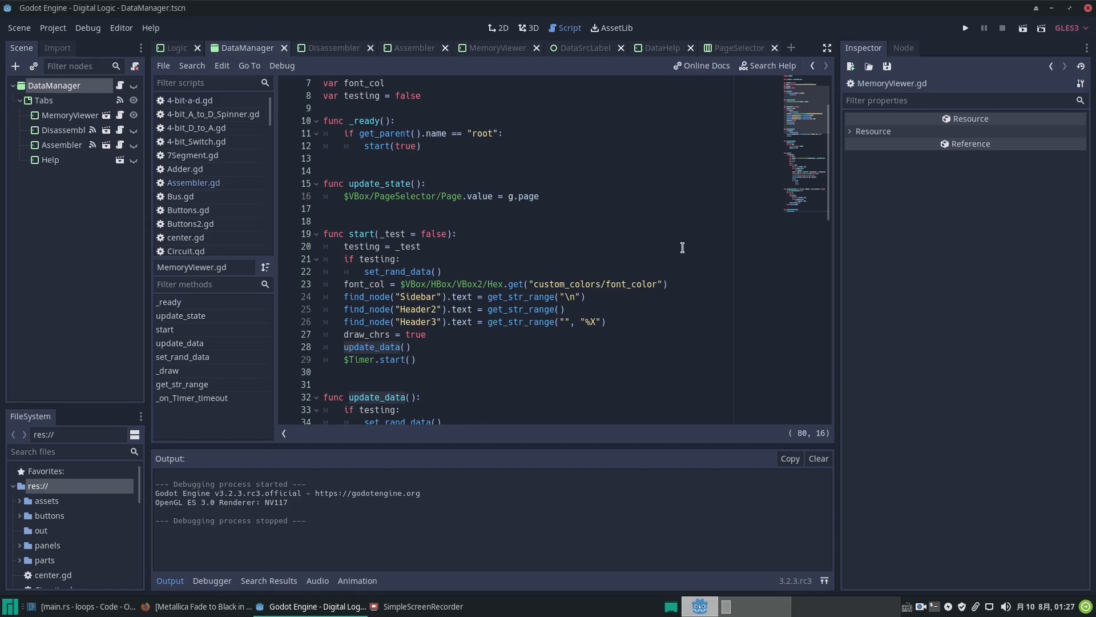
scroll("up", 3)
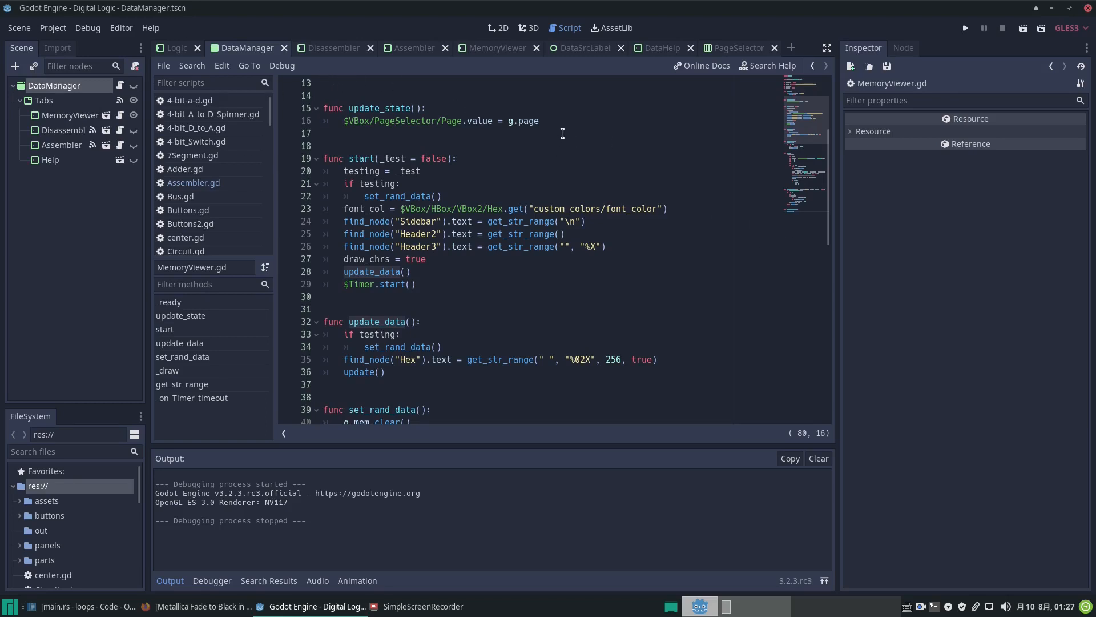
mouse_move(564, 124)
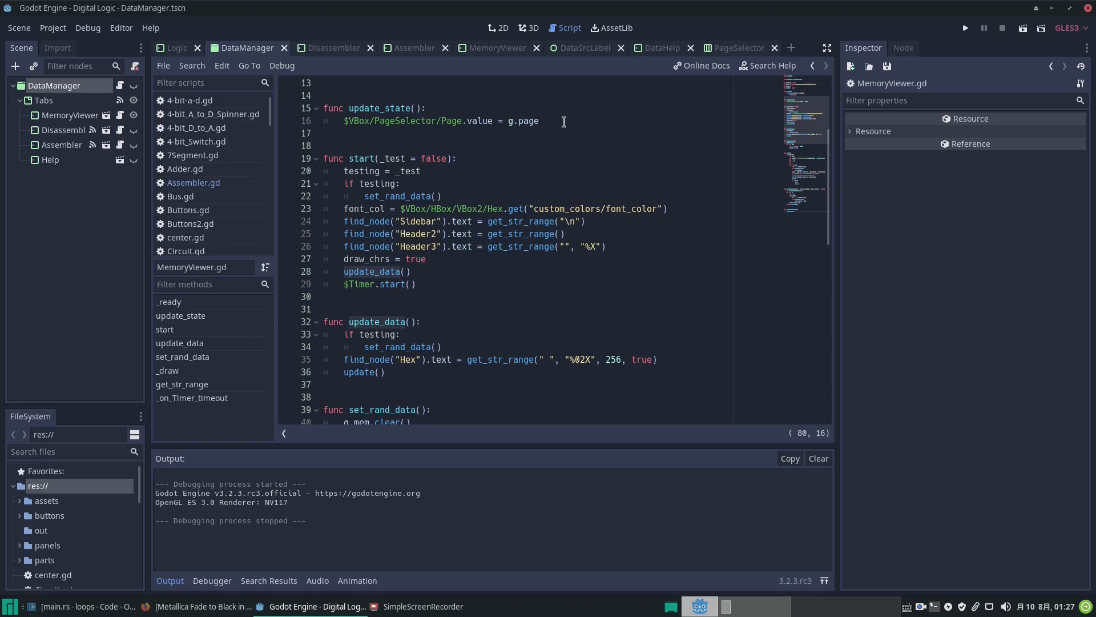
mouse_move(624, 102)
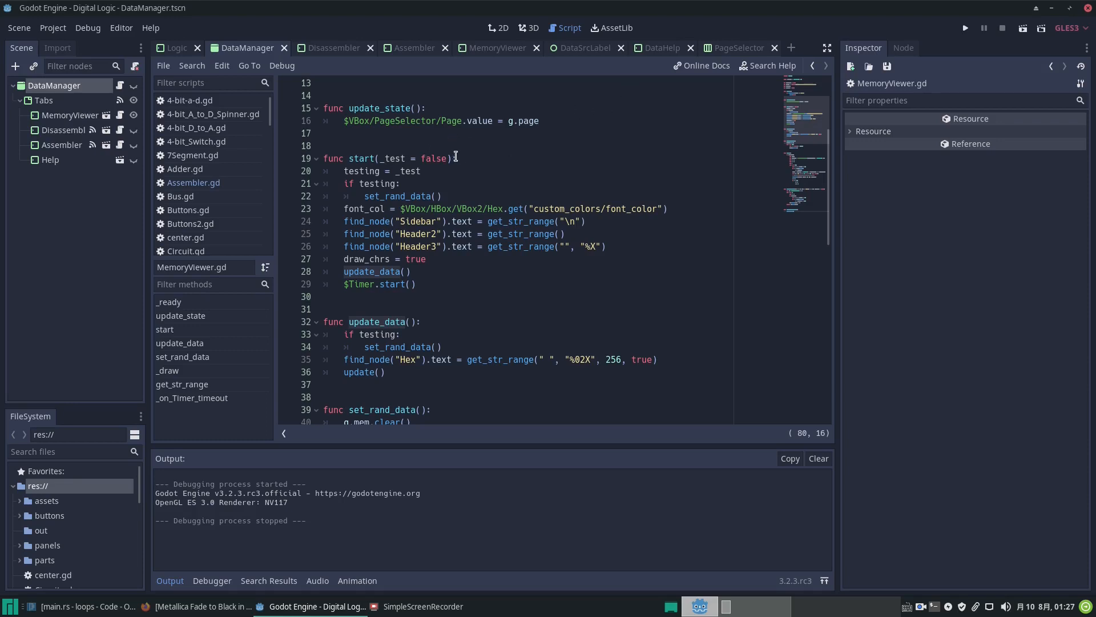
mouse_move(427, 453)
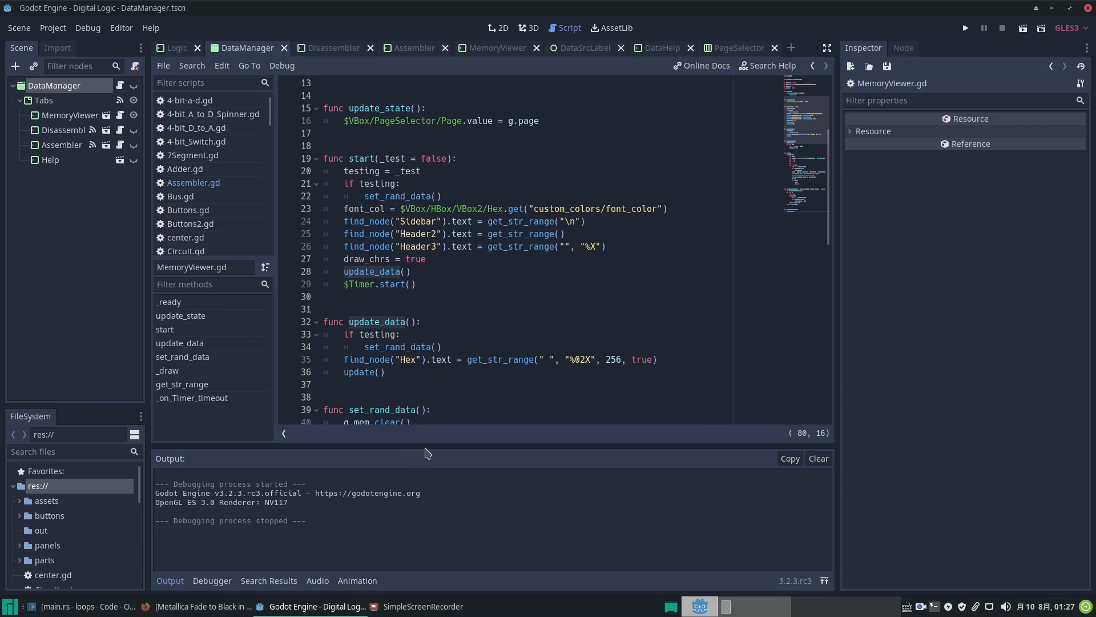
mouse_move(427, 436)
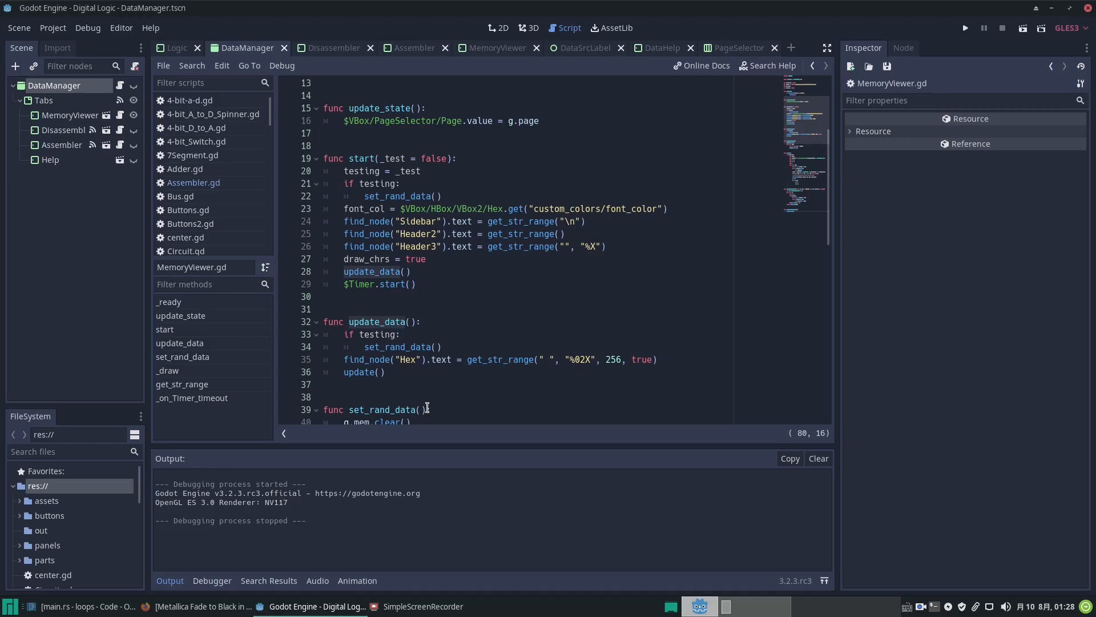
mouse_move(379, 208)
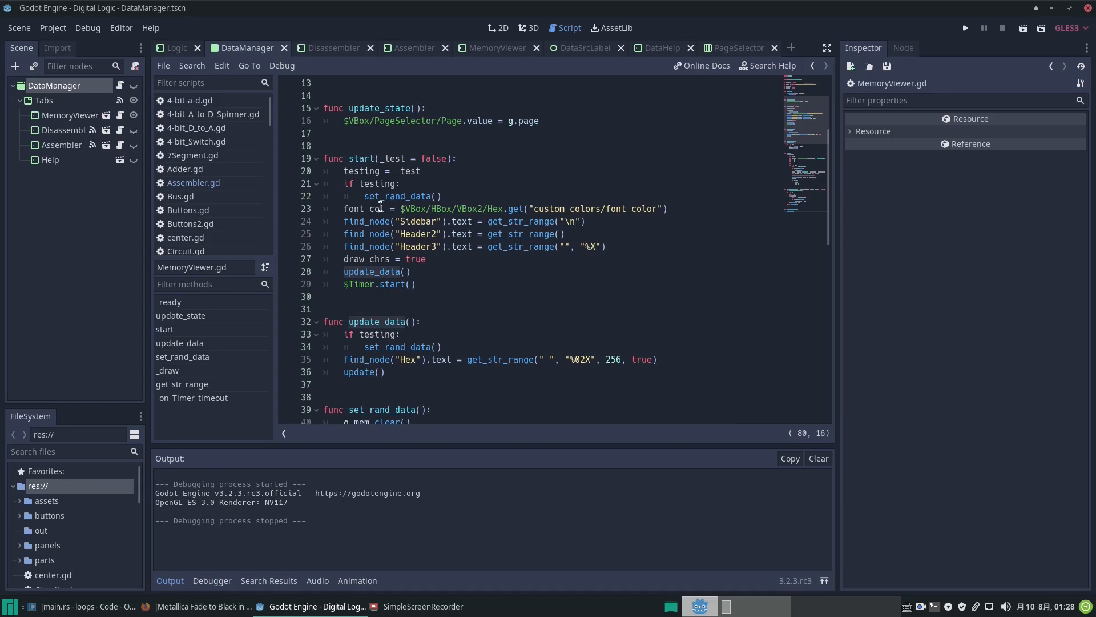
mouse_move(341, 236)
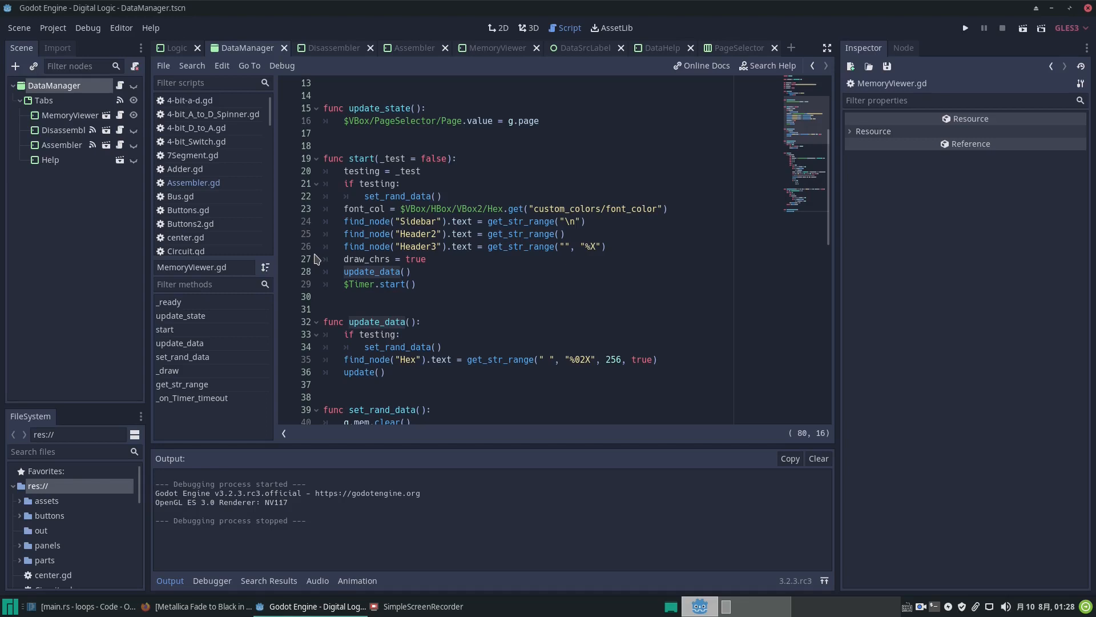
mouse_move(818, 337)
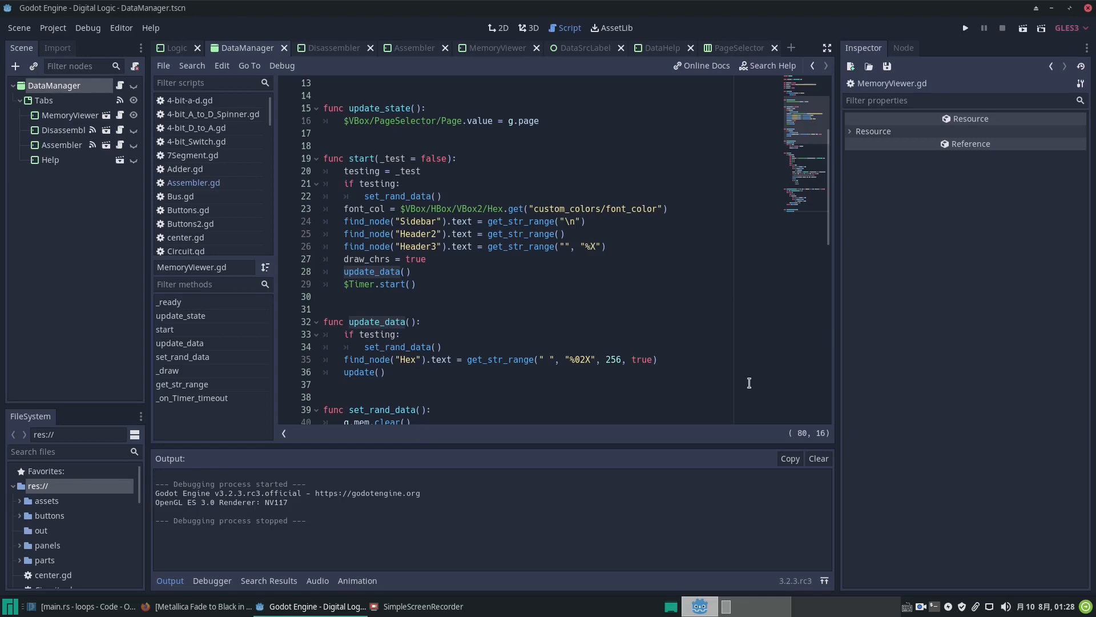
mouse_move(730, 395)
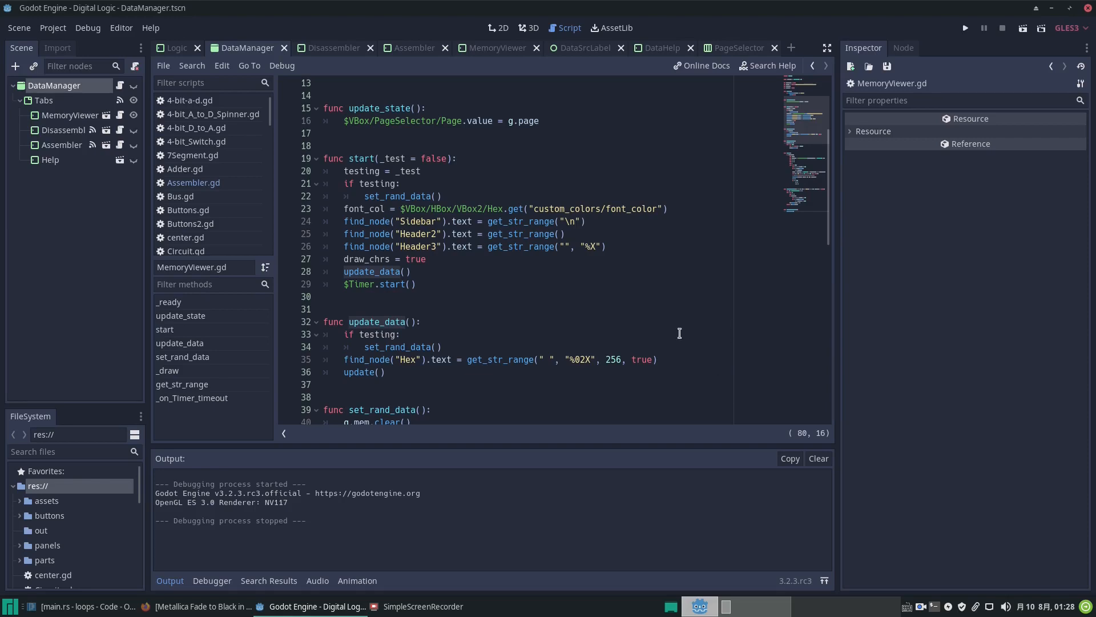
mouse_move(659, 330)
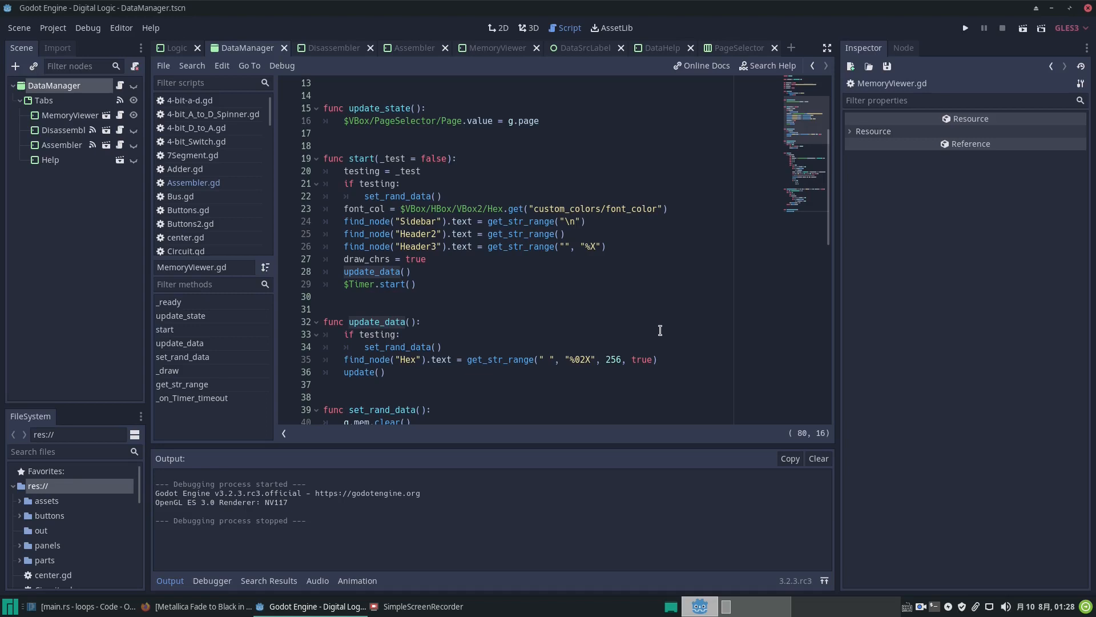
mouse_move(653, 317)
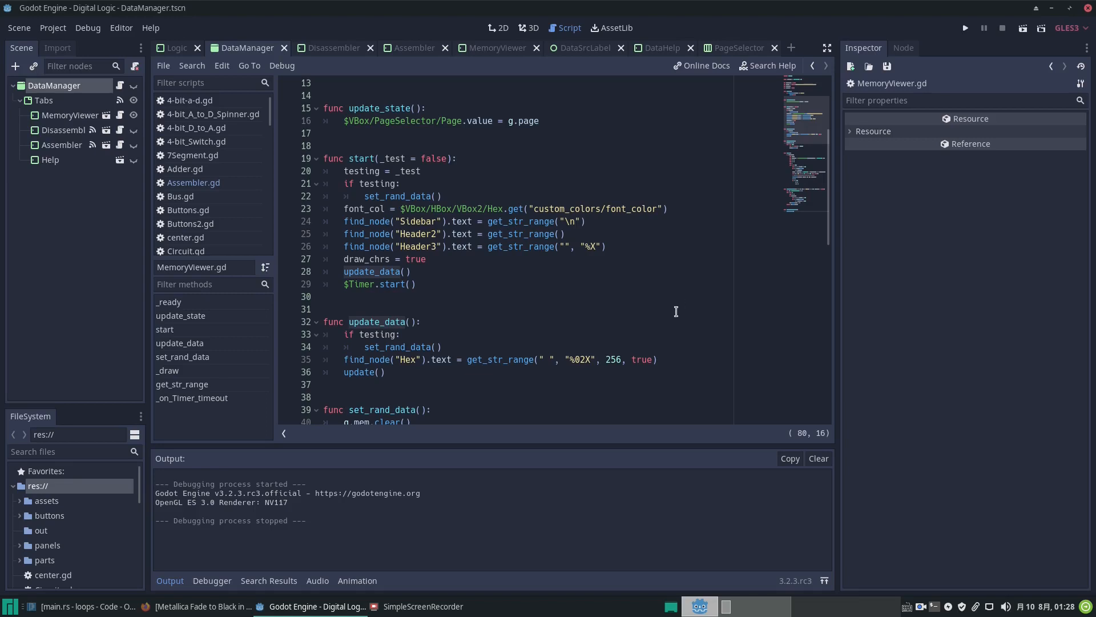
mouse_move(674, 311)
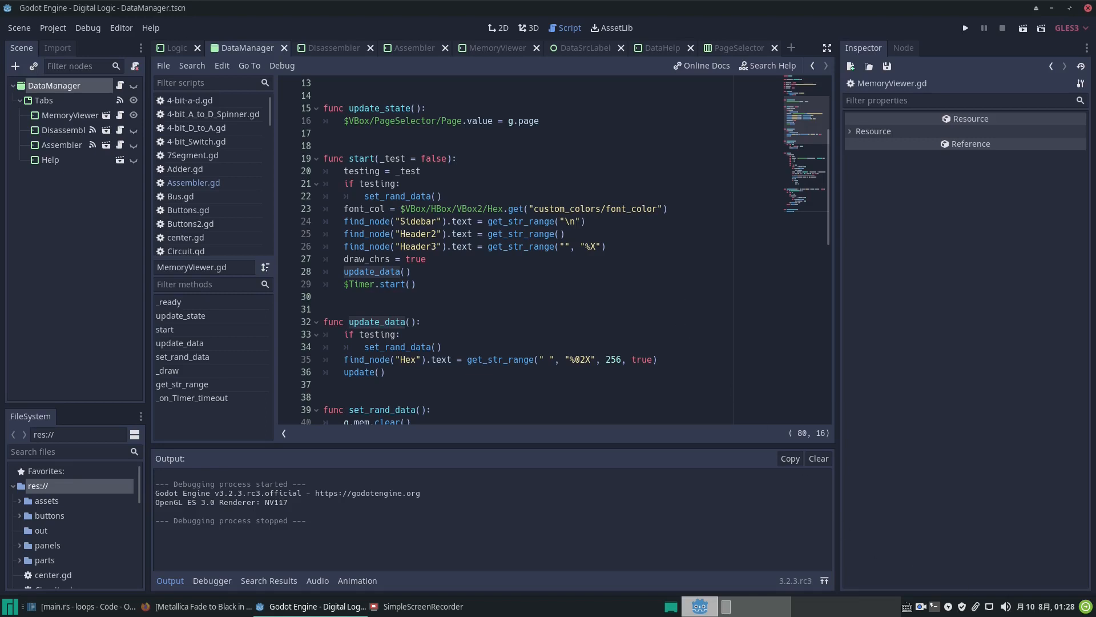